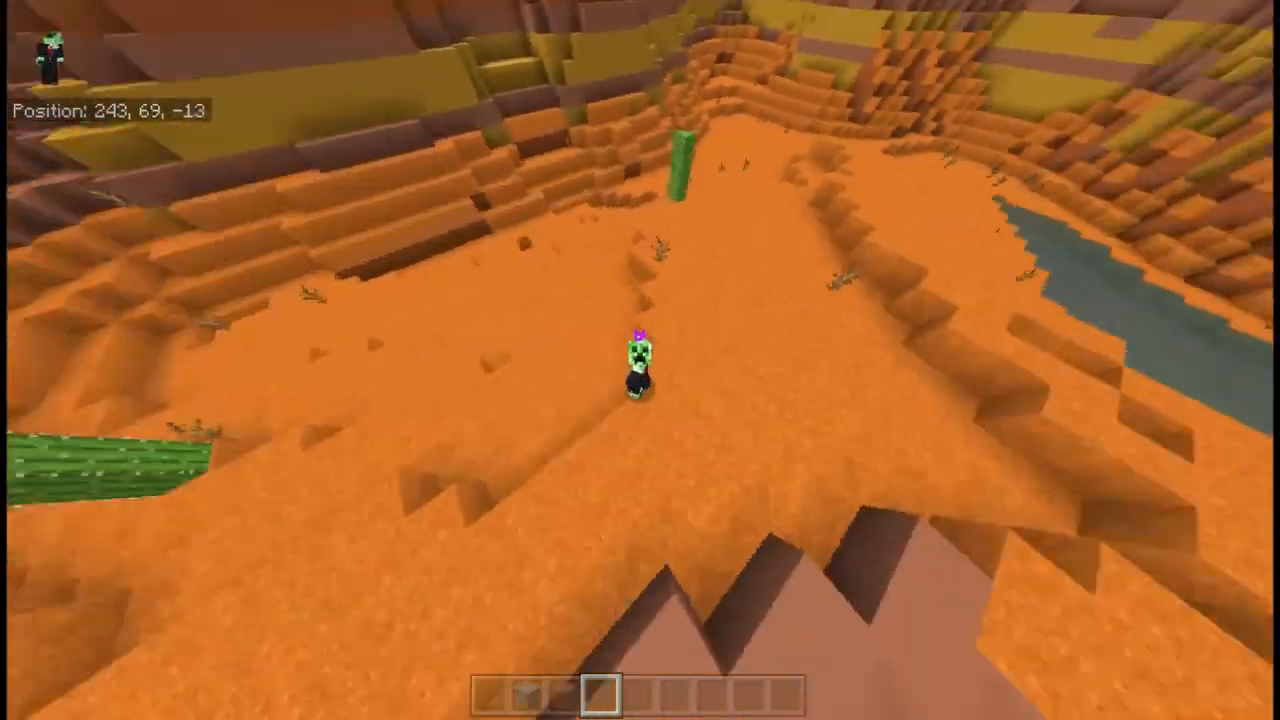
{"action": "mouse_move", "coordinate": [640, 360]}
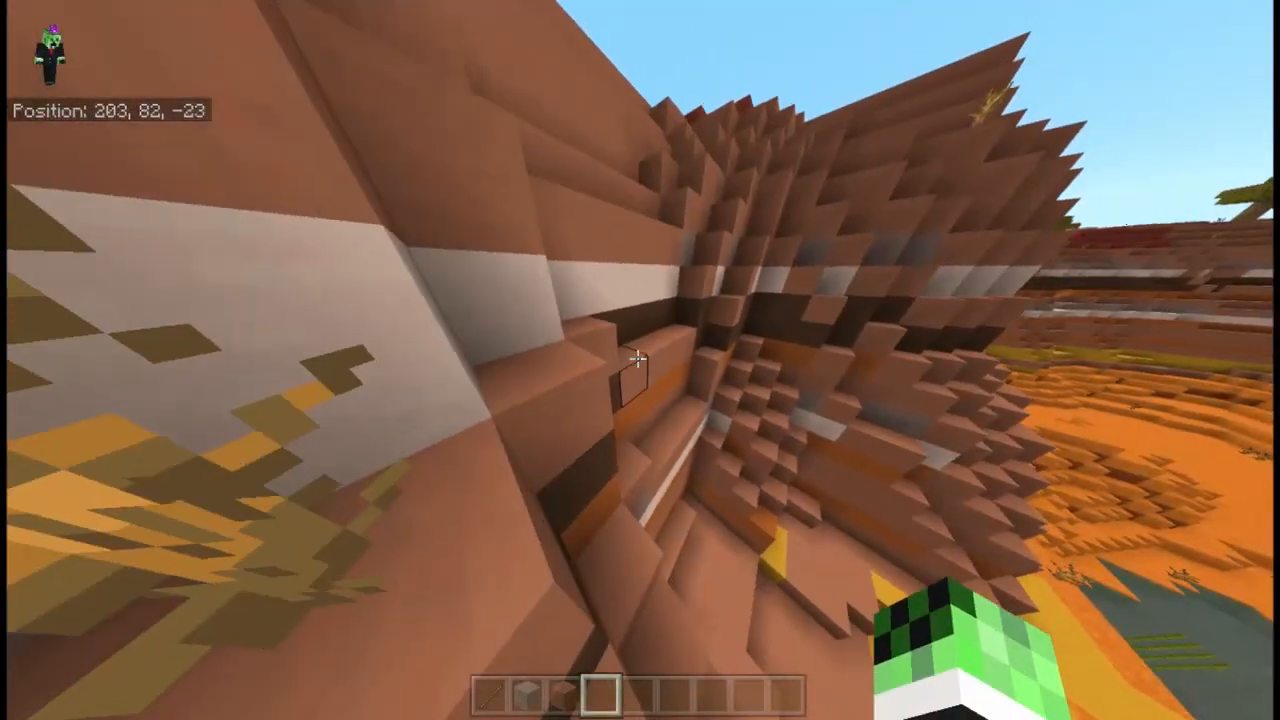
{"action": "mouse_move", "coordinate": [640, 360]}
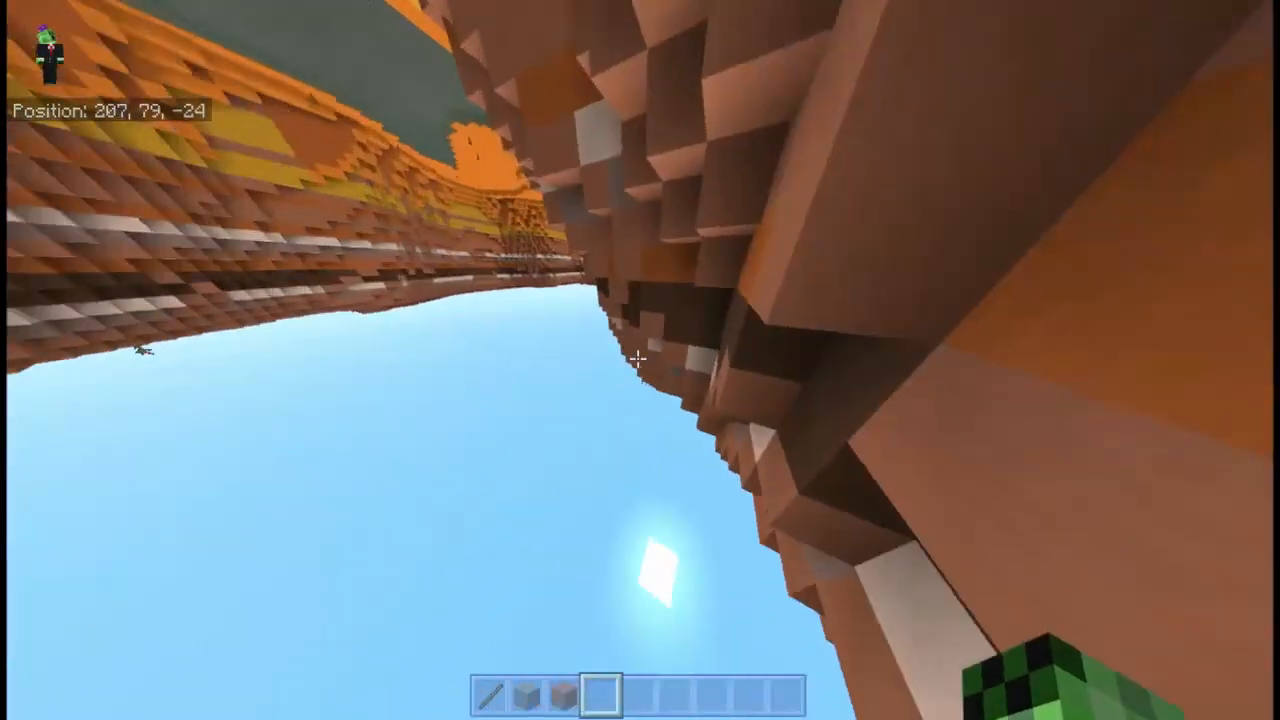
{"action": "mouse_move", "coordinate": [640, 360]}
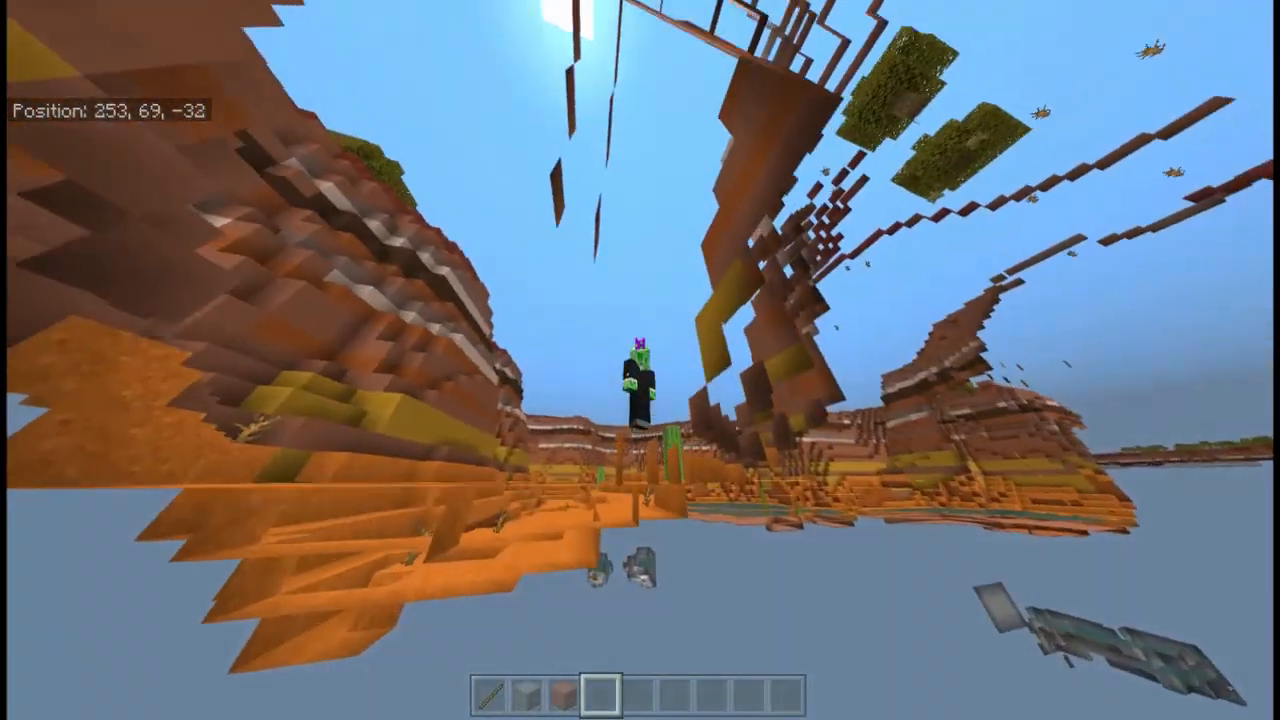
{"action": "mouse_move", "coordinate": [640, 360]}
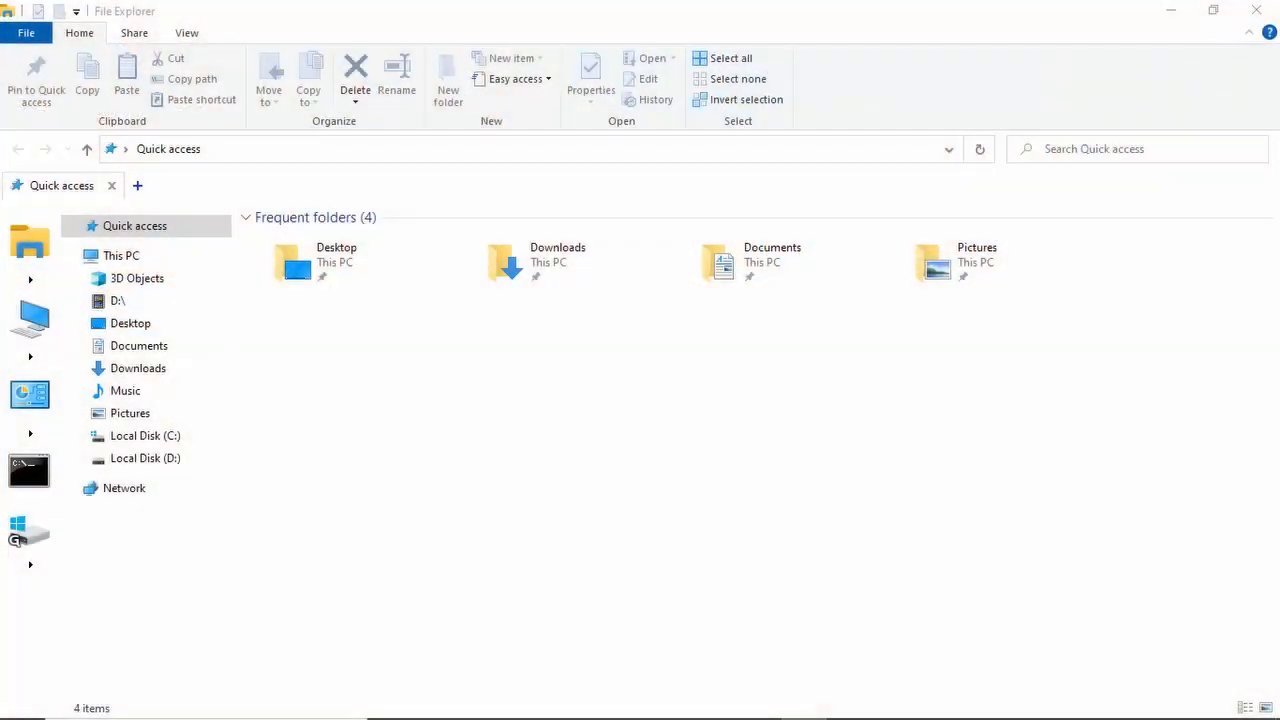
{"action": "mouse_move", "coordinate": [374, 388]}
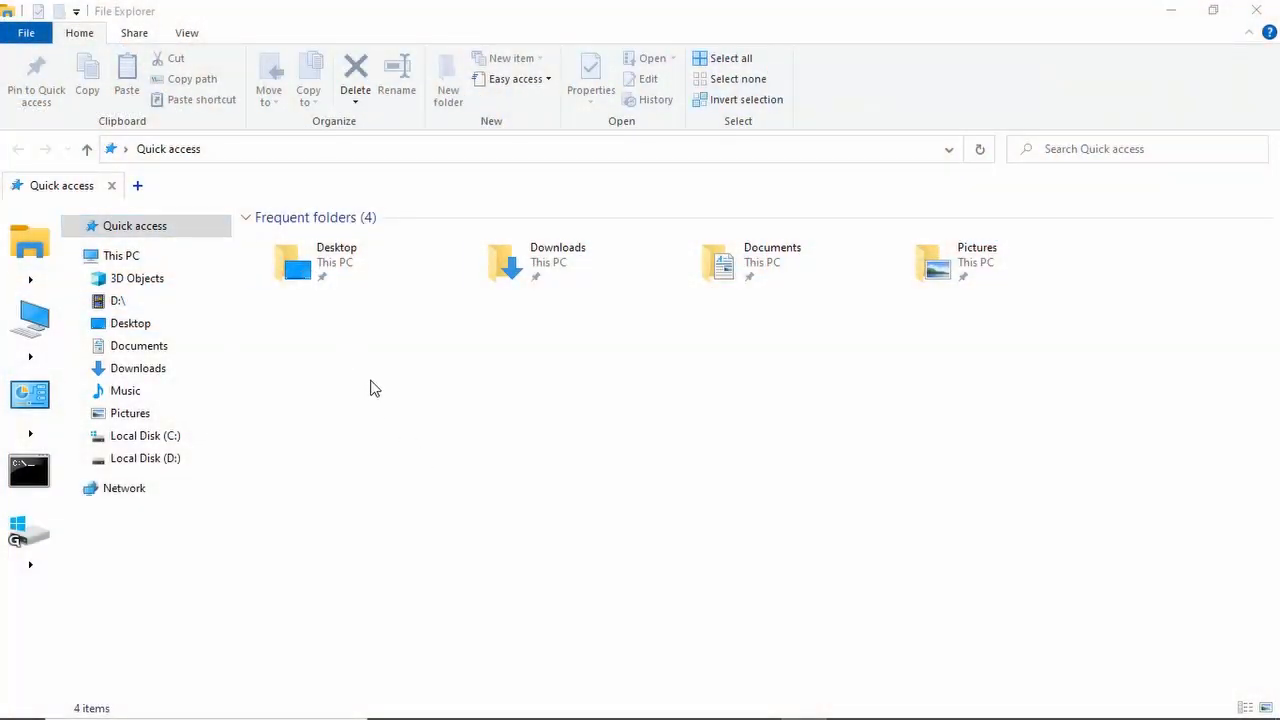
Switch Quick access to Details and back to Tiles, showing file name extensions and hidden items
{"action": "left_click", "coordinate": [121, 255]}
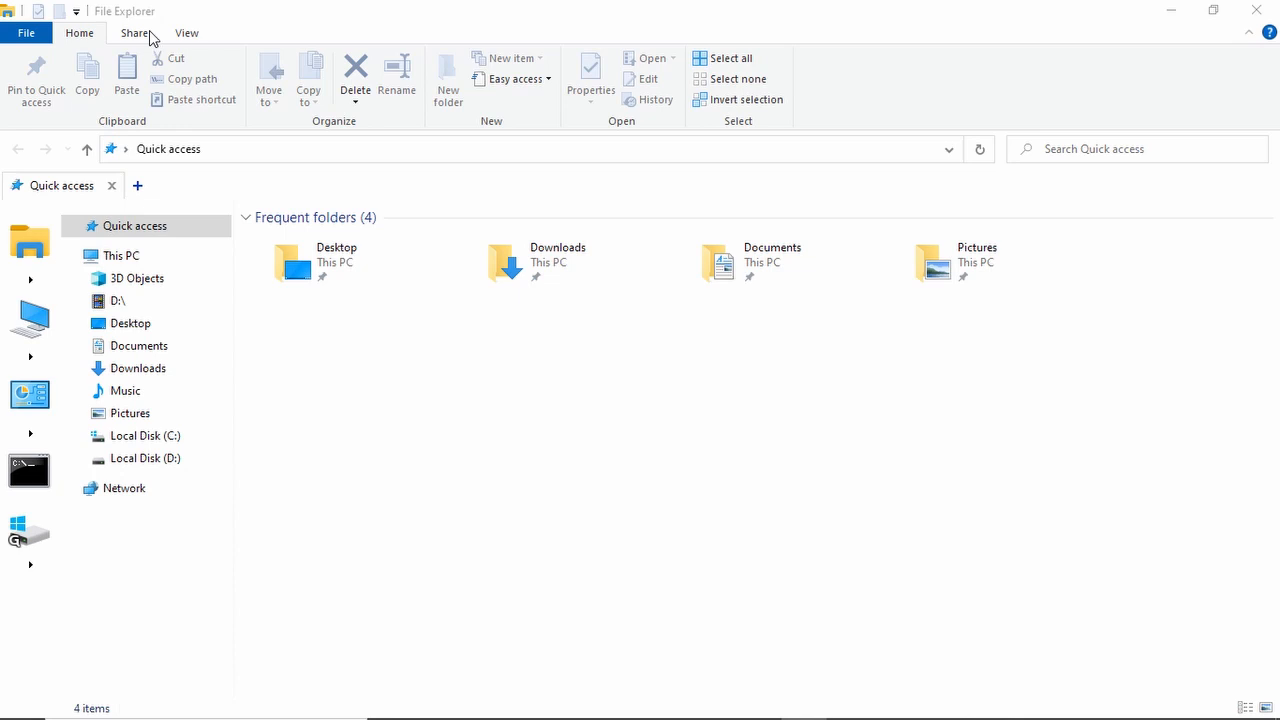
{"action": "left_click", "coordinate": [186, 33]}
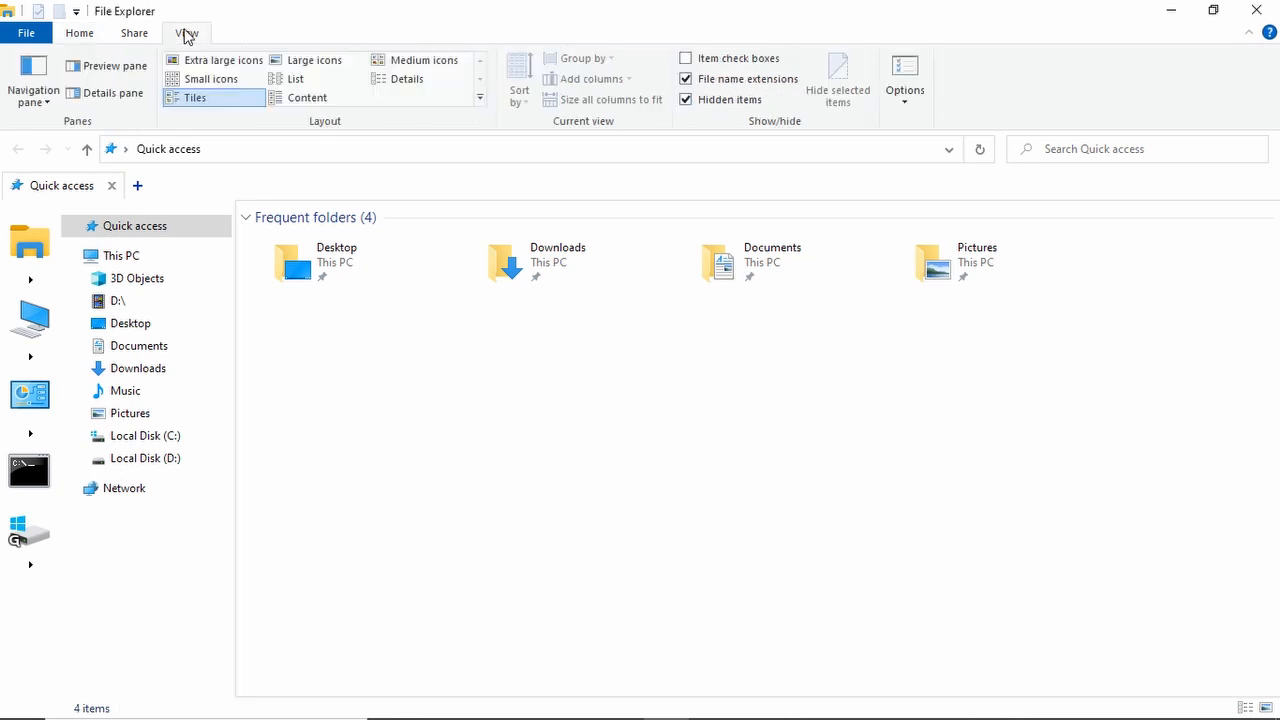
{"action": "left_click", "coordinate": [407, 78]}
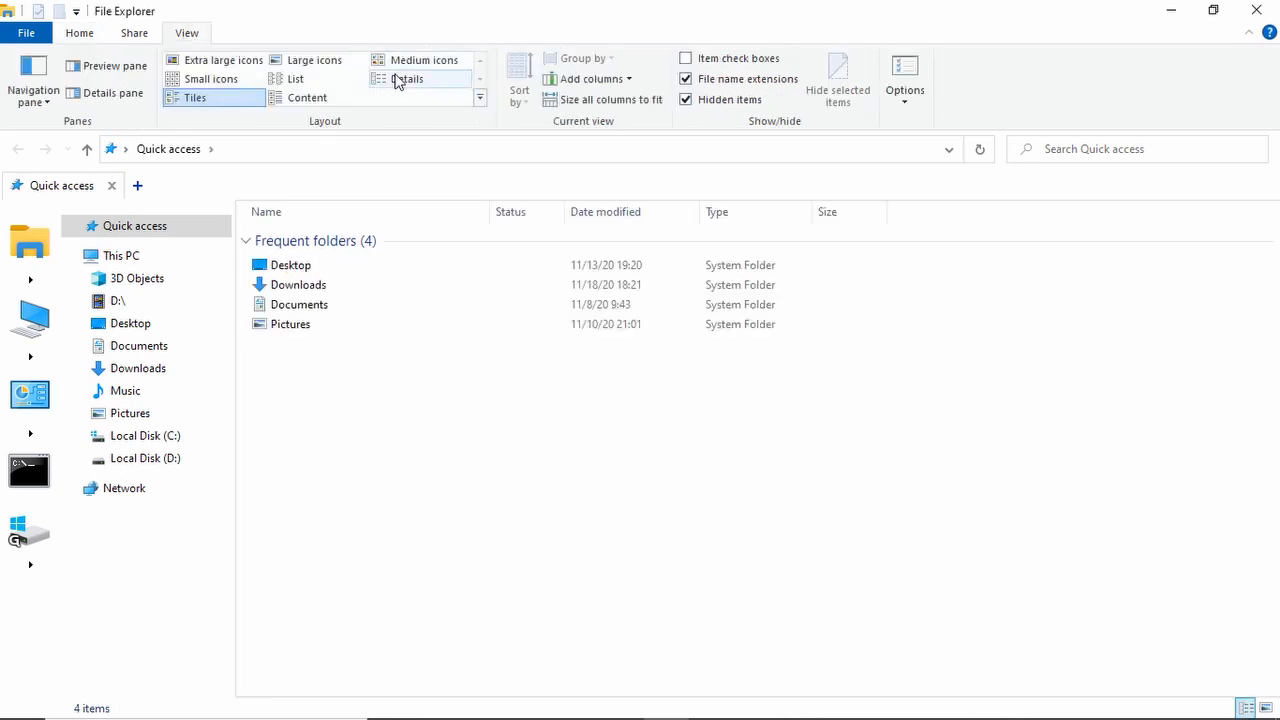
{"action": "left_click", "coordinate": [194, 97]}
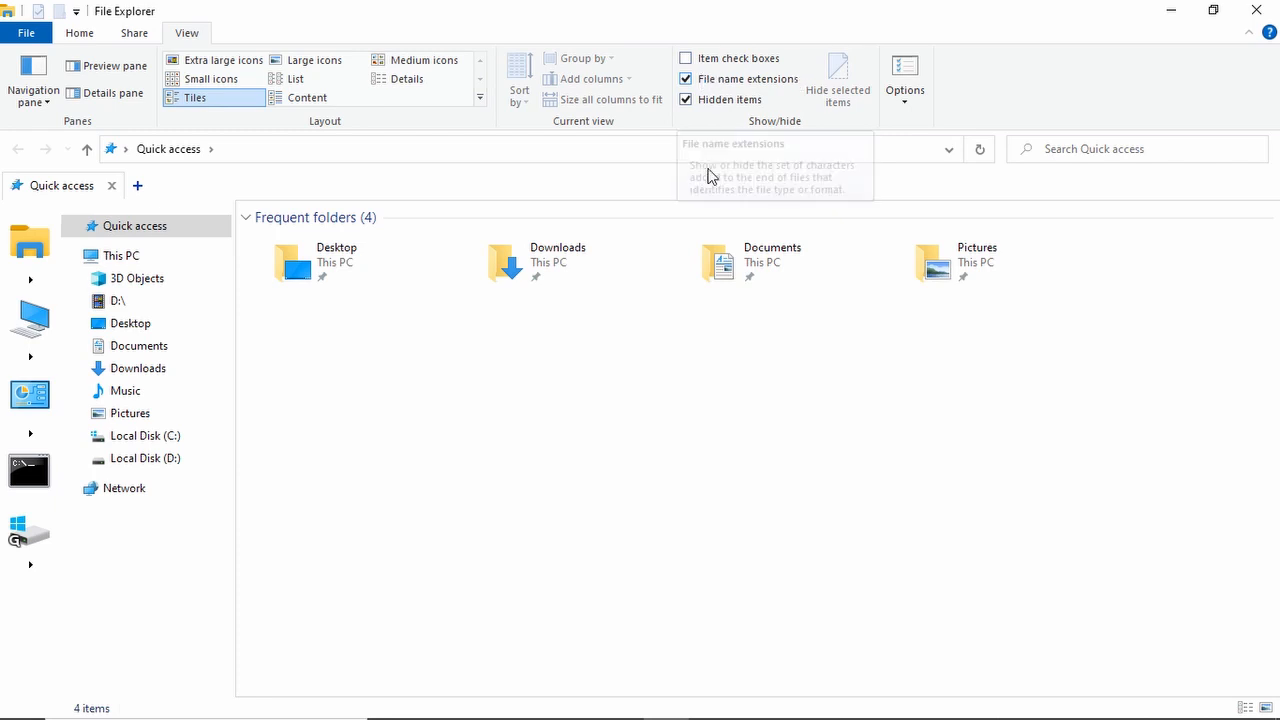
{"action": "mouse_move", "coordinate": [610, 265]}
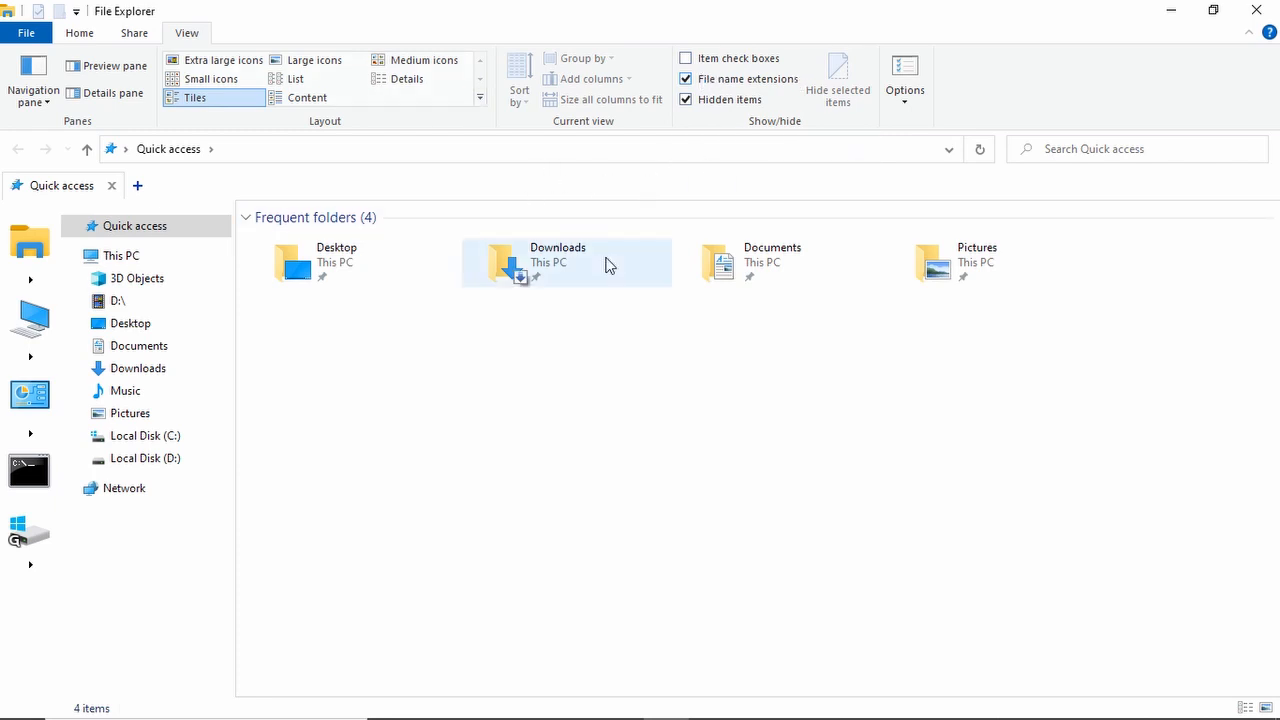
{"action": "mouse_move", "coordinate": [825, 157]}
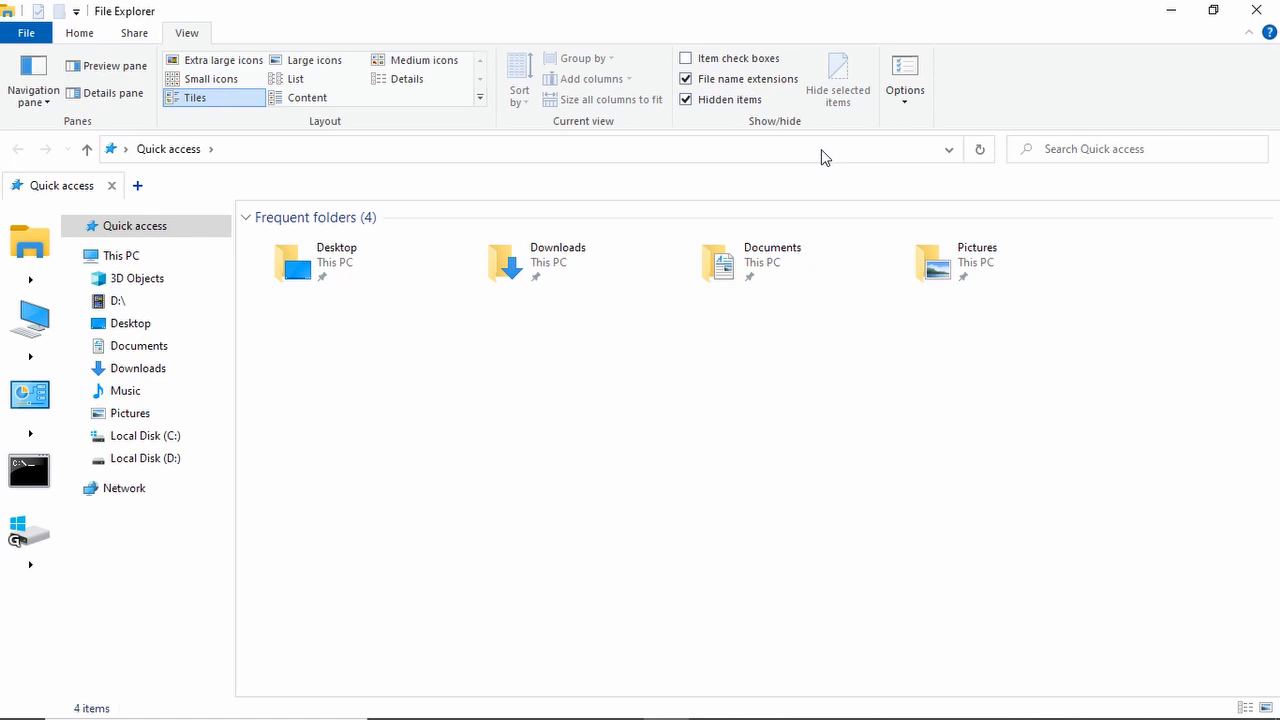
{"action": "mouse_move", "coordinate": [687, 99]}
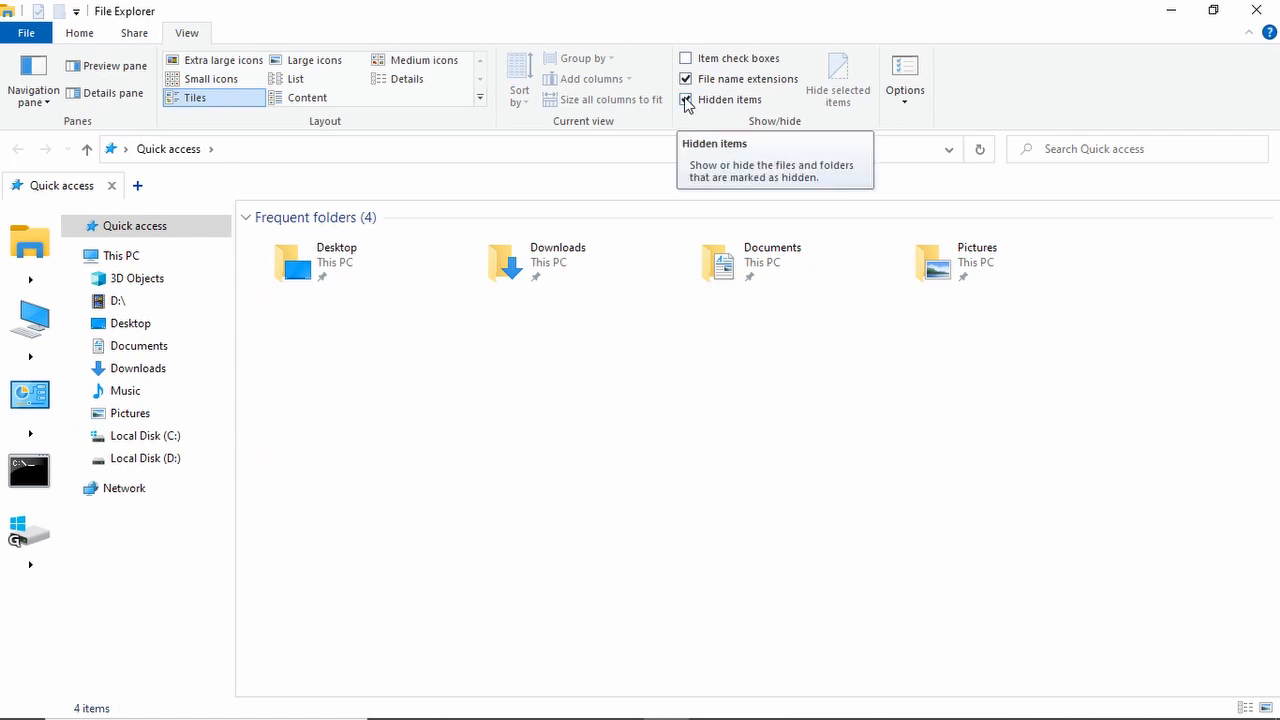
{"action": "left_click", "coordinate": [145, 435]}
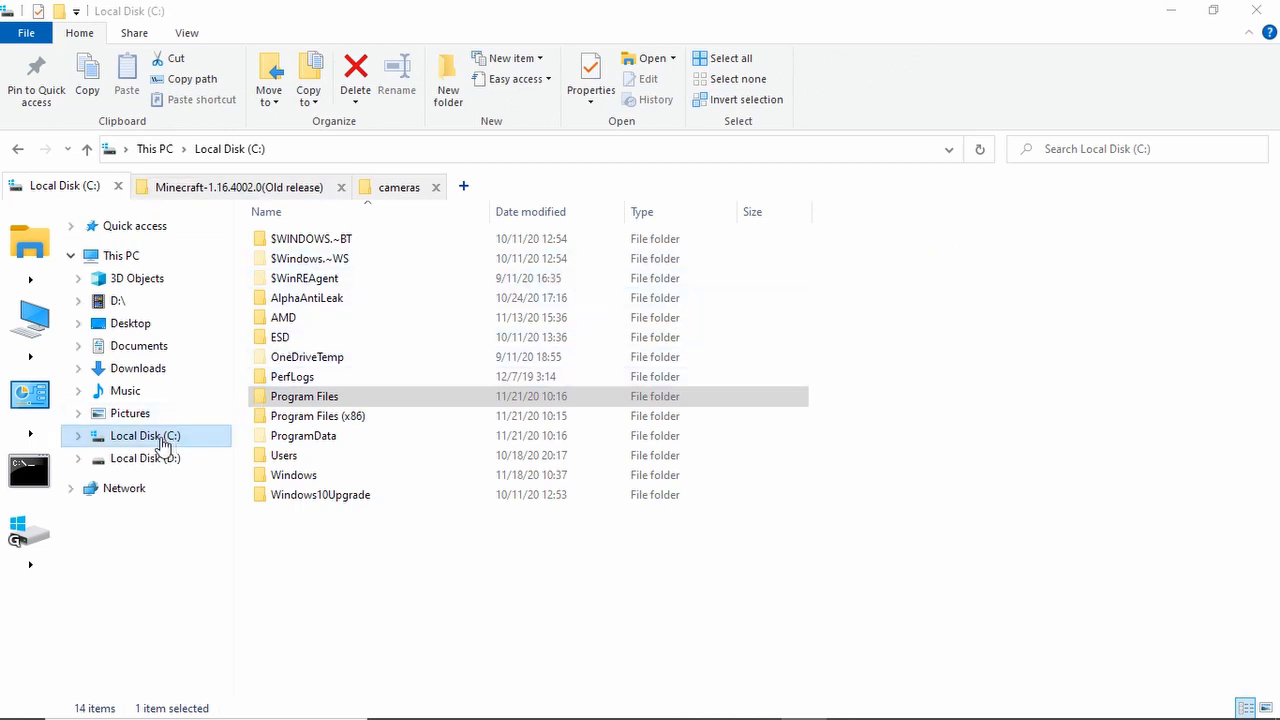
Browse C:\Program Files\WindowsApps, then switch to the Minecraft-1.16.4002.0 old release tab
{"action": "left_click", "coordinate": [294, 474]}
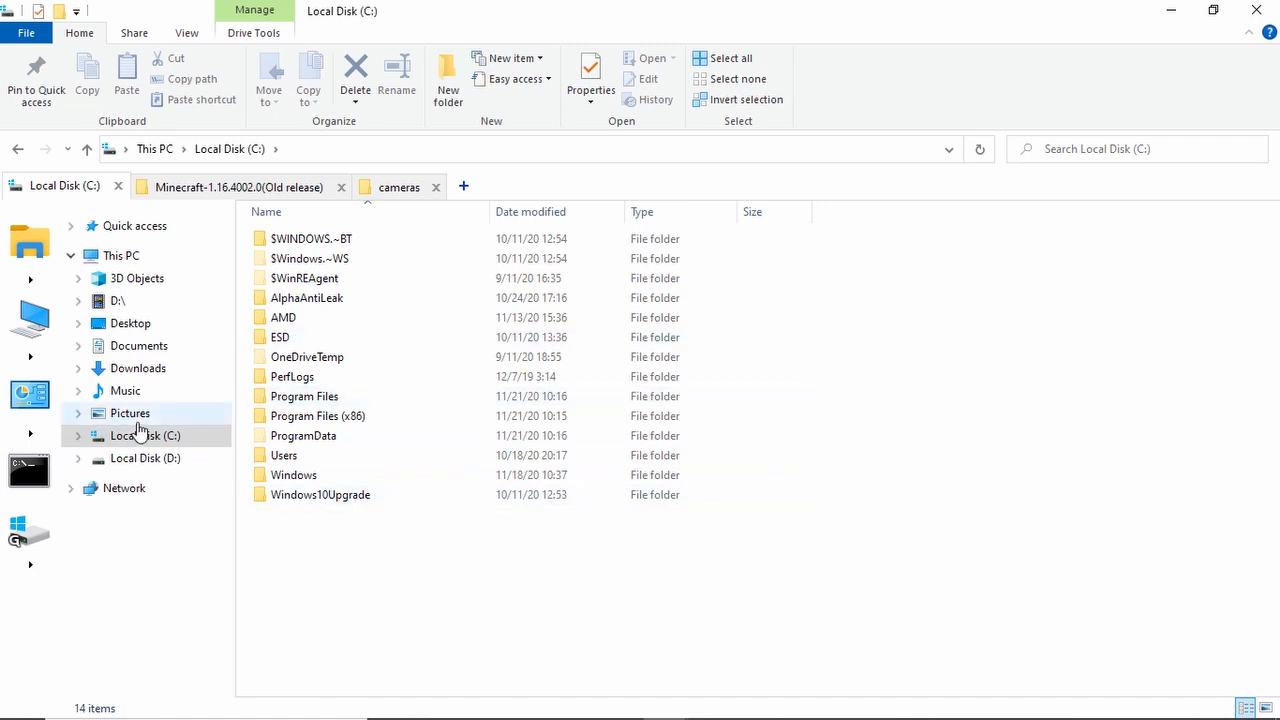
{"action": "double_click", "coordinate": [304, 396]}
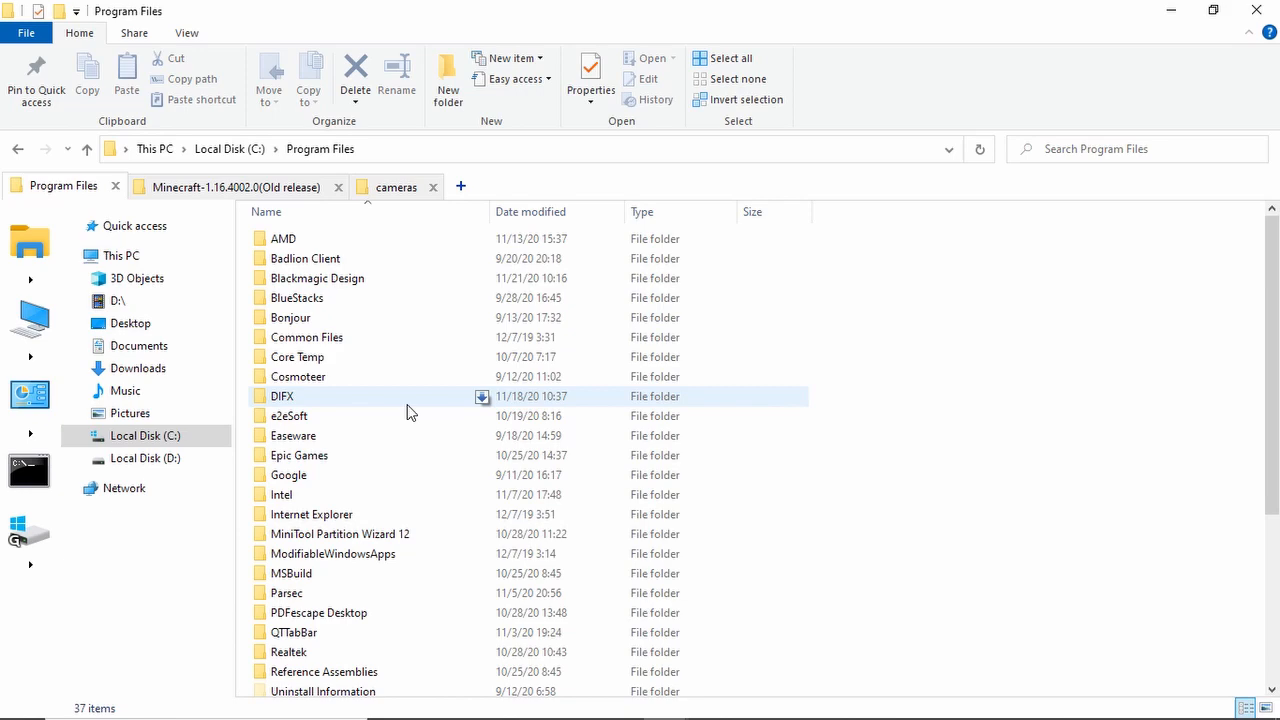
{"action": "scroll", "scroll_direction": "down", "scroll_amount": 3}
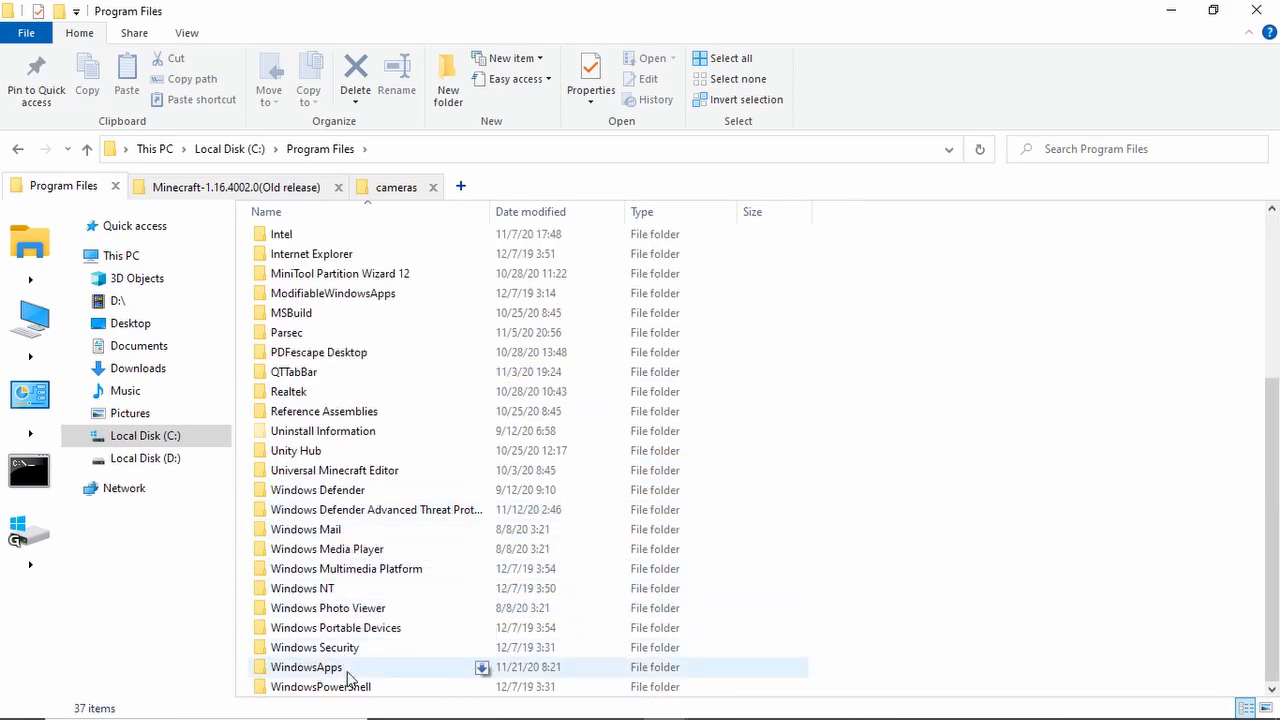
{"action": "double_click", "coordinate": [306, 667]}
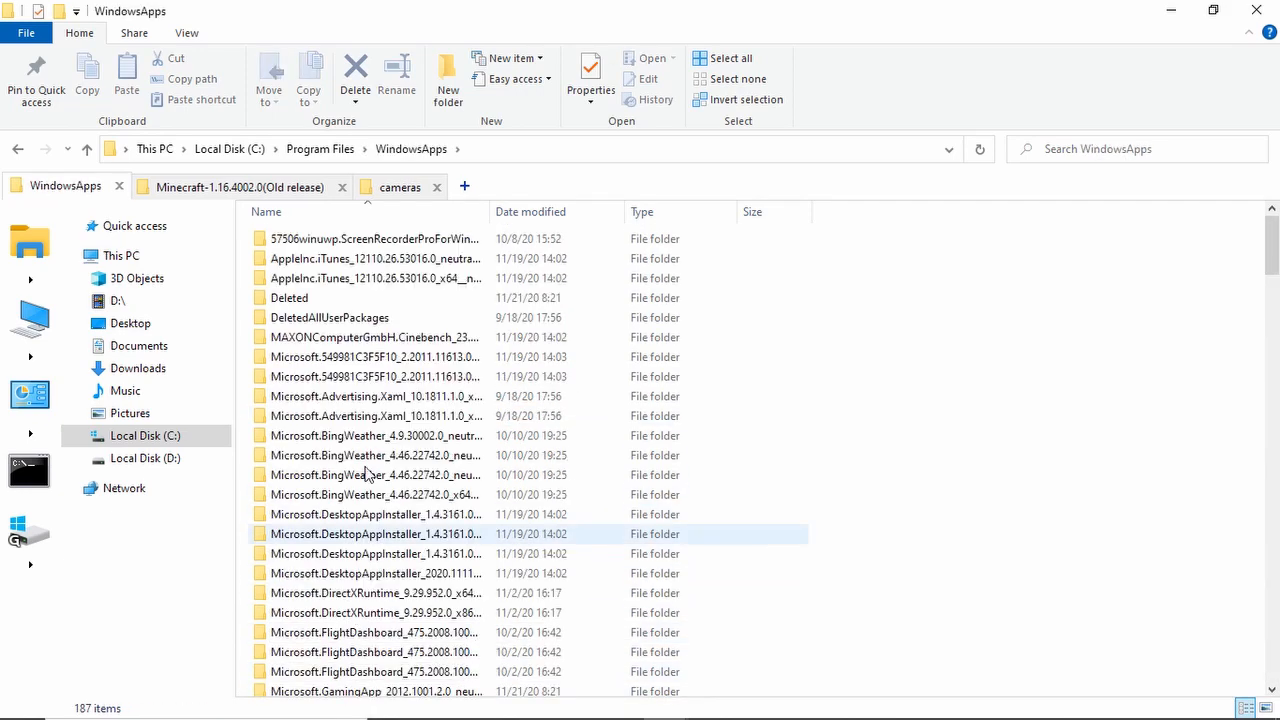
{"action": "scroll", "scroll_direction": "down", "scroll_amount": 3}
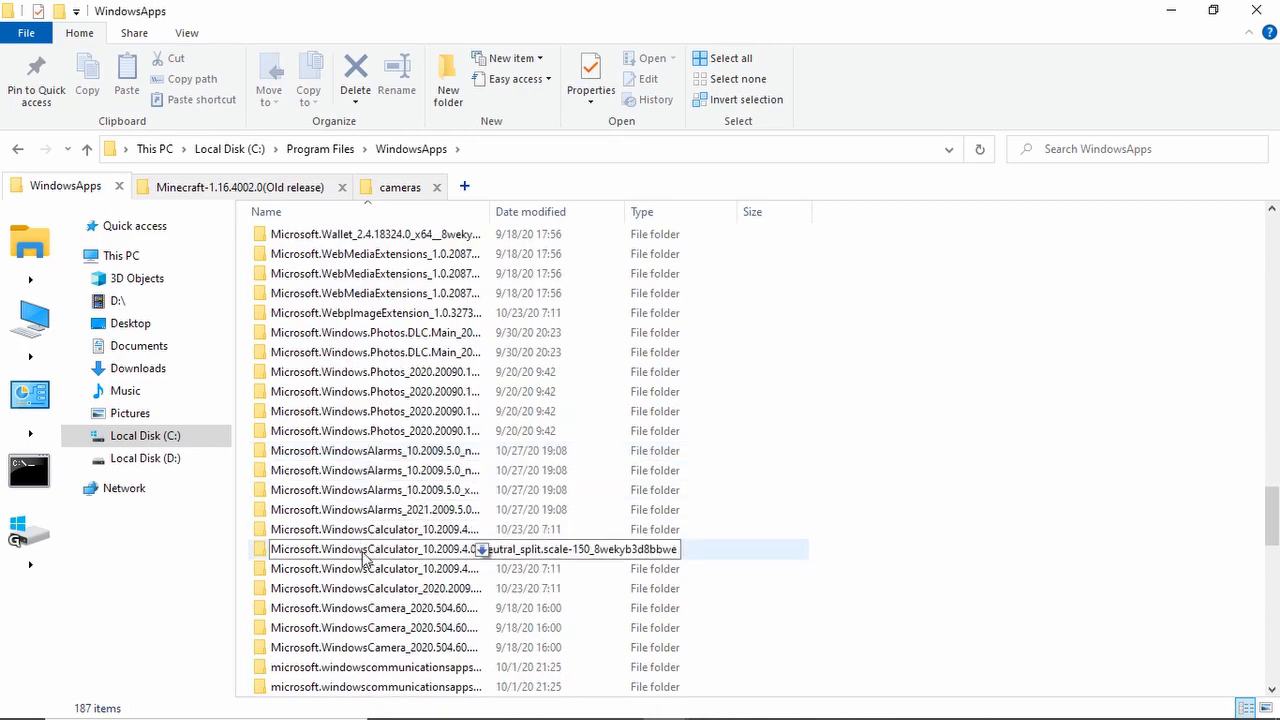
{"action": "scroll", "scroll_direction": "down", "scroll_amount": 3}
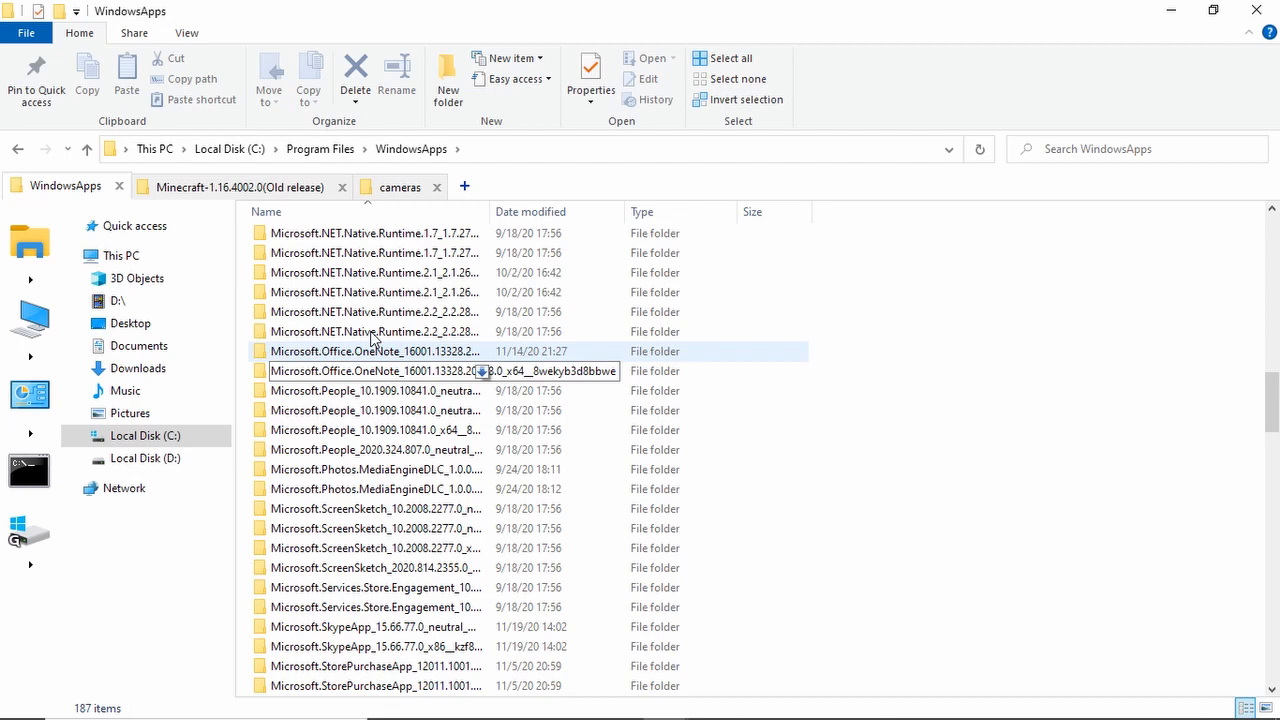
{"action": "left_click", "coordinate": [238, 186]}
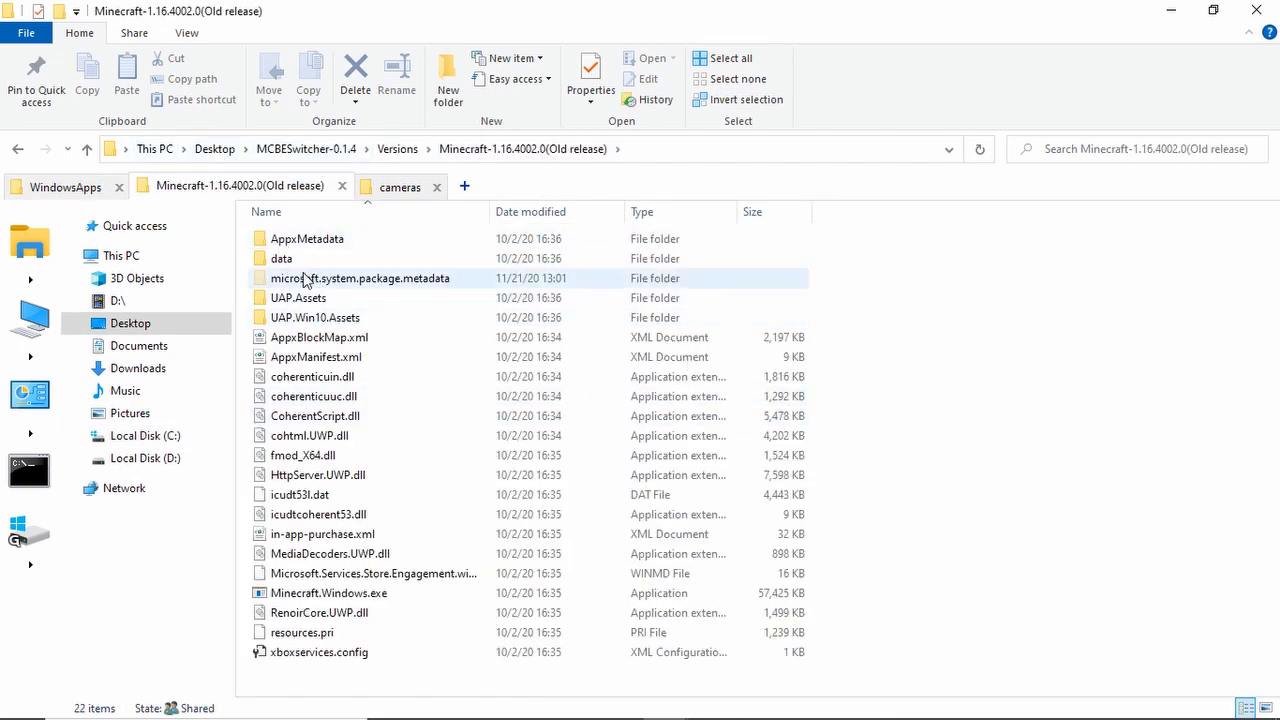
{"action": "left_click", "coordinate": [282, 258]}
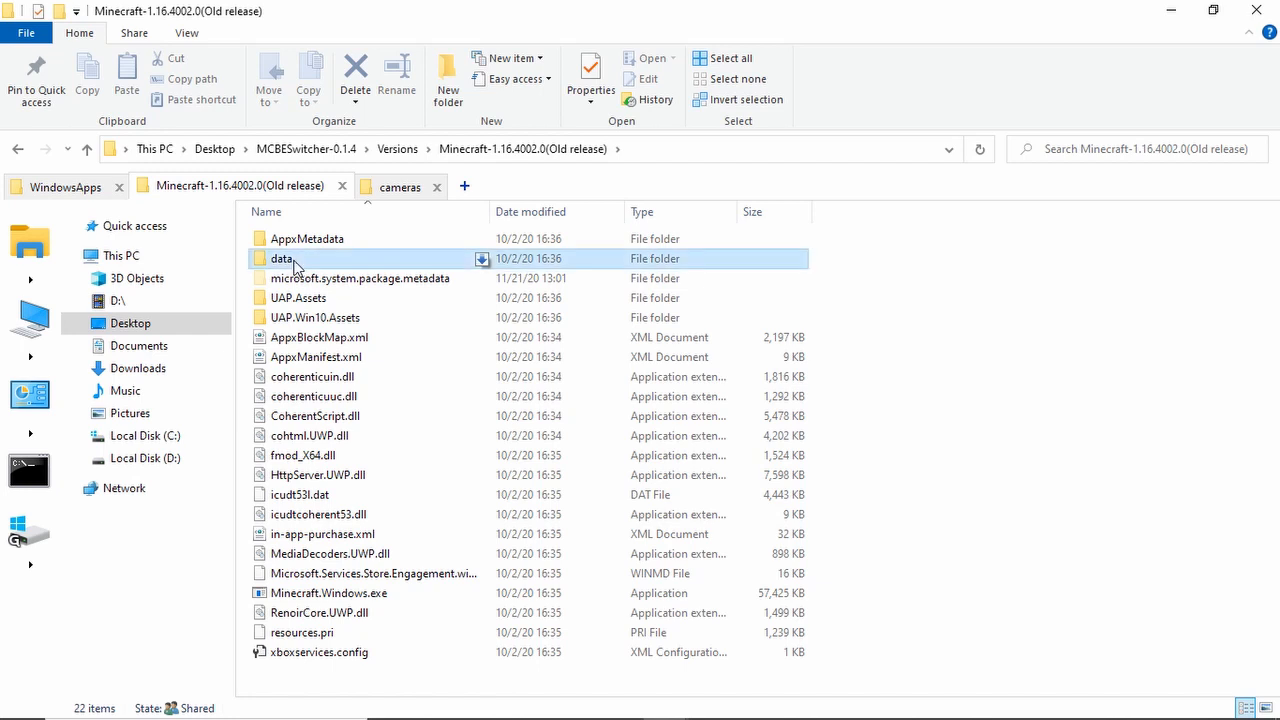
{"action": "double_click", "coordinate": [283, 258]}
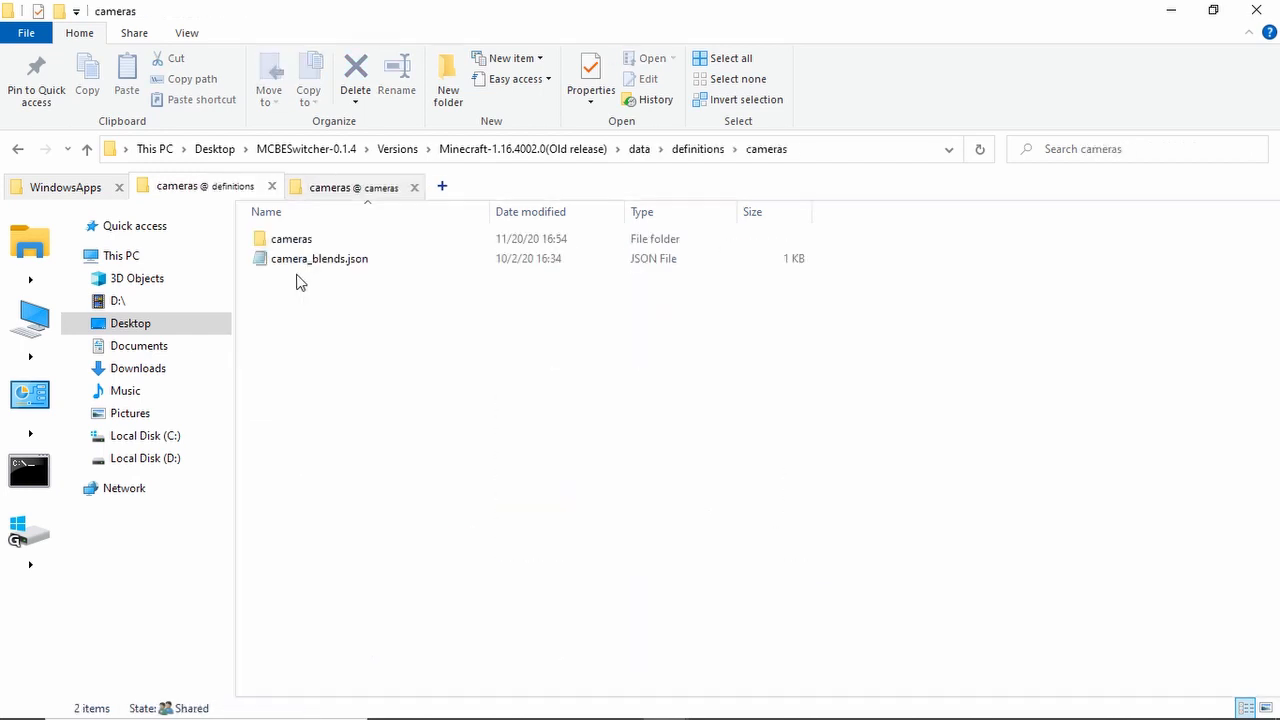
{"action": "left_click", "coordinate": [291, 238]}
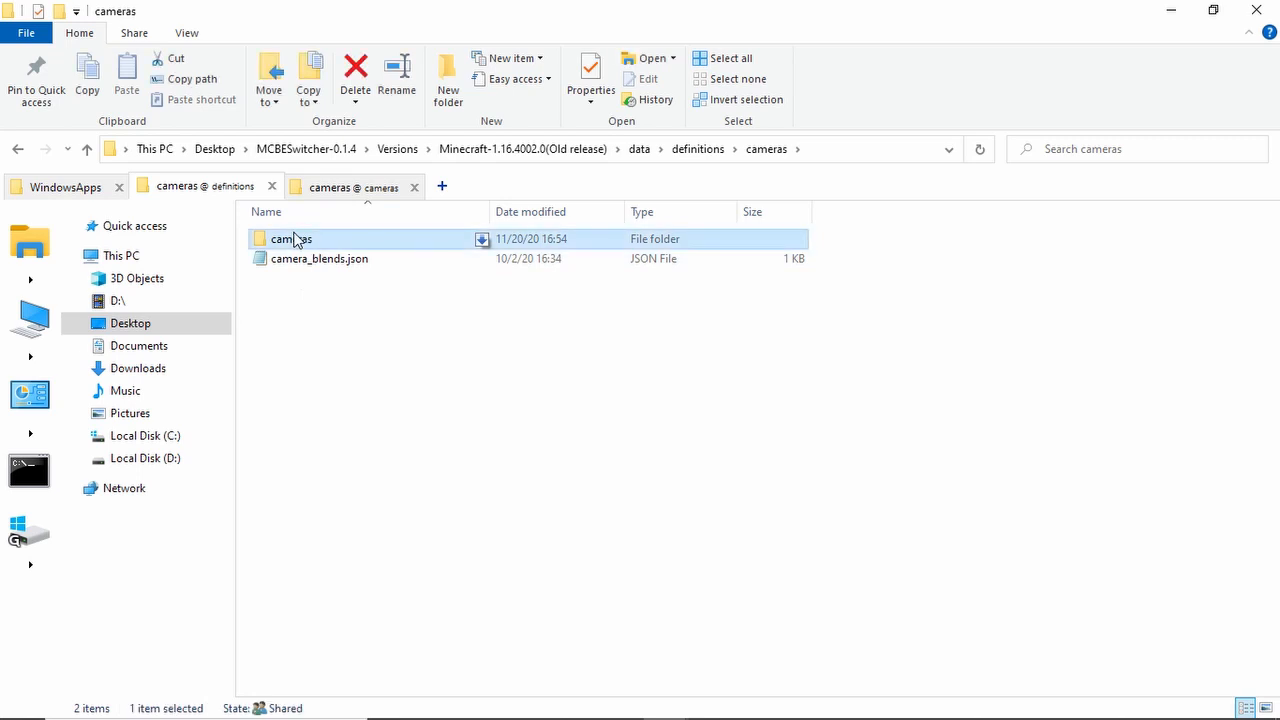
{"action": "double_click", "coordinate": [291, 238]}
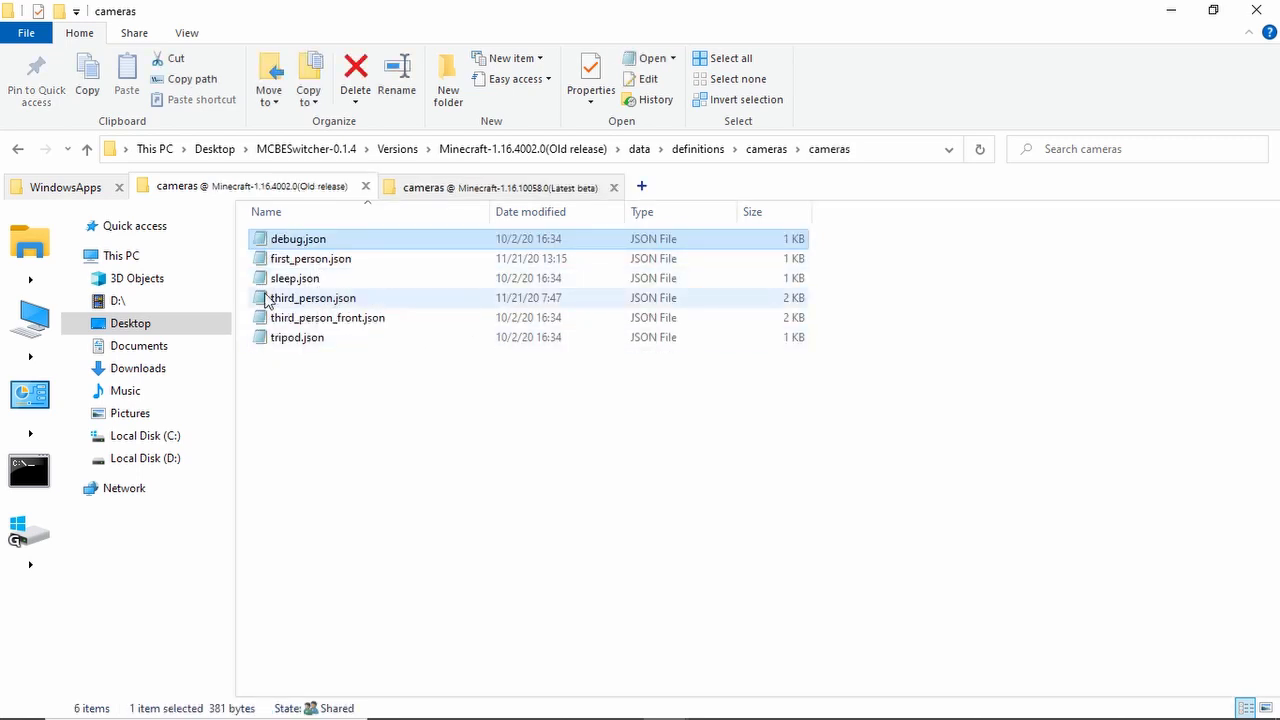
{"action": "mouse_move", "coordinate": [370, 290]}
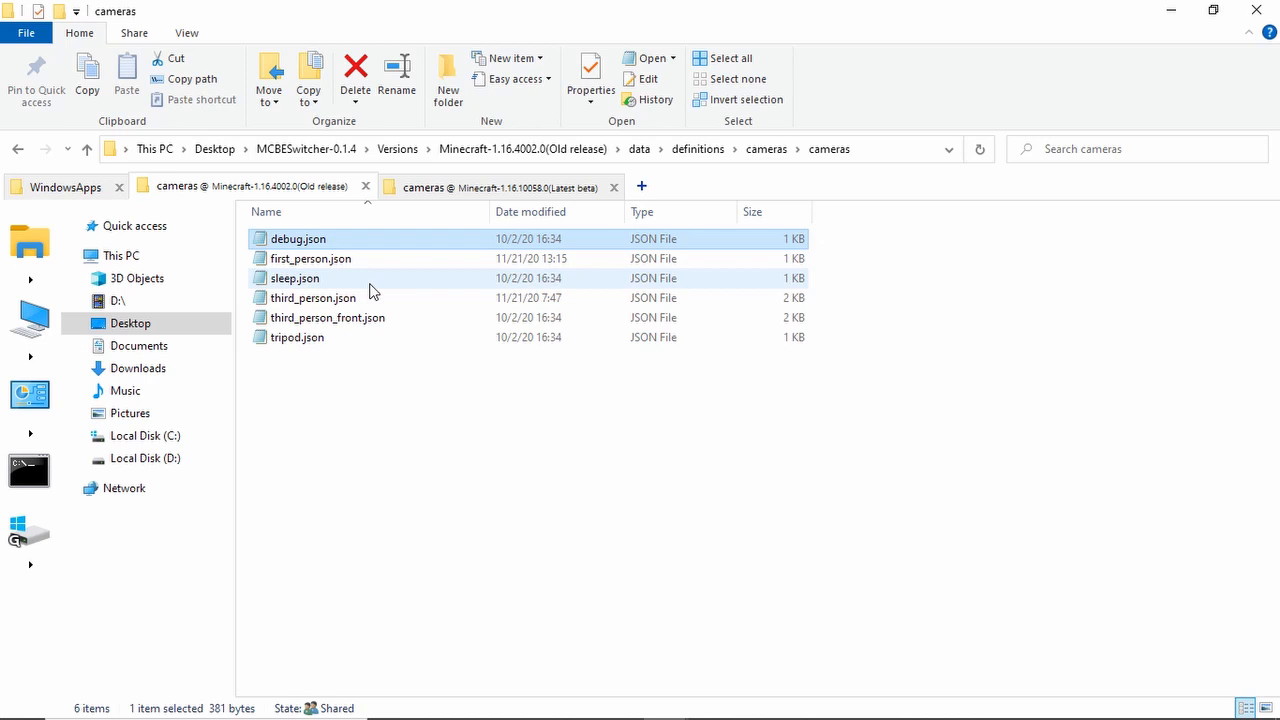
{"action": "mouse_move", "coordinate": [340, 262]}
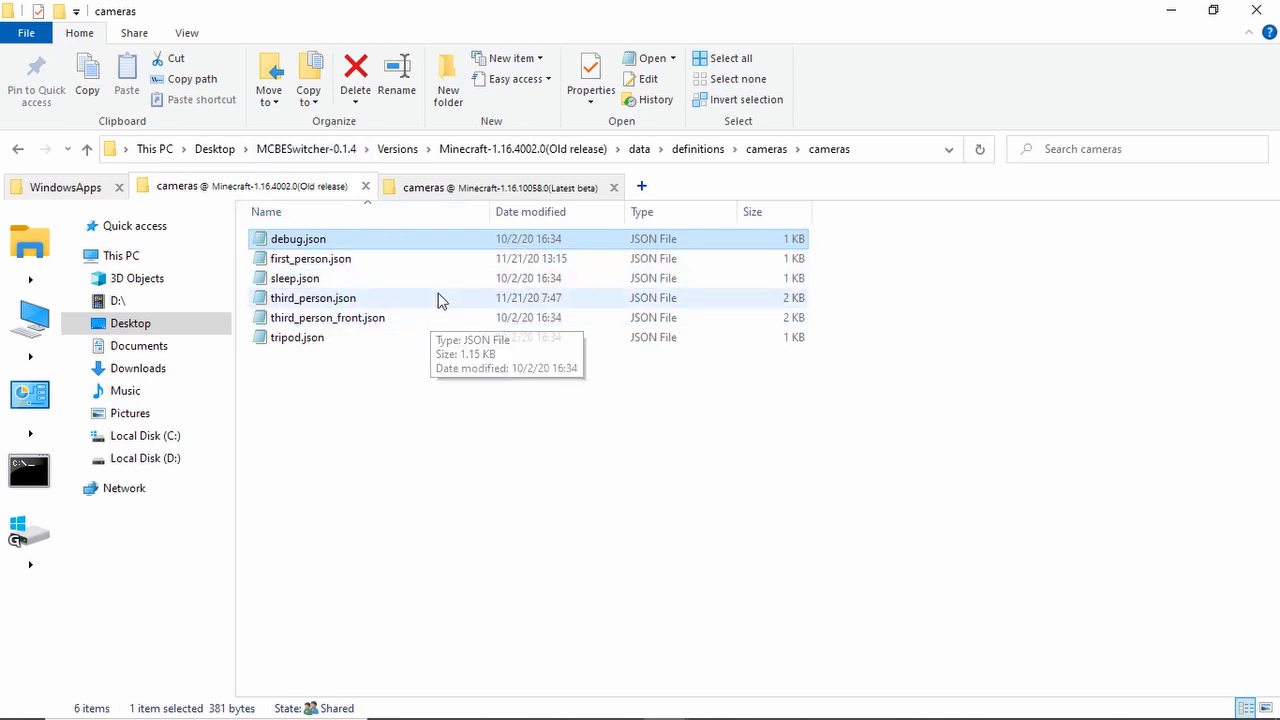
{"action": "left_click", "coordinate": [415, 497]}
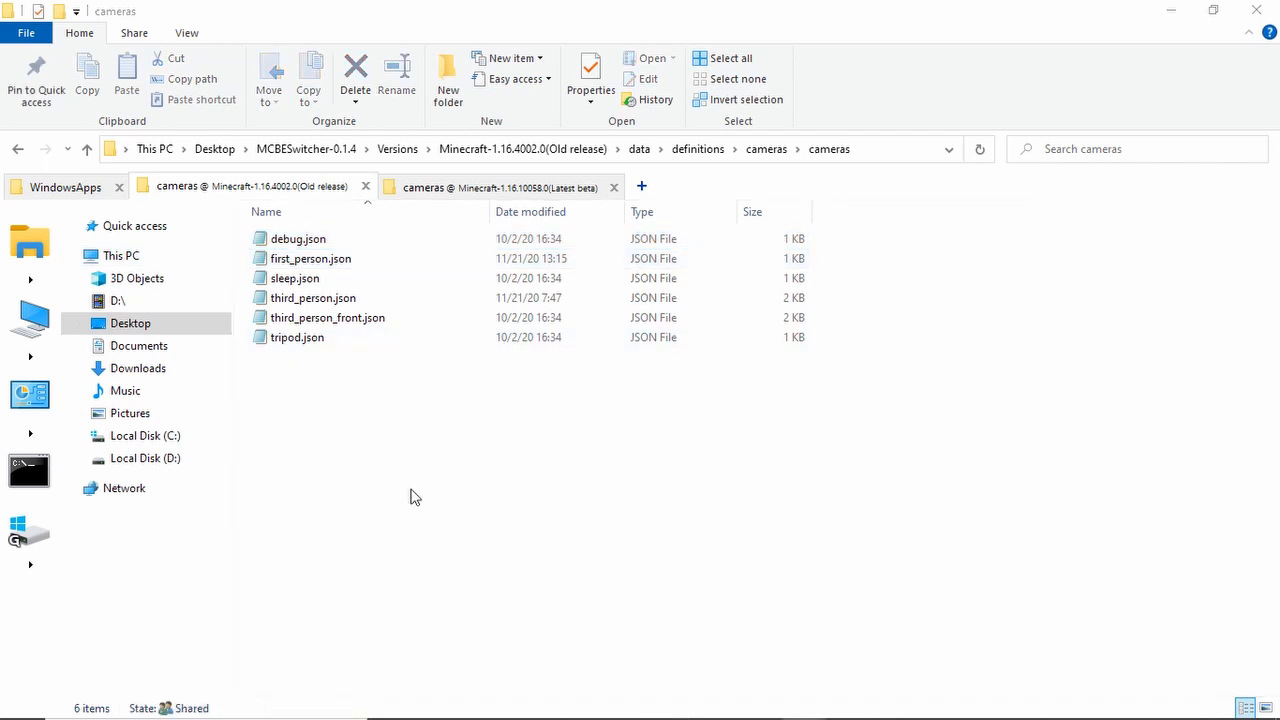
{"action": "left_click", "coordinate": [311, 258]}
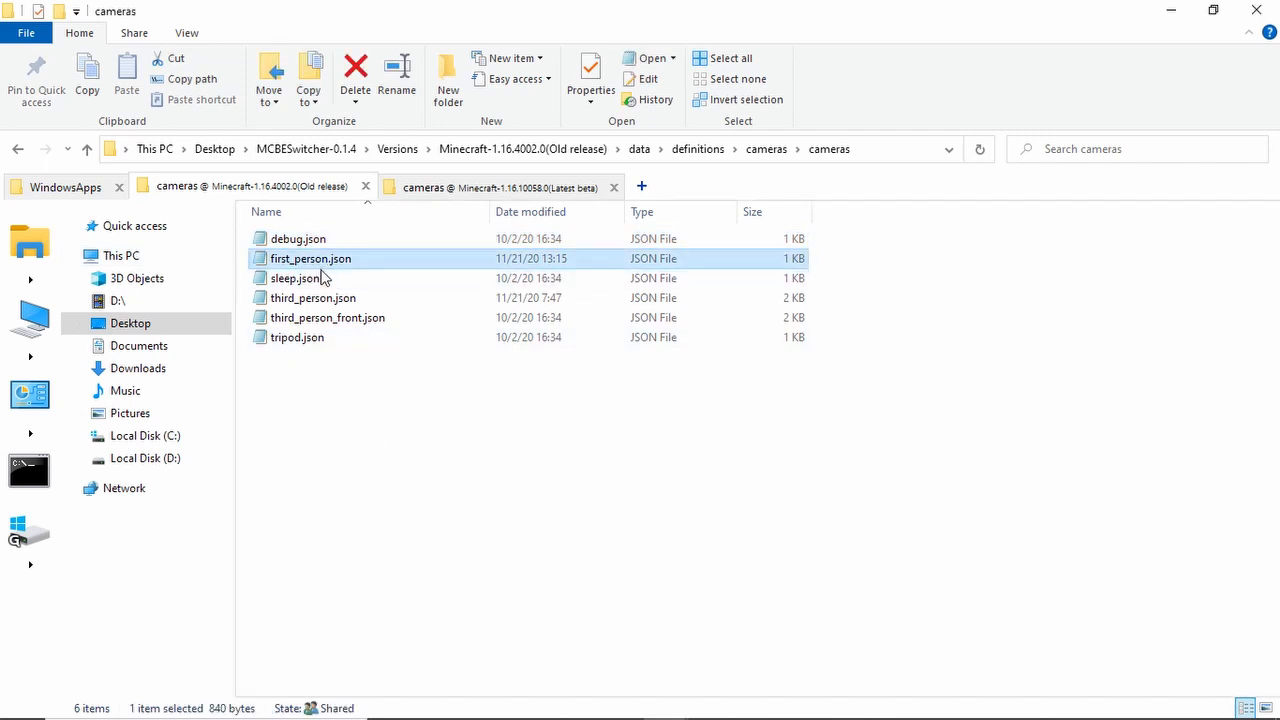
{"action": "mouse_move", "coordinate": [463, 479]}
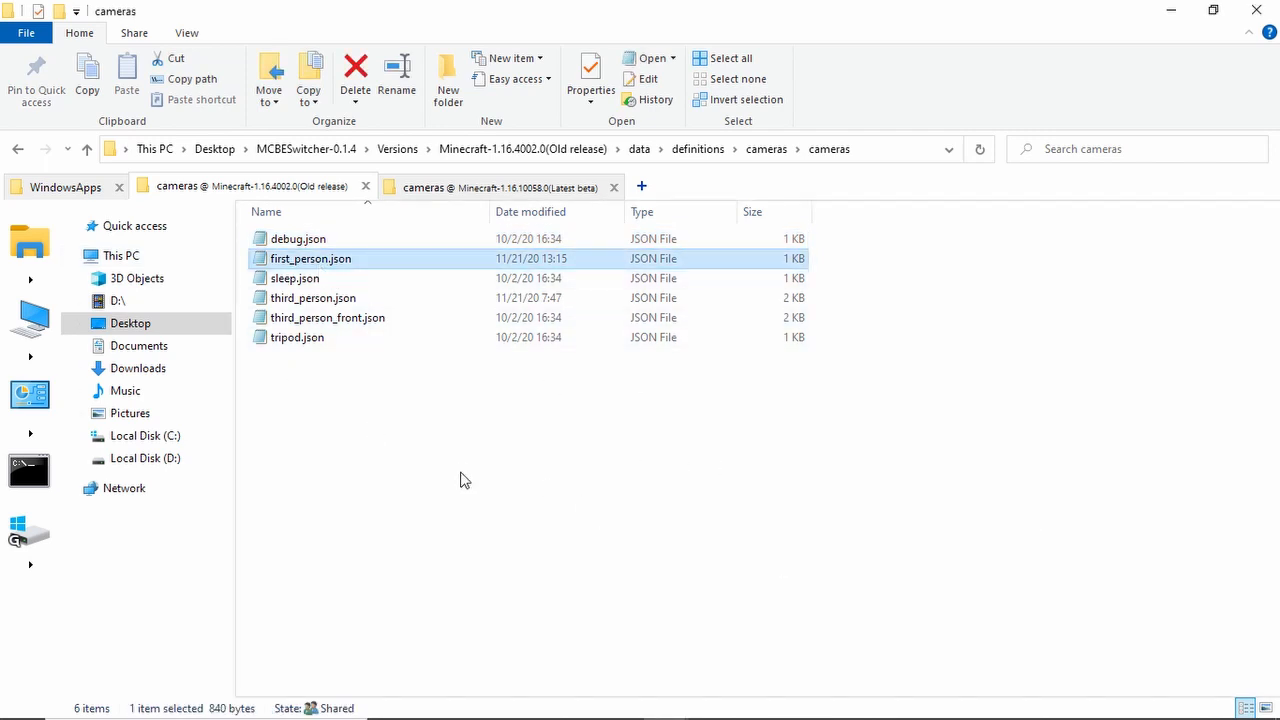
Open the old release first_person.json, move it left, and open the latest beta's copy
{"action": "double_click", "coordinate": [311, 258]}
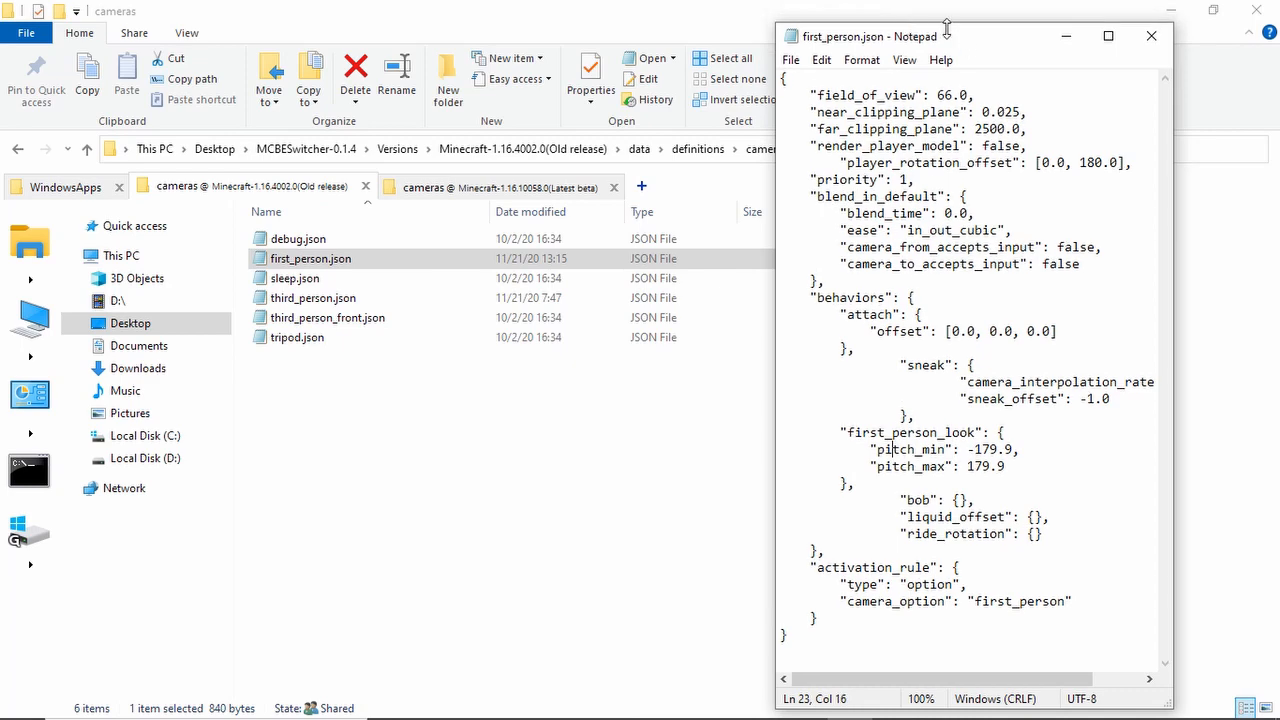
{"action": "left_click_drag", "start_coordinate": [945, 36], "coordinate": [328, 36]}
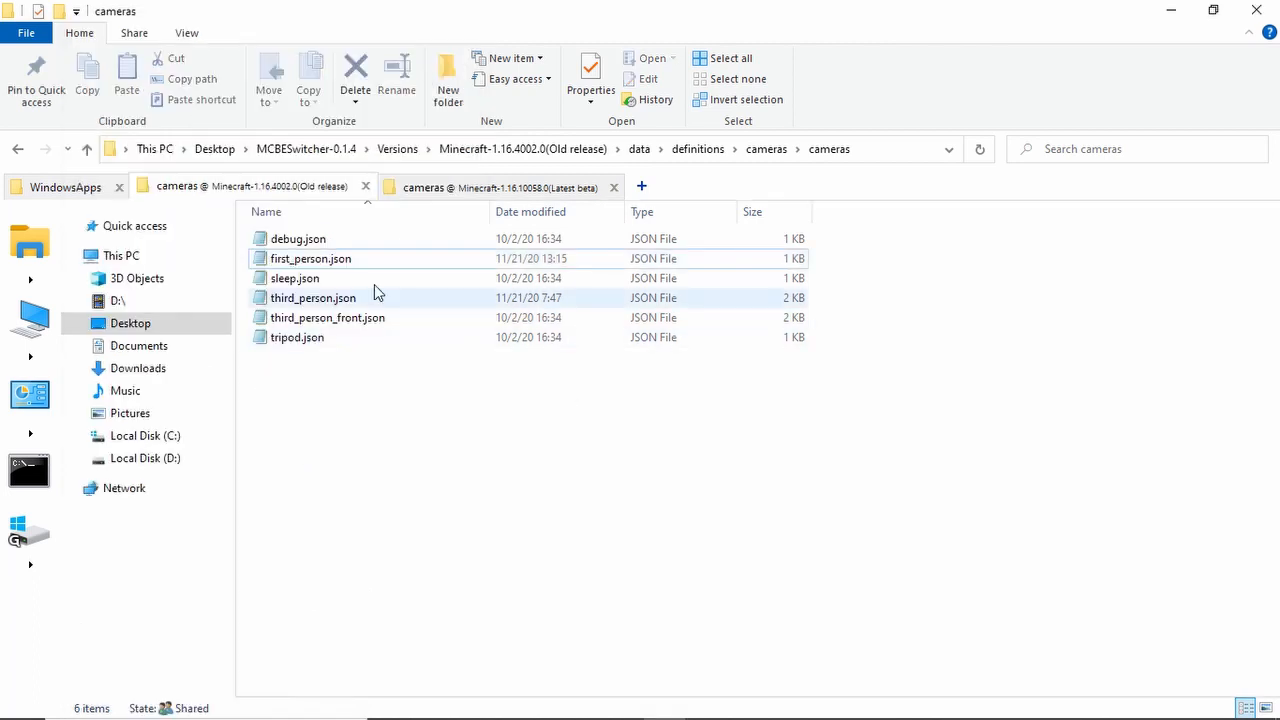
{"action": "mouse_move", "coordinate": [315, 290]}
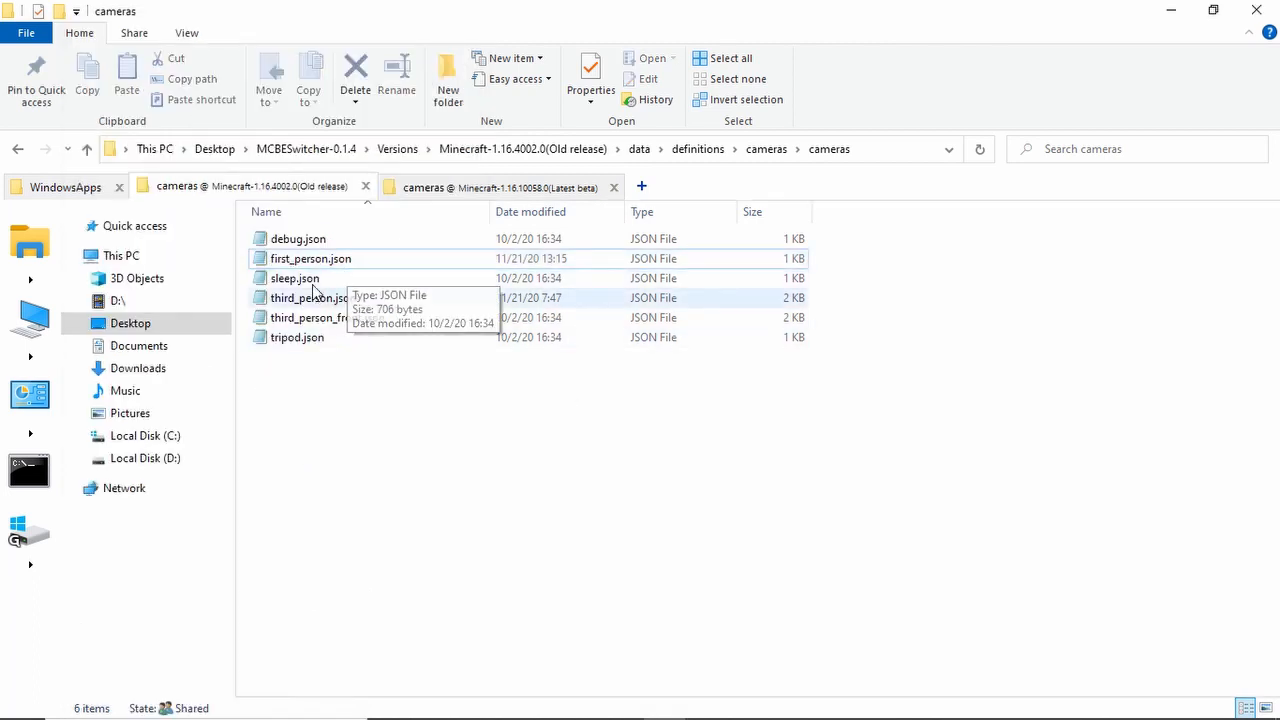
{"action": "left_click", "coordinate": [499, 186]}
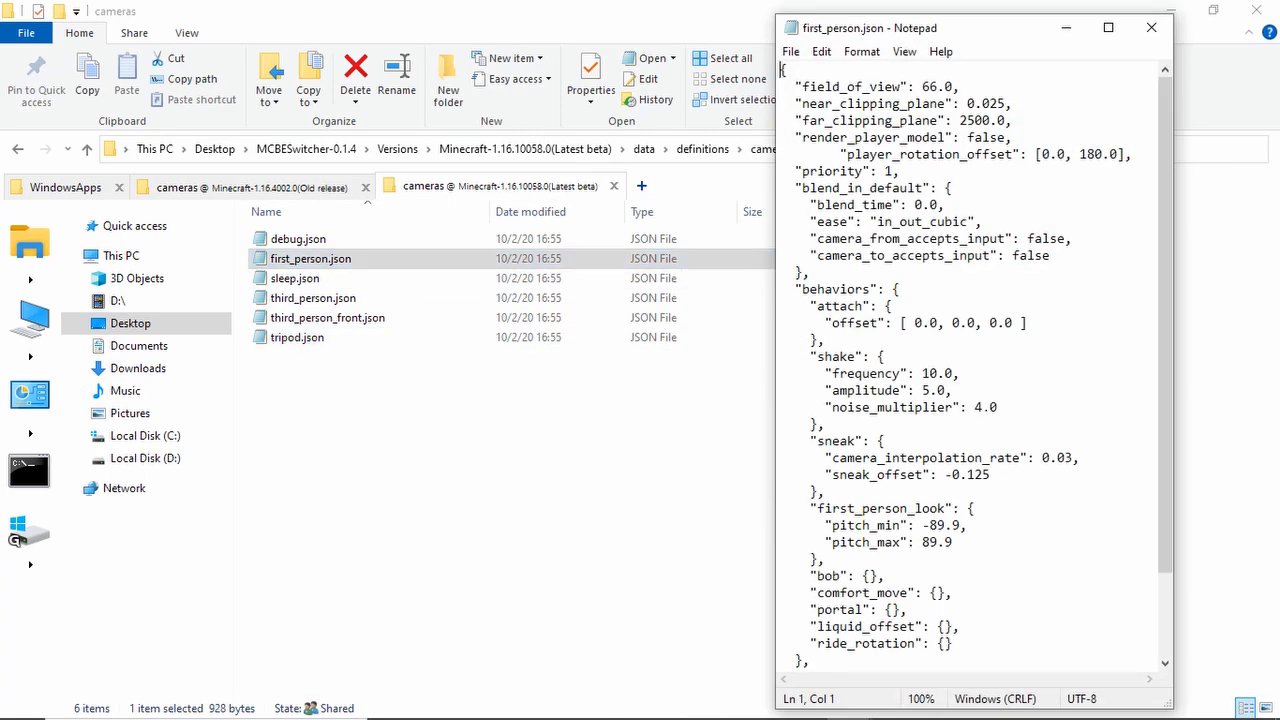
{"action": "scroll", "scroll_direction": "down", "scroll_amount": 3}
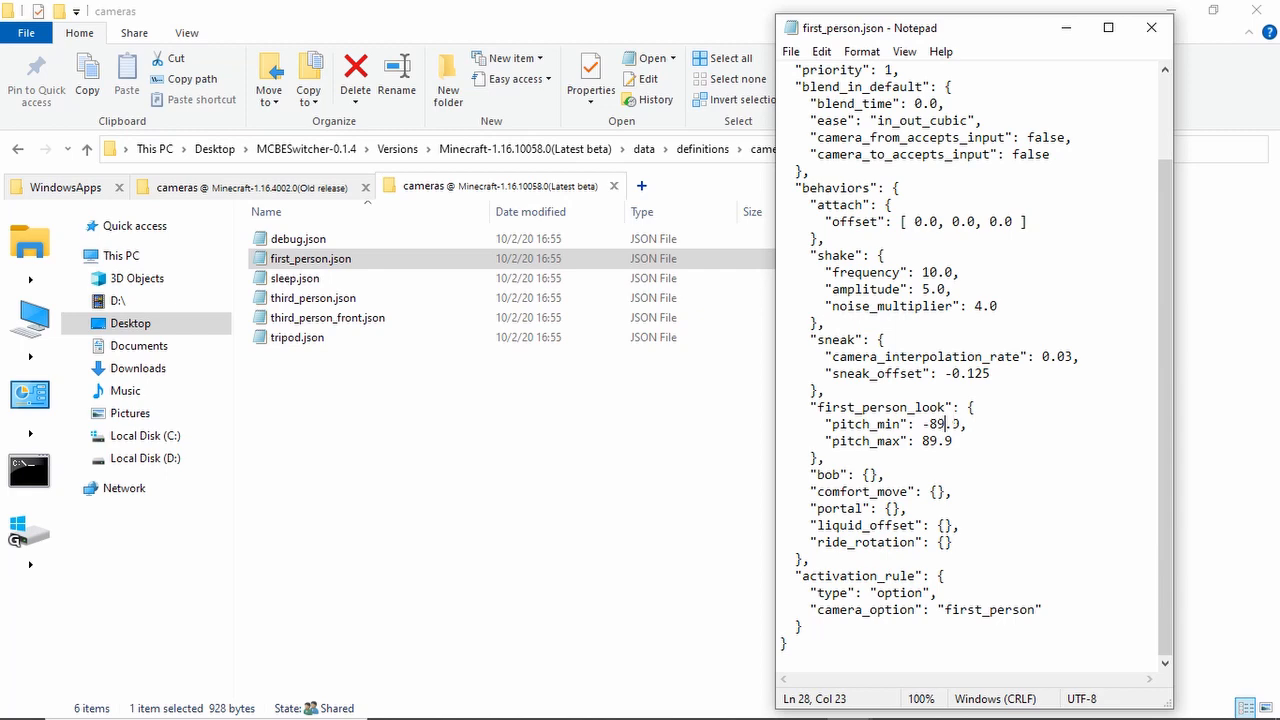
{"action": "mouse_move", "coordinate": [835, 715]}
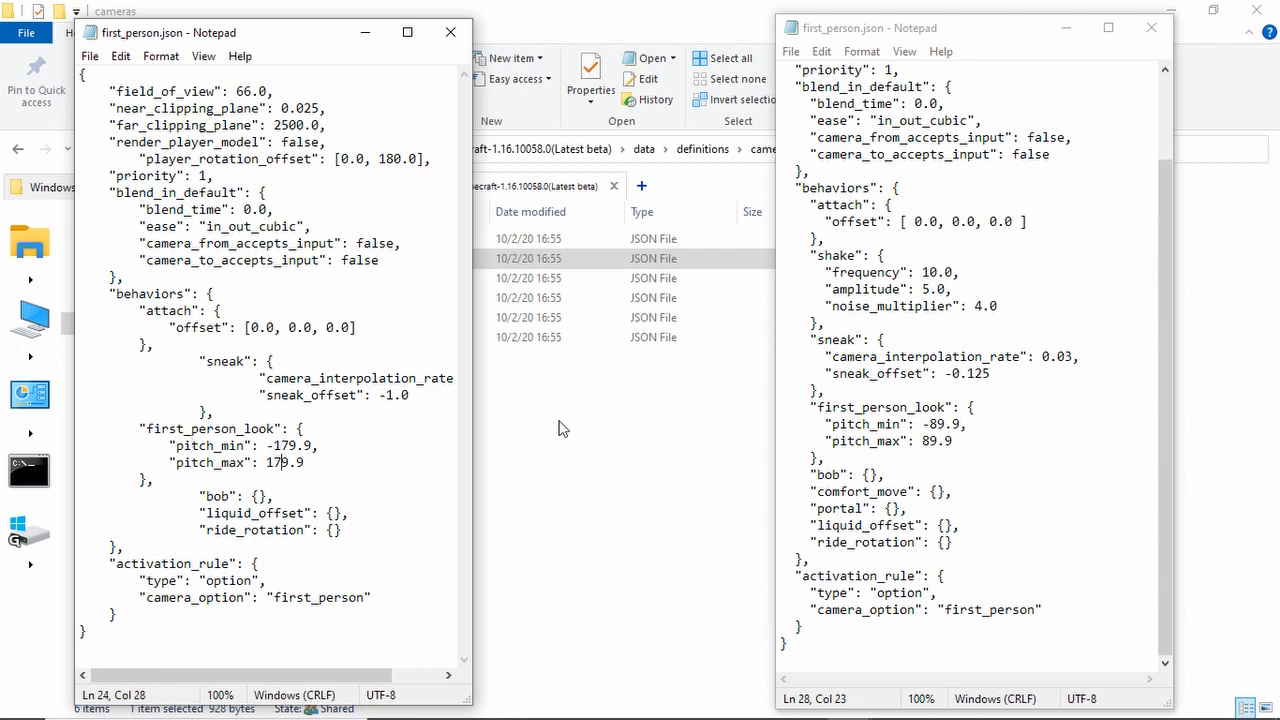
{"action": "left_click", "coordinate": [930, 441]}
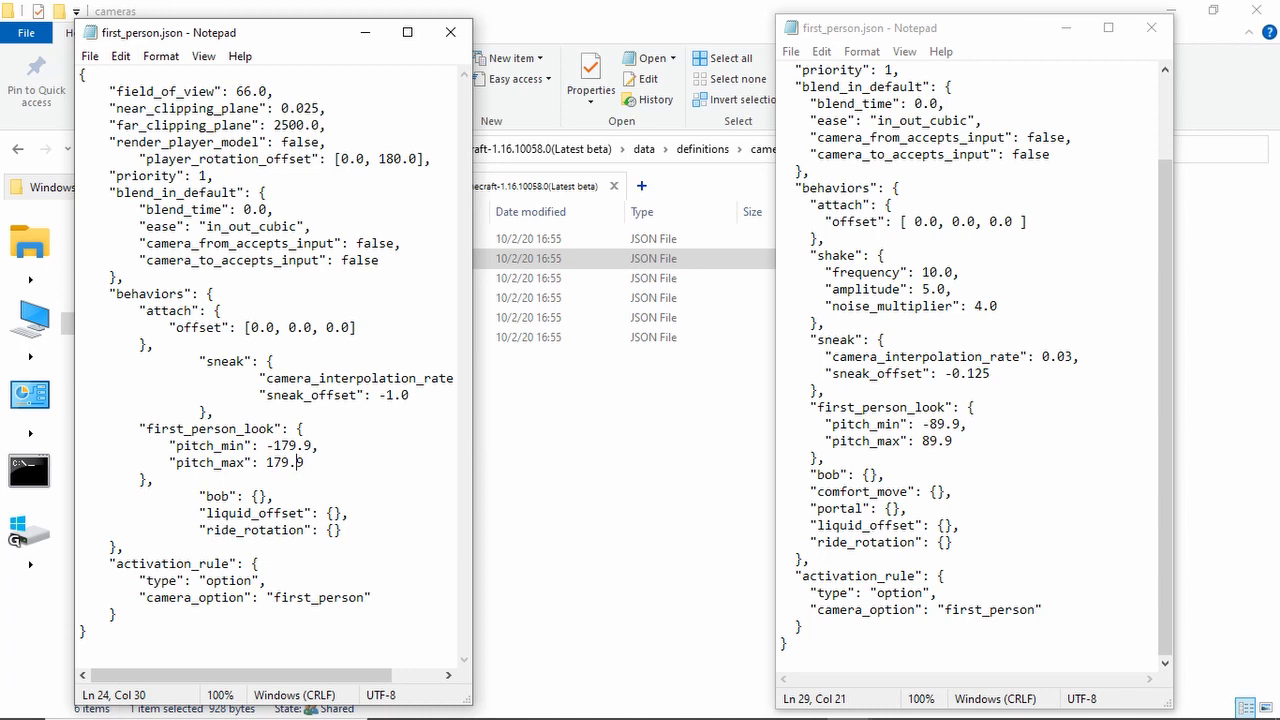
{"action": "left_click", "coordinate": [930, 424]}
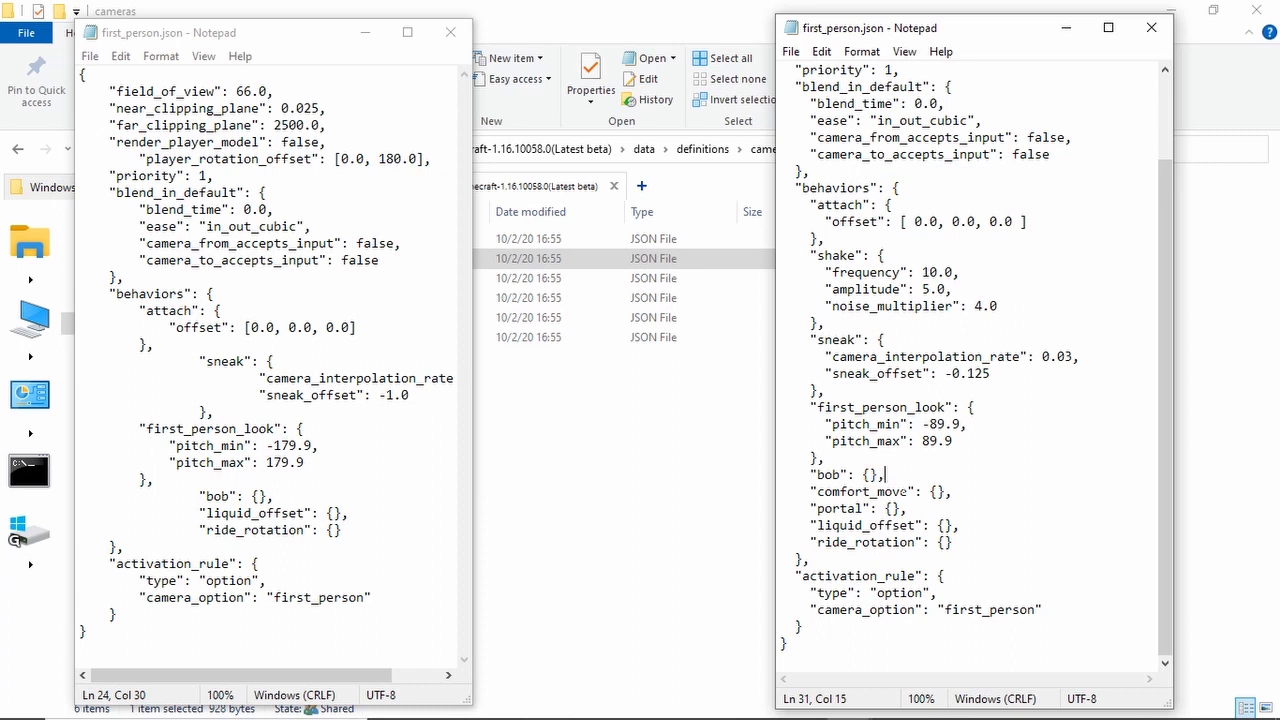
{"action": "double_click", "coordinate": [822, 474]}
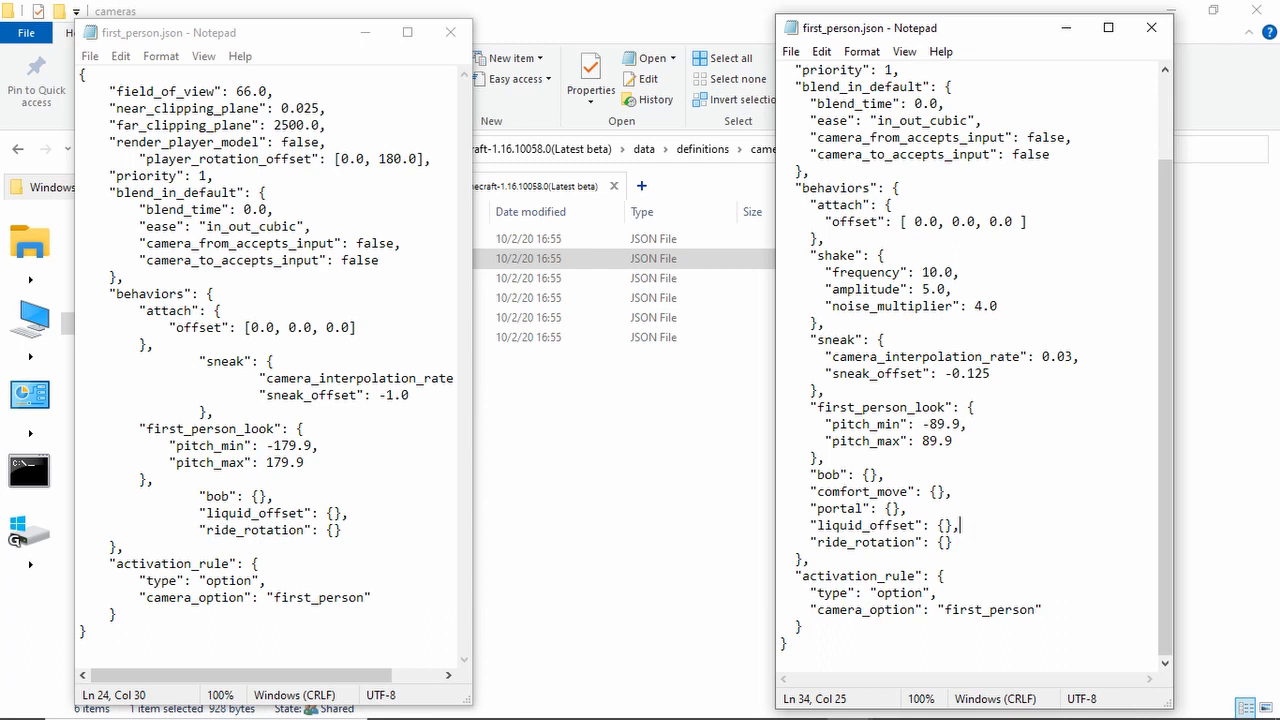
{"action": "scroll", "scroll_direction": "up", "scroll_amount": 3}
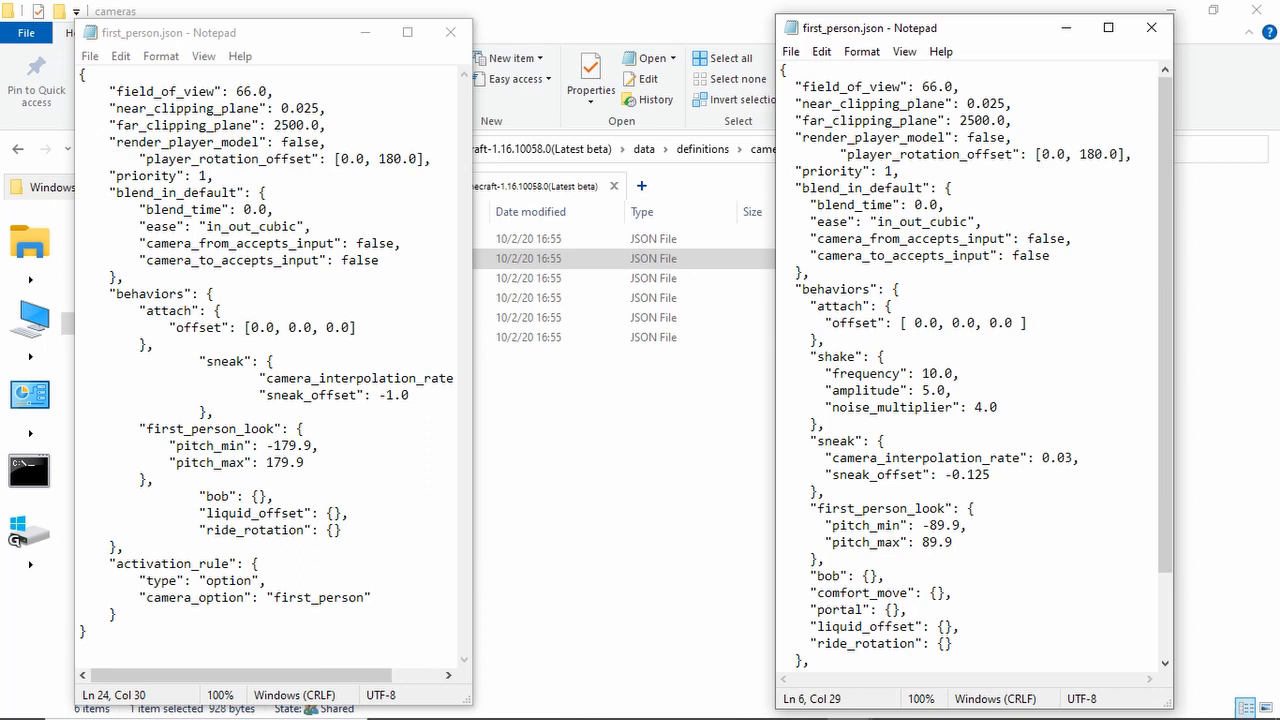
Type a minus into the beta player_rotation_offset and select its sneak_offset value
{"action": "left_click", "coordinate": [1043, 154]}
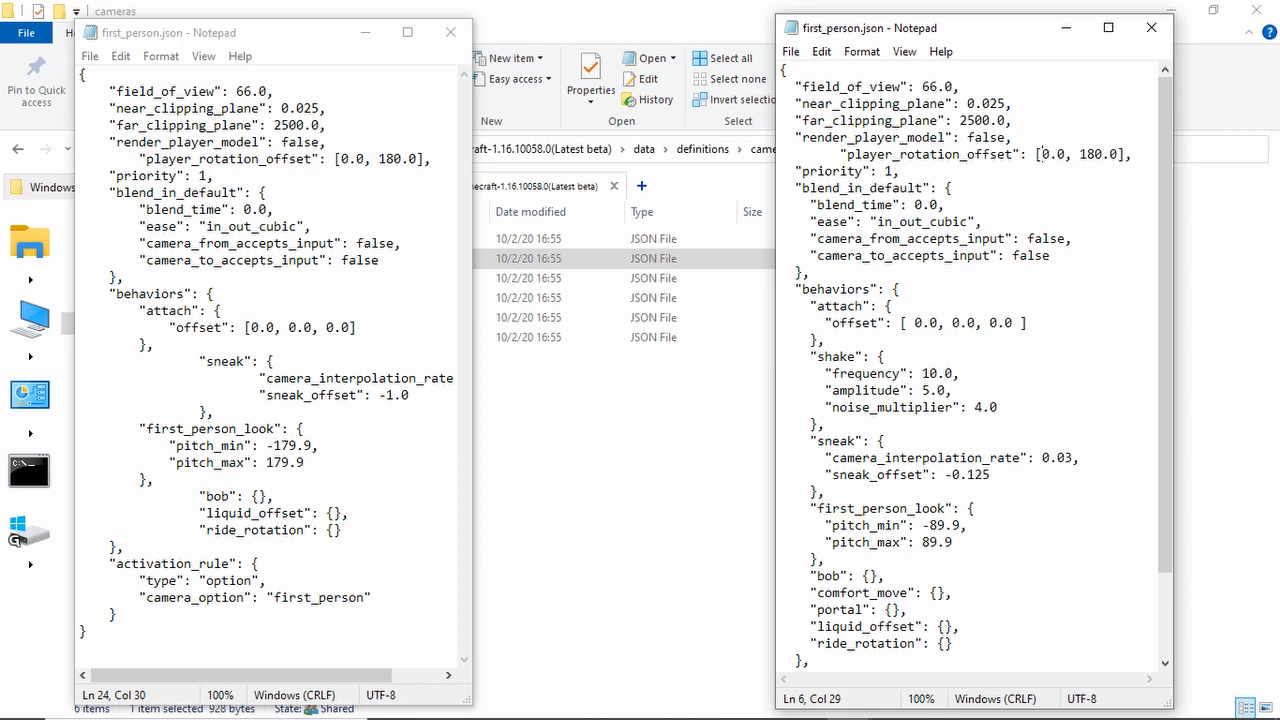
{"action": "type", "text": "-"}
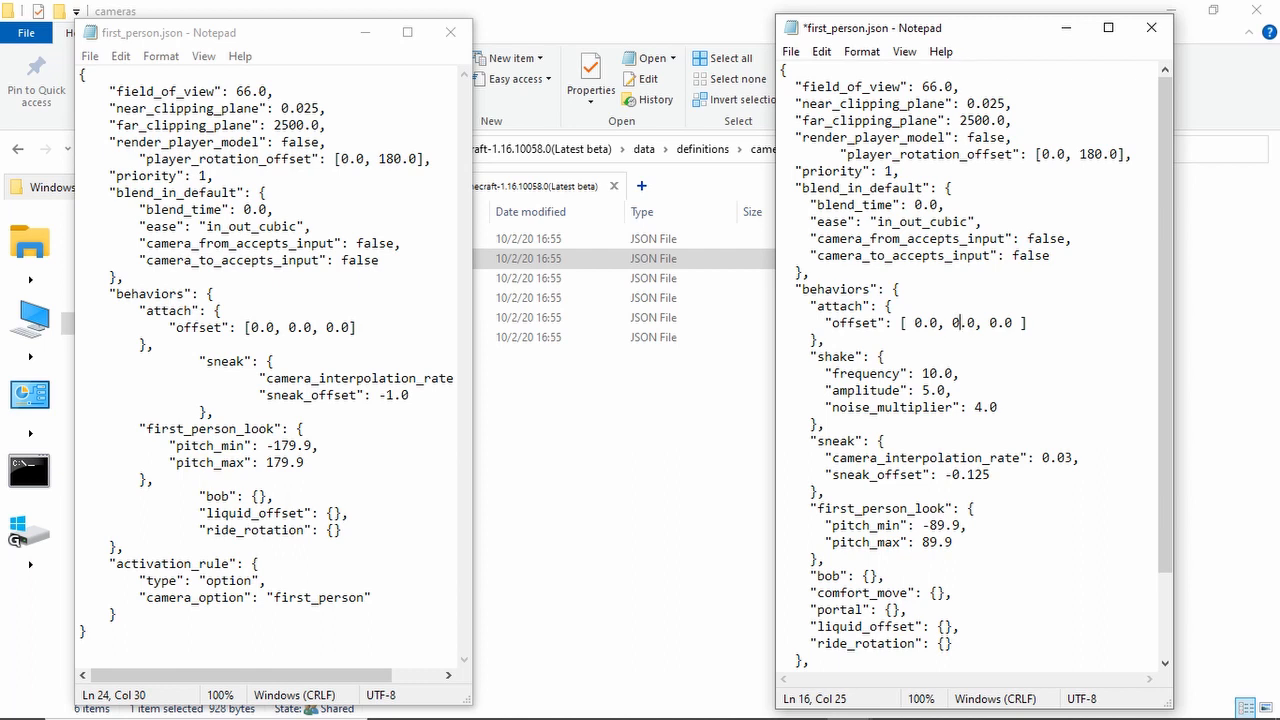
{"action": "scroll", "scroll_direction": "down", "scroll_amount": 3}
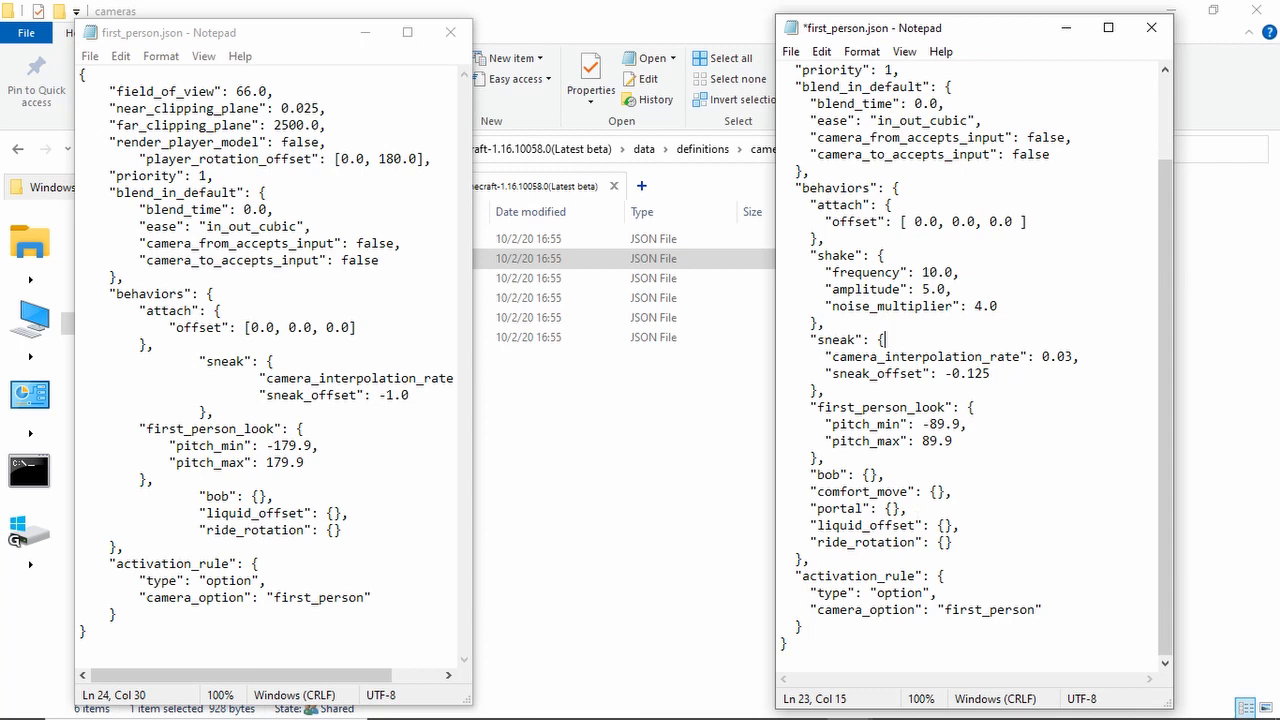
{"action": "left_click", "coordinate": [945, 373]}
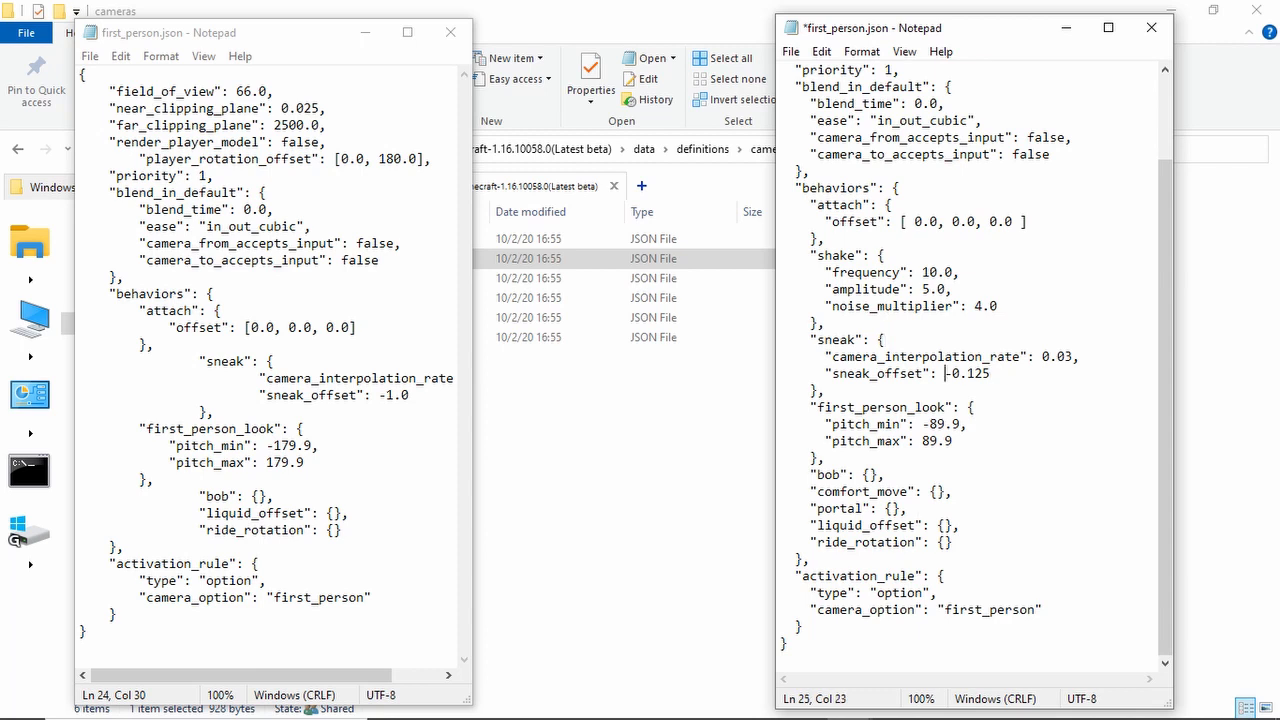
{"action": "double_click", "coordinate": [976, 373]}
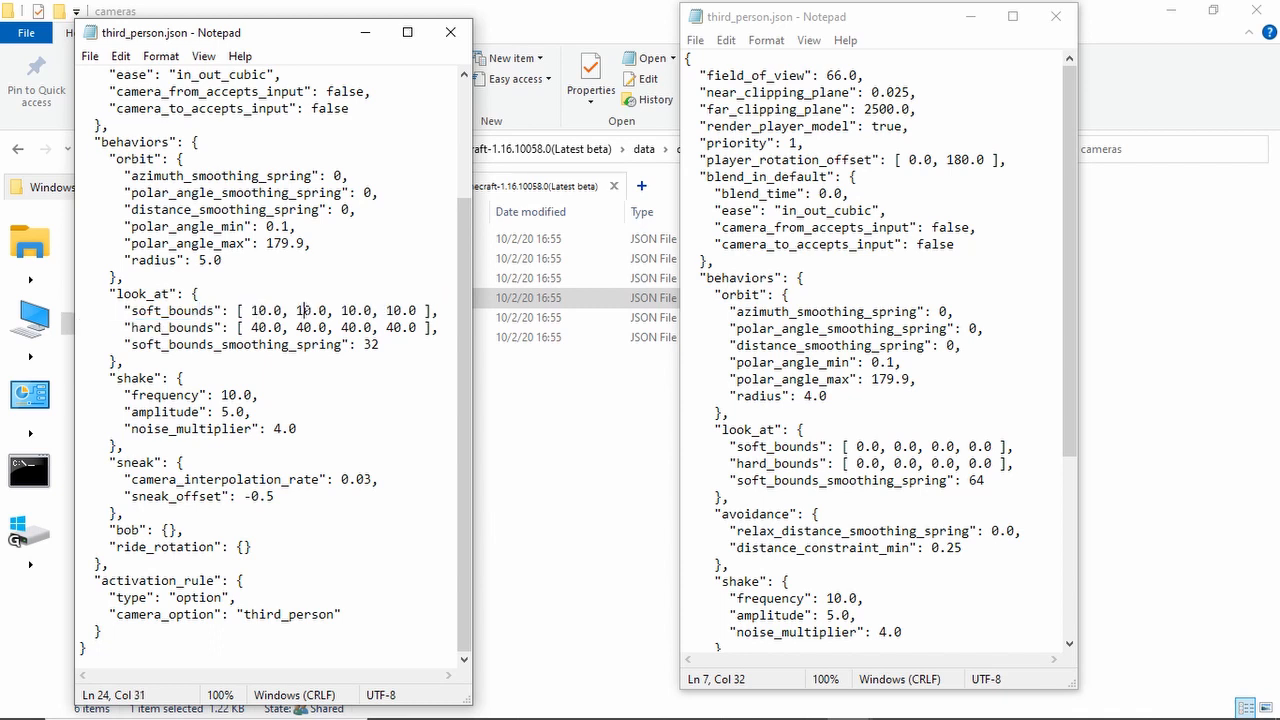
Scroll the beta third_person.json, then select and deselect its avoidance block
{"action": "scroll", "scroll_direction": "down", "scroll_amount": 3}
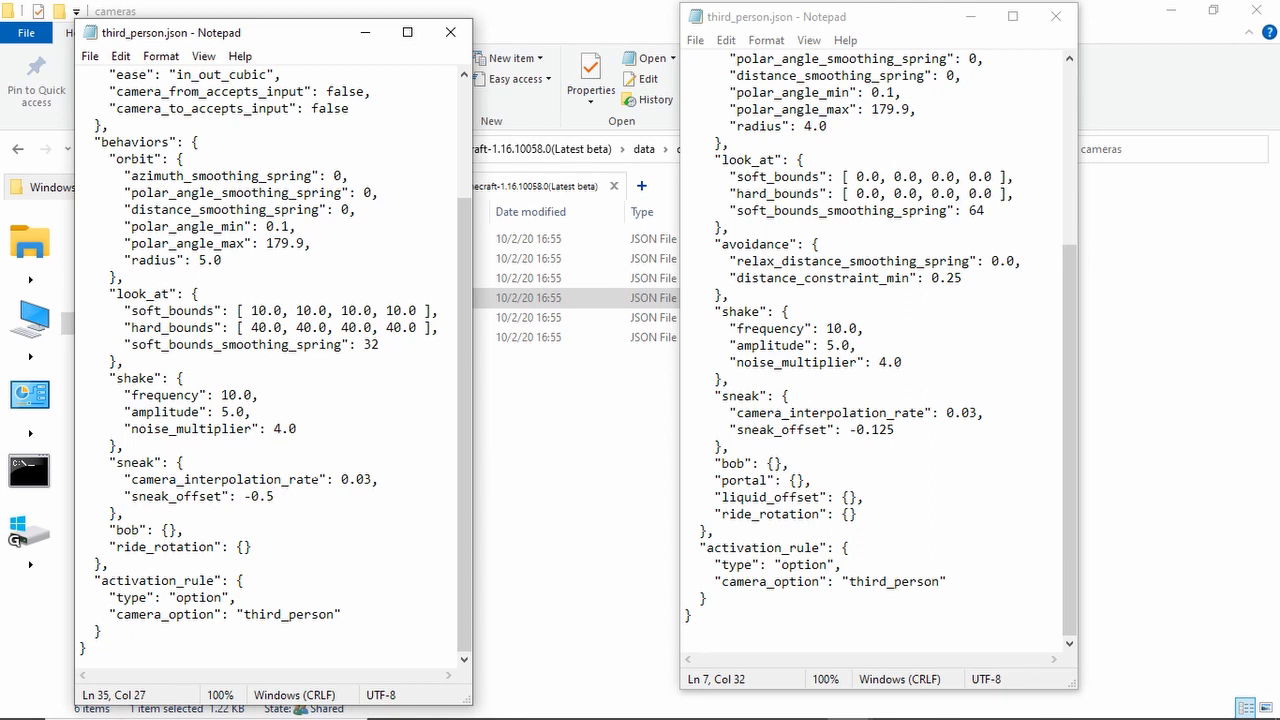
{"action": "left_click", "coordinate": [183, 530]}
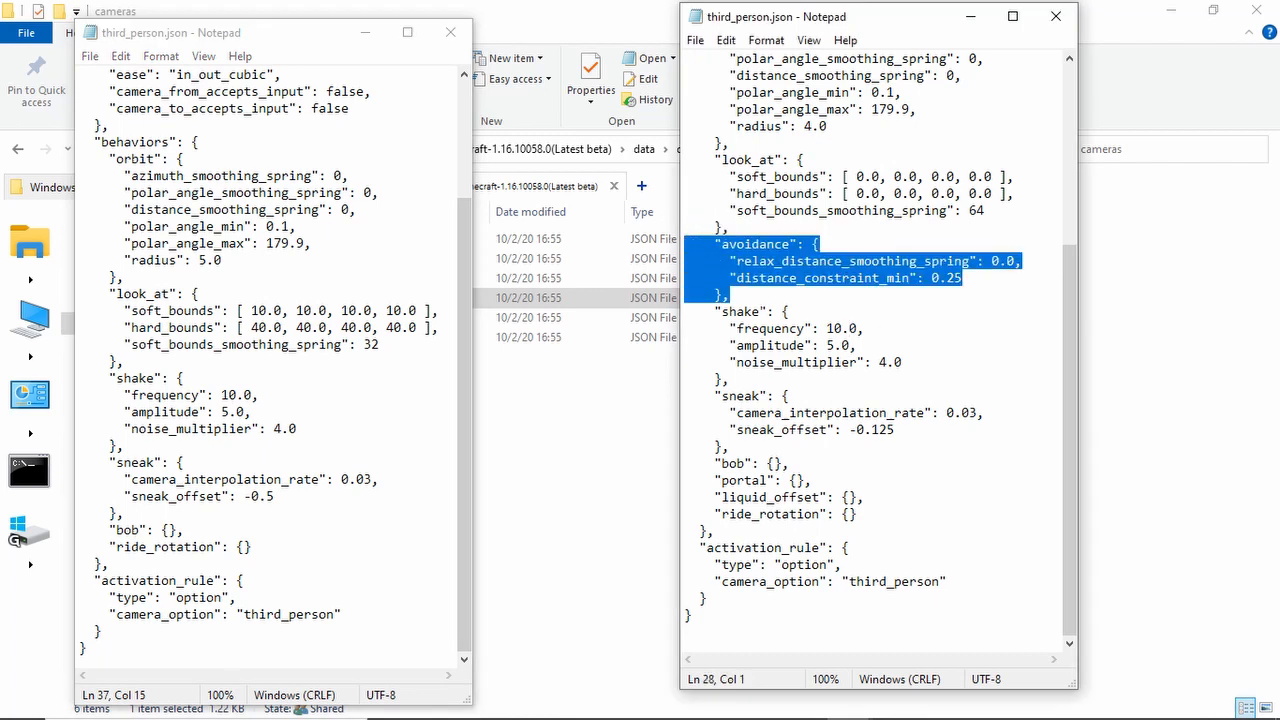
{"action": "left_click", "coordinate": [730, 294]}
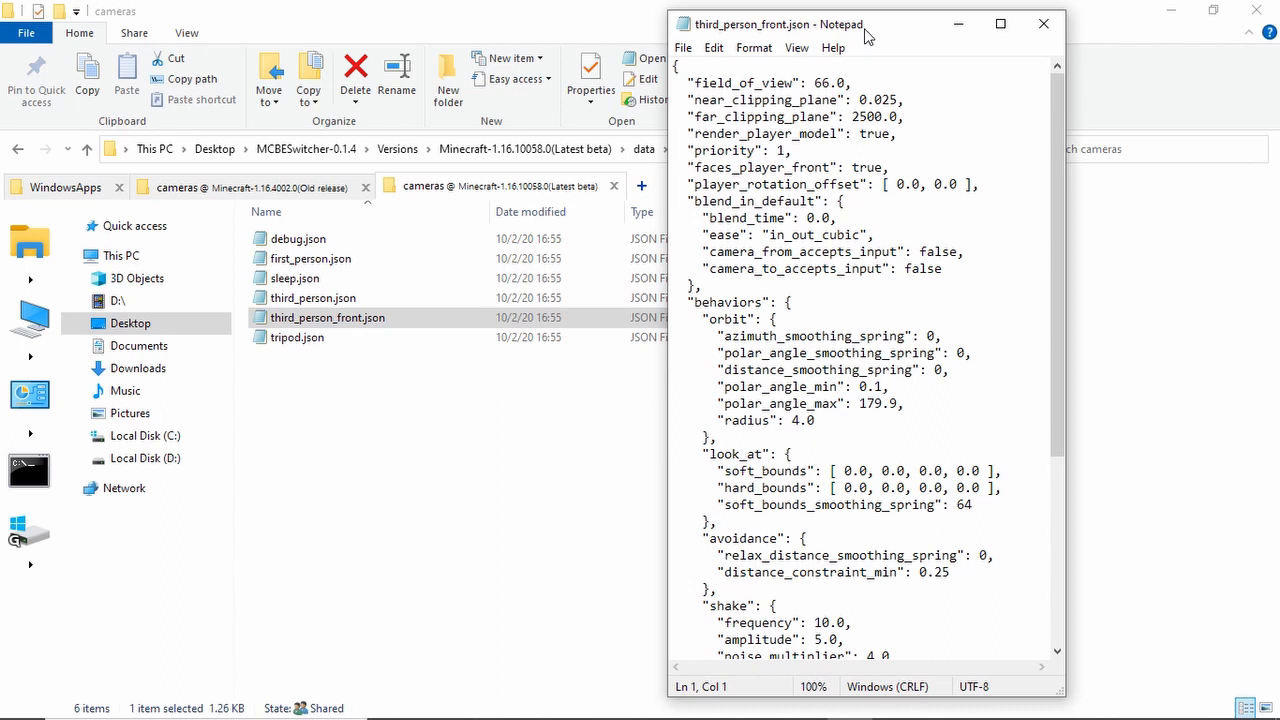
Put both first_person.json files side by side, old release left and beta right
{"action": "scroll", "scroll_direction": "down", "scroll_amount": 3}
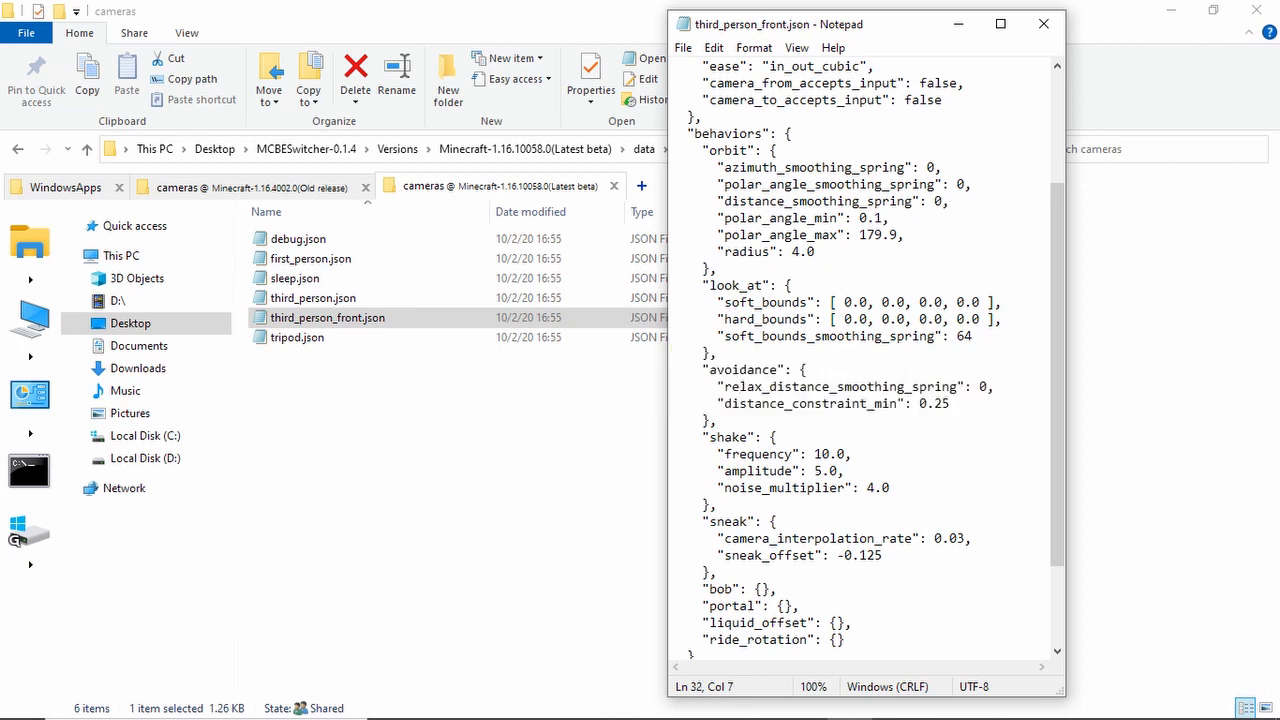
{"action": "scroll", "scroll_direction": "up", "scroll_amount": 3}
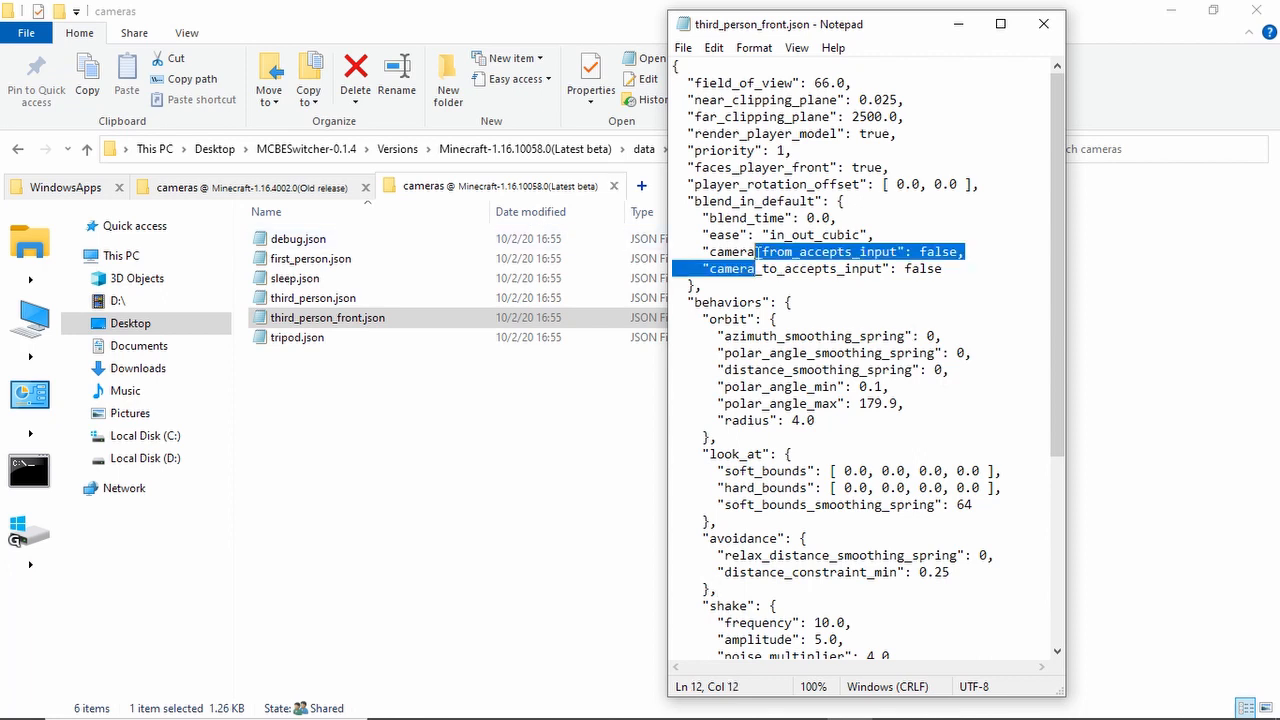
{"action": "left_click", "coordinate": [770, 184]}
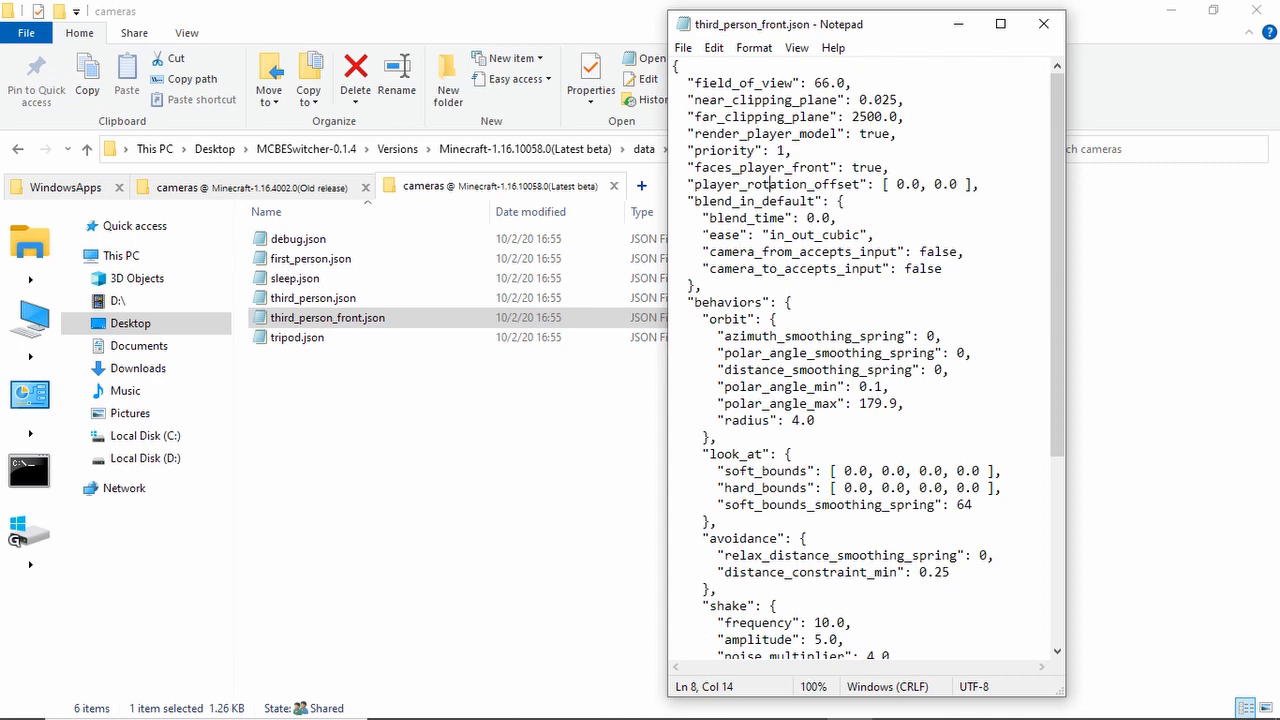
{"action": "scroll", "scroll_direction": "down", "scroll_amount": 3}
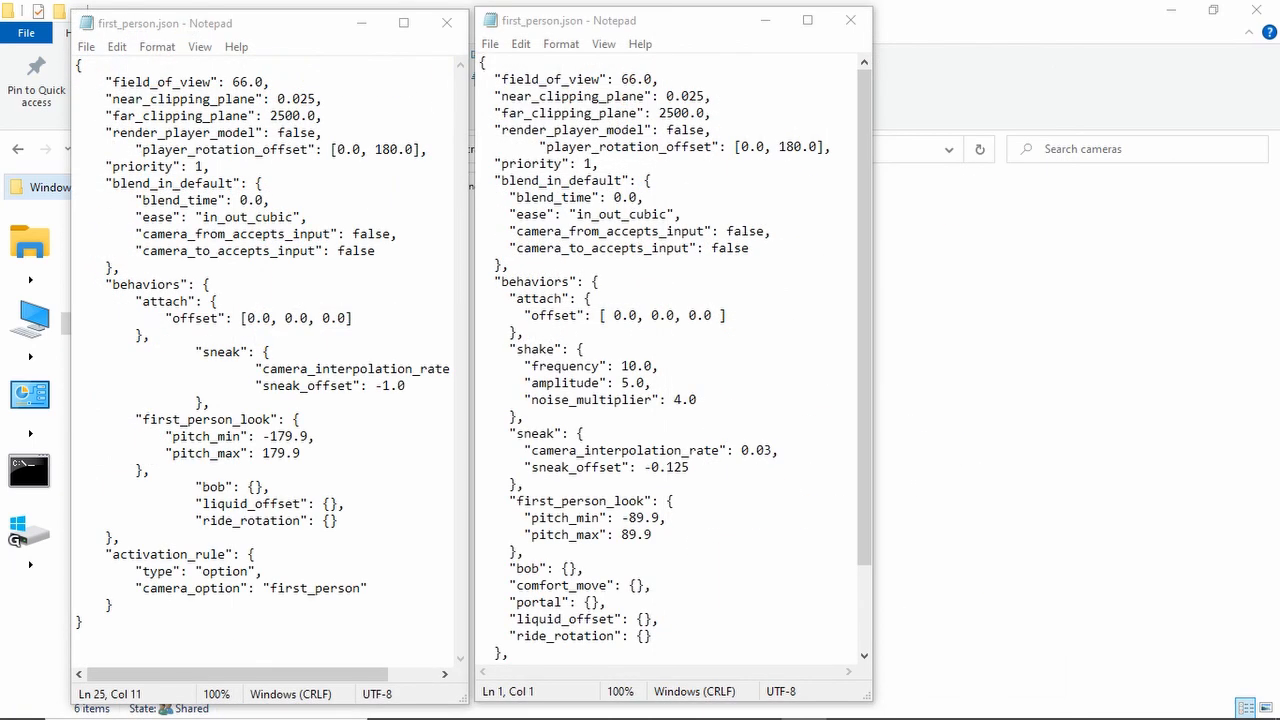
Compare the old file's ease setting with the beta's blend_in_default and file ending
{"action": "left_click", "coordinate": [172, 217]}
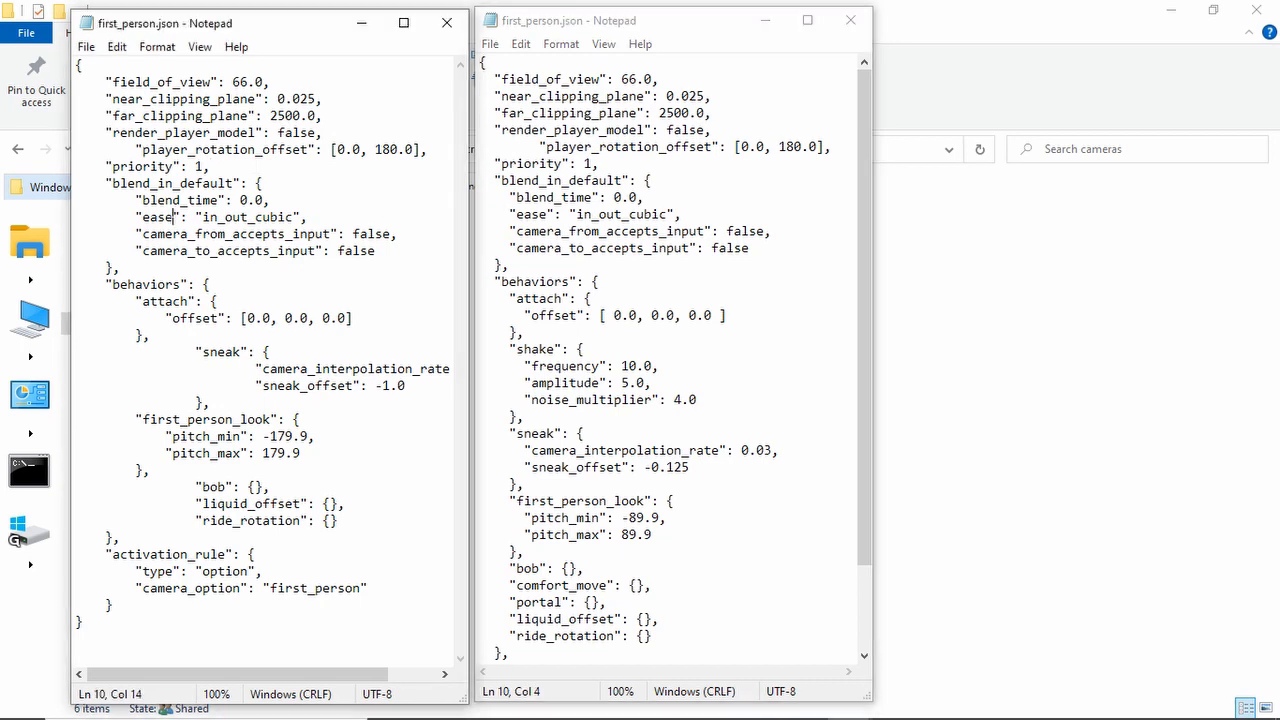
{"action": "left_click", "coordinate": [651, 180]}
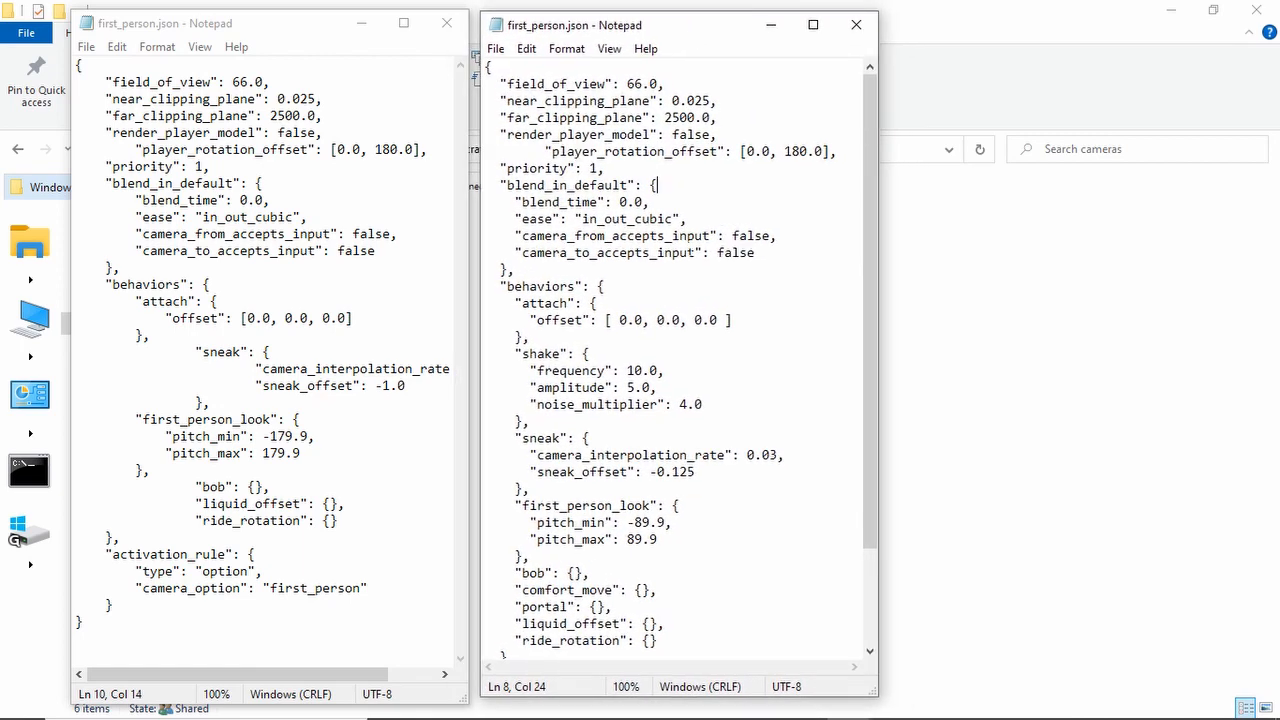
{"action": "scroll", "scroll_direction": "down", "scroll_amount": 3}
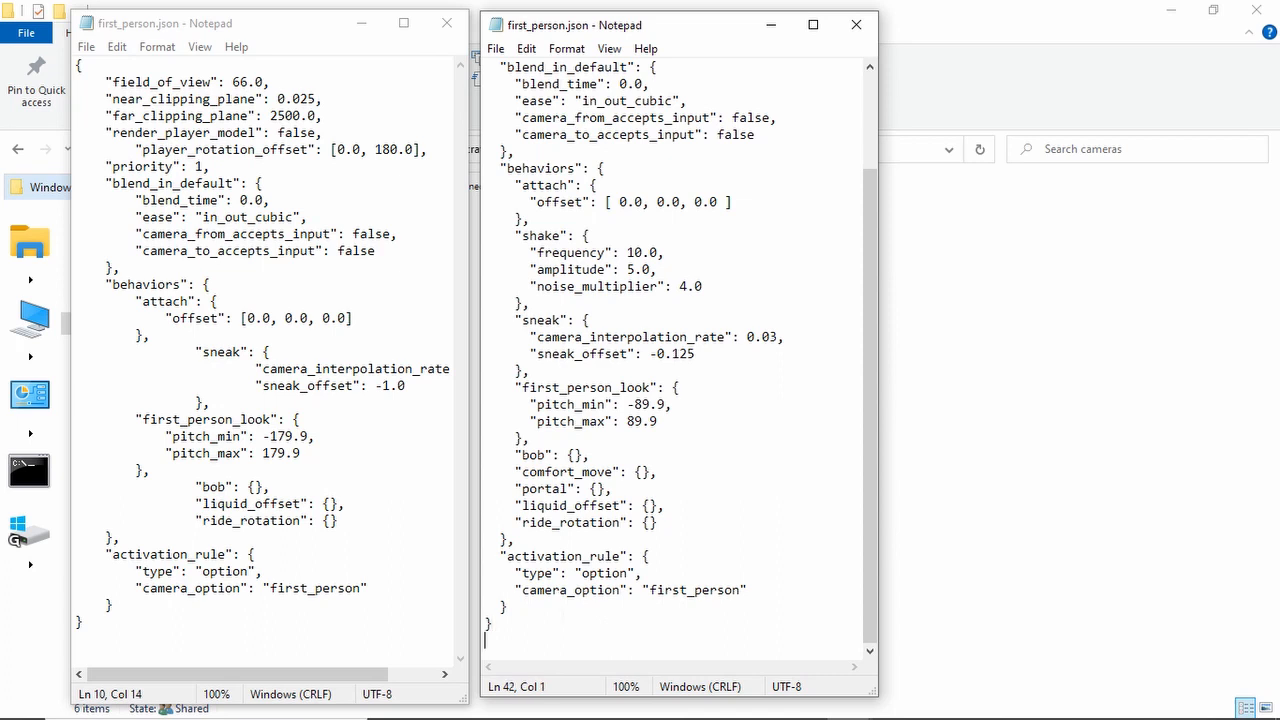
{"action": "left_click", "coordinate": [487, 638]}
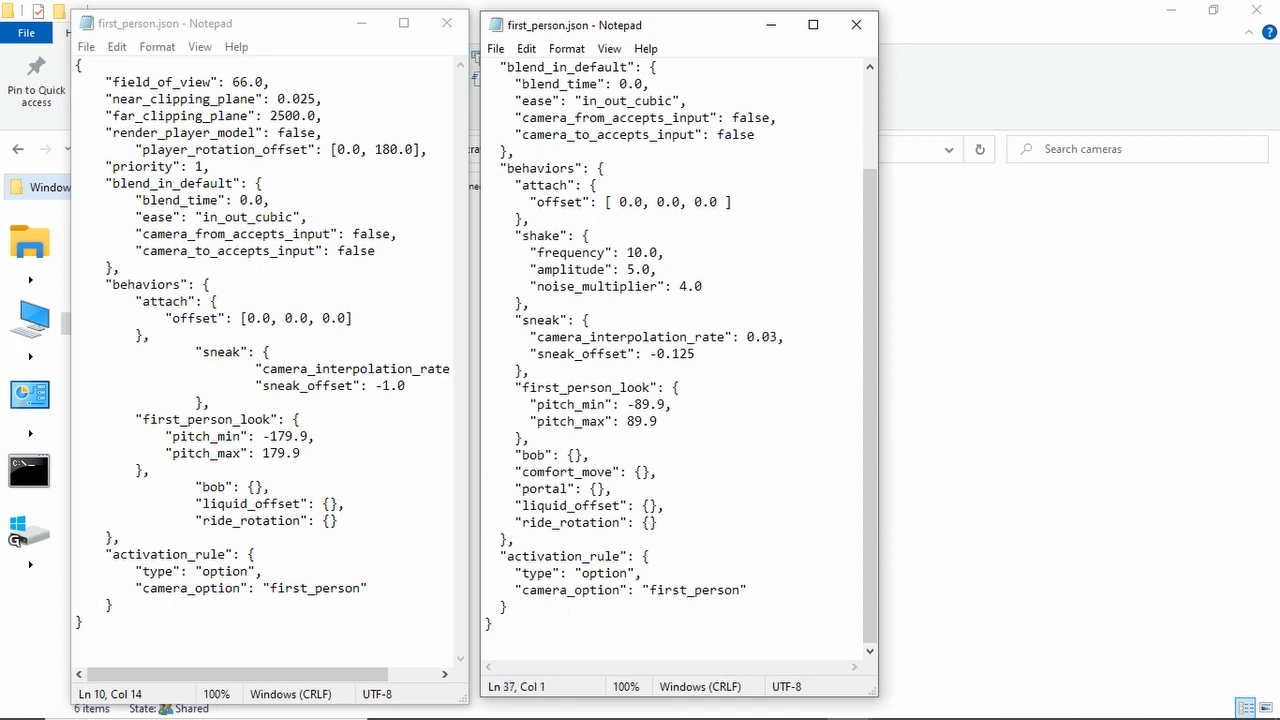
{"action": "scroll", "scroll_direction": "up", "scroll_amount": 3}
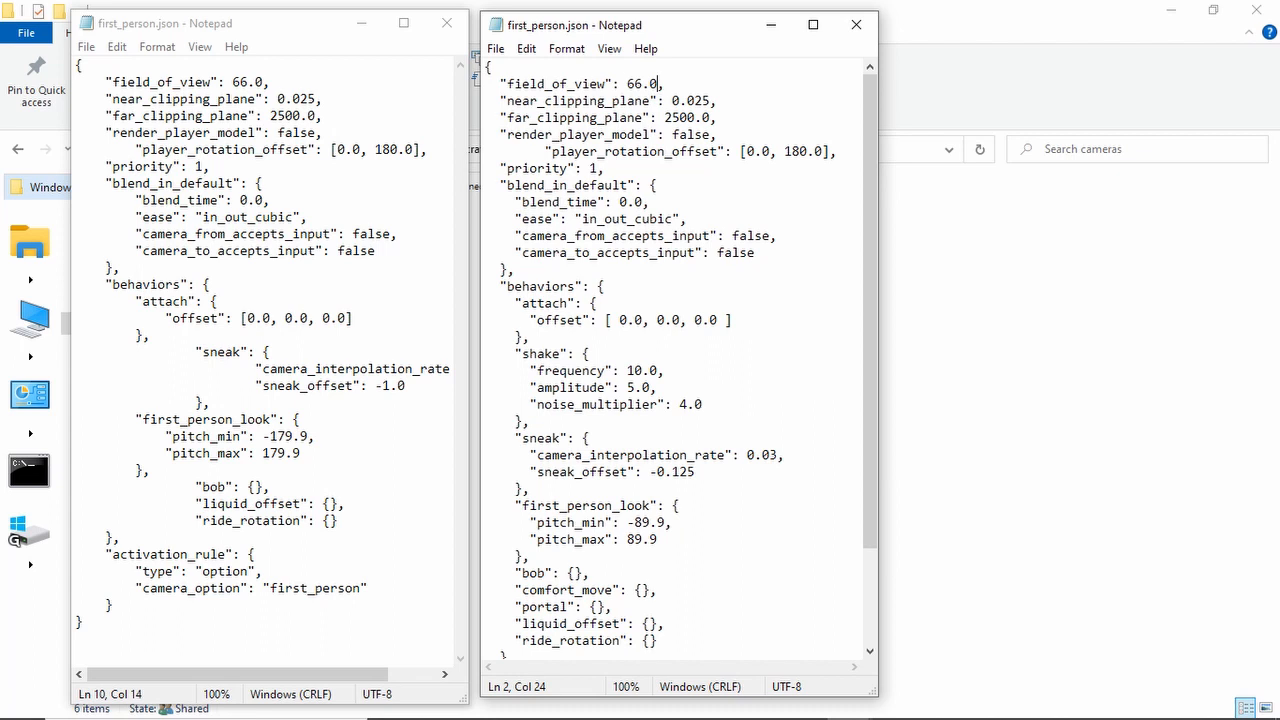
Walk through field_of_view 66.0, render_player_model, rotation offset 180.0, priority and attach
{"action": "left_click", "coordinate": [592, 83]}
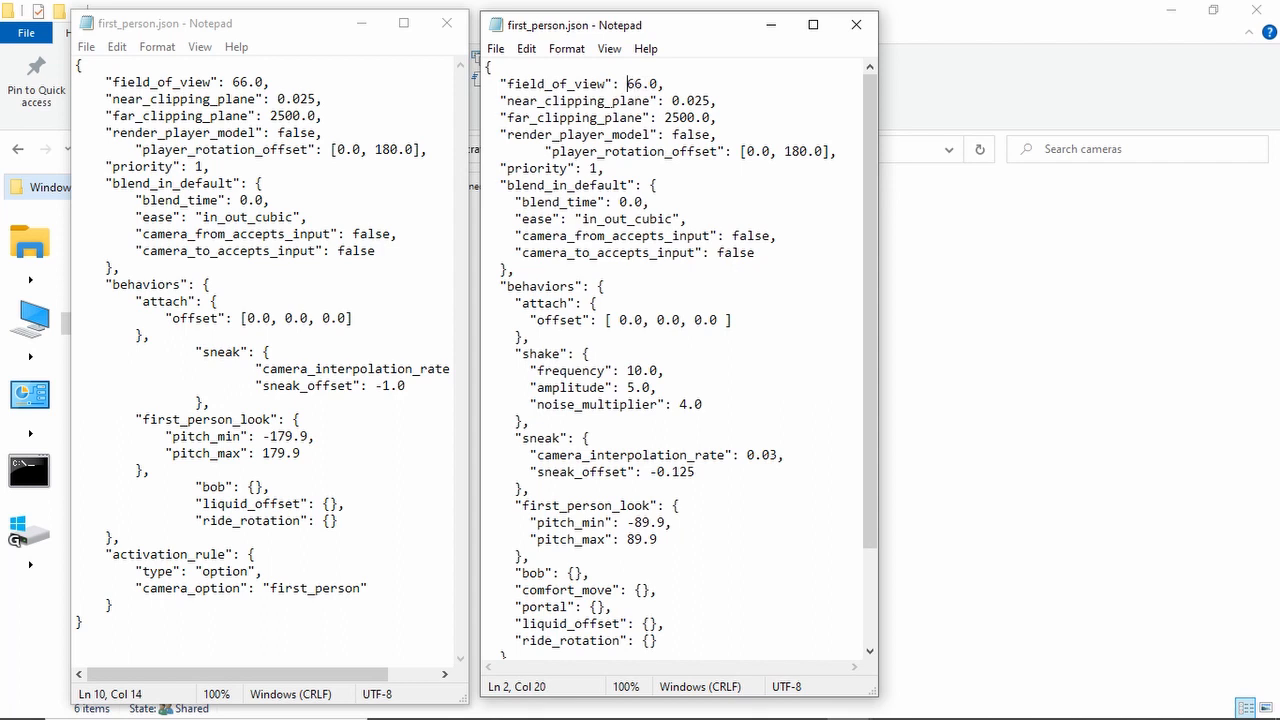
{"action": "left_click", "coordinate": [648, 101]}
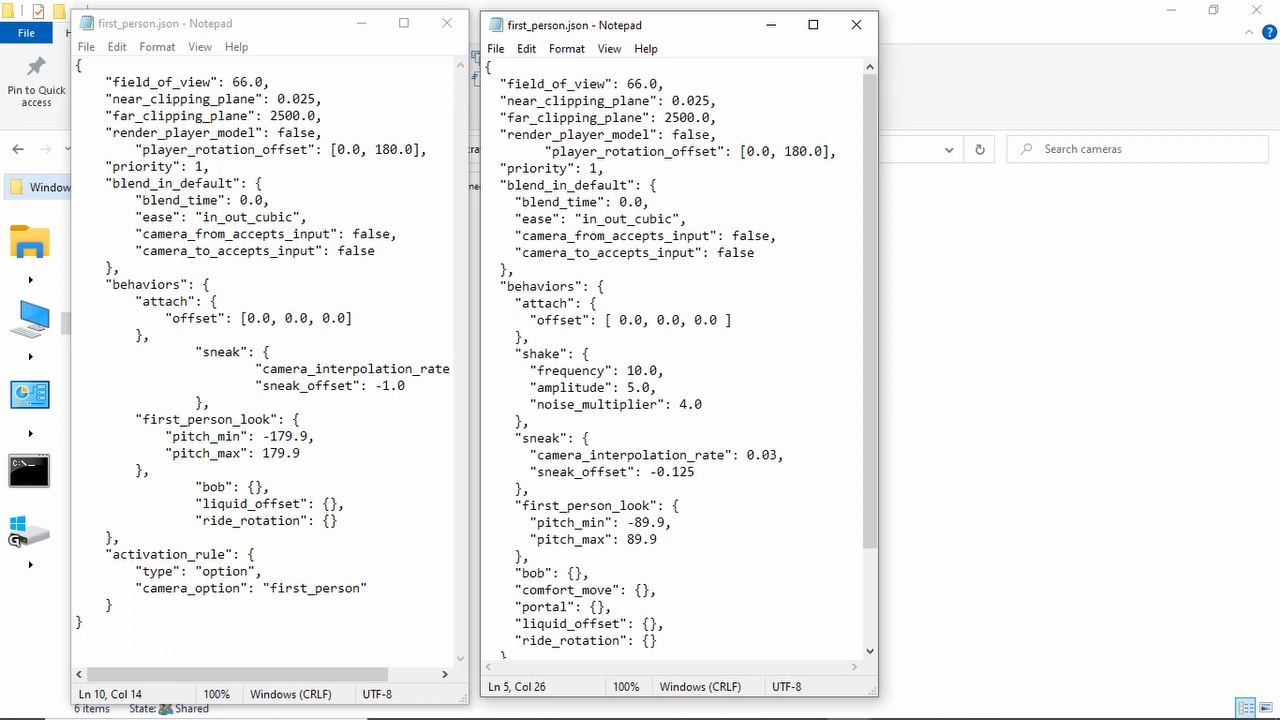
{"action": "left_click", "coordinate": [603, 167]}
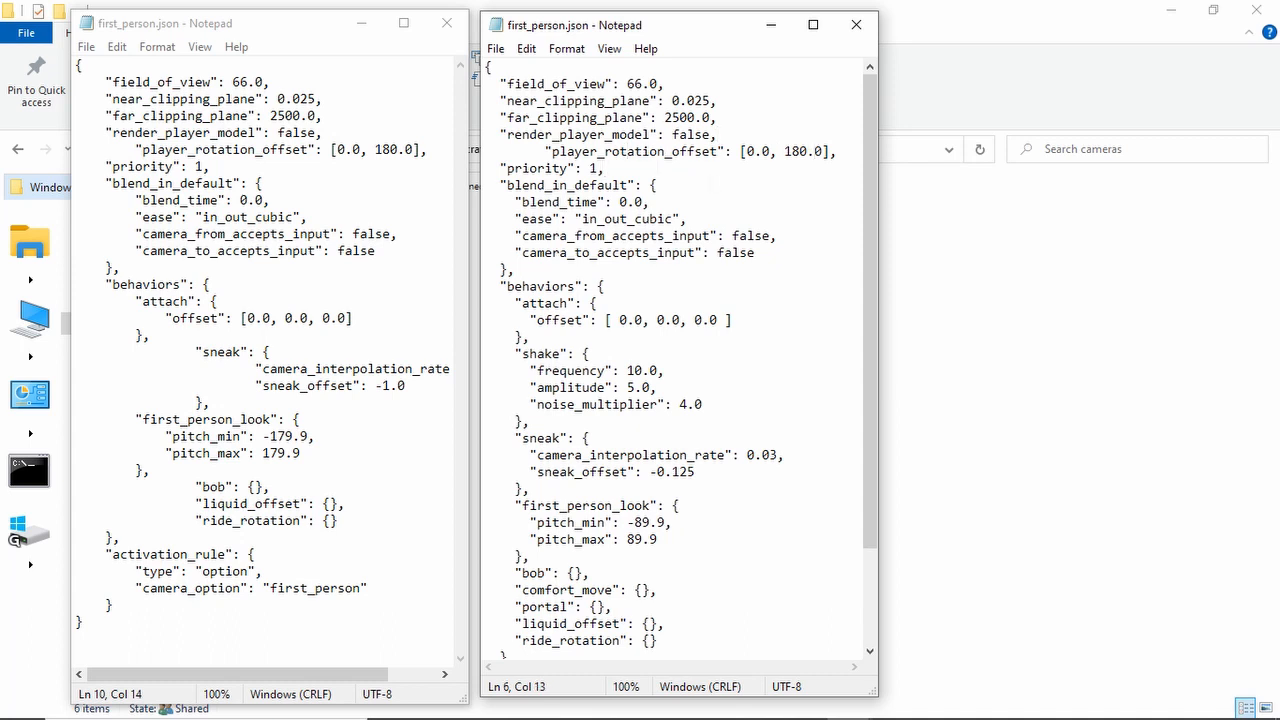
{"action": "left_click", "coordinate": [801, 151]}
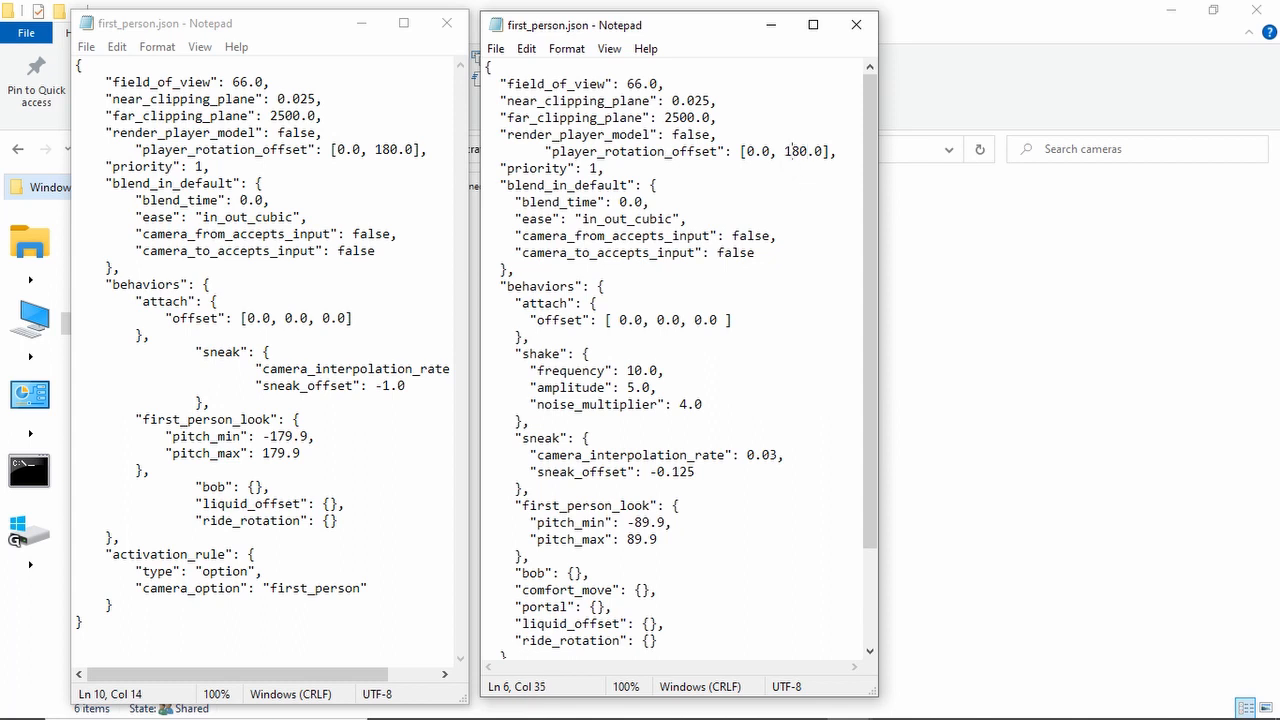
{"action": "left_click", "coordinate": [780, 151]}
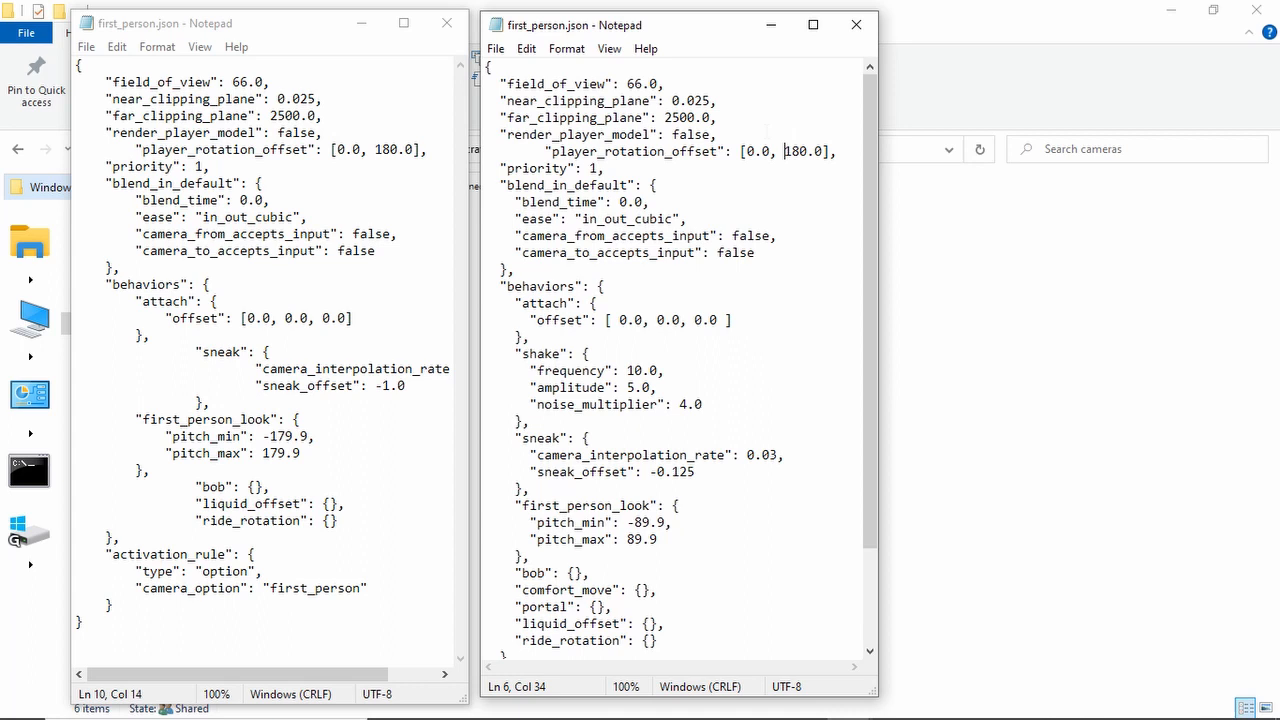
{"action": "left_click", "coordinate": [763, 151]}
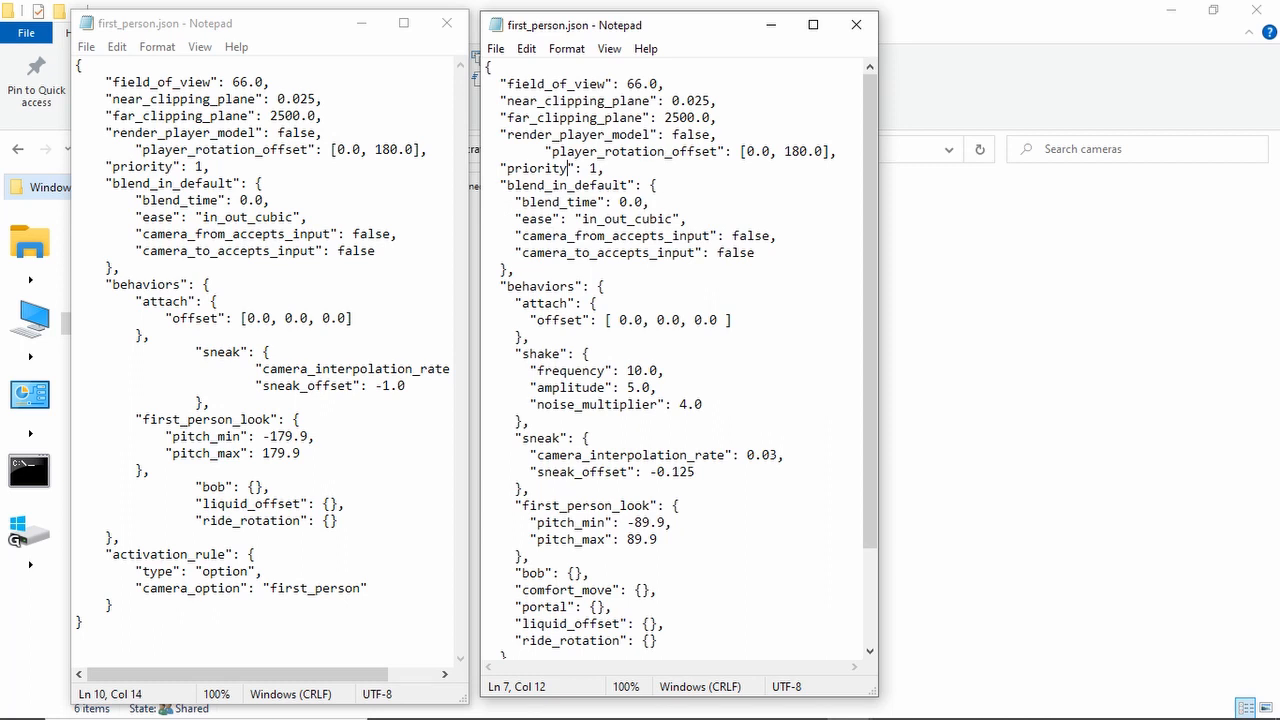
{"action": "left_click", "coordinate": [554, 201]}
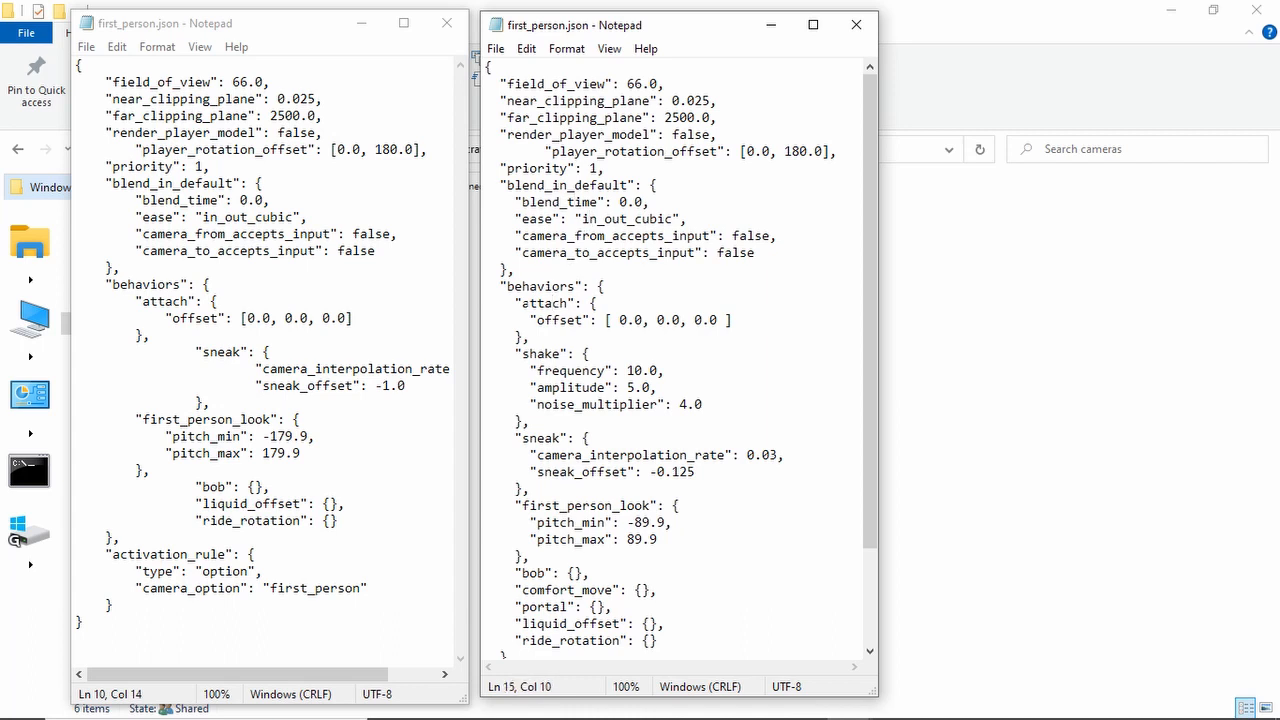
{"action": "left_click", "coordinate": [513, 303]}
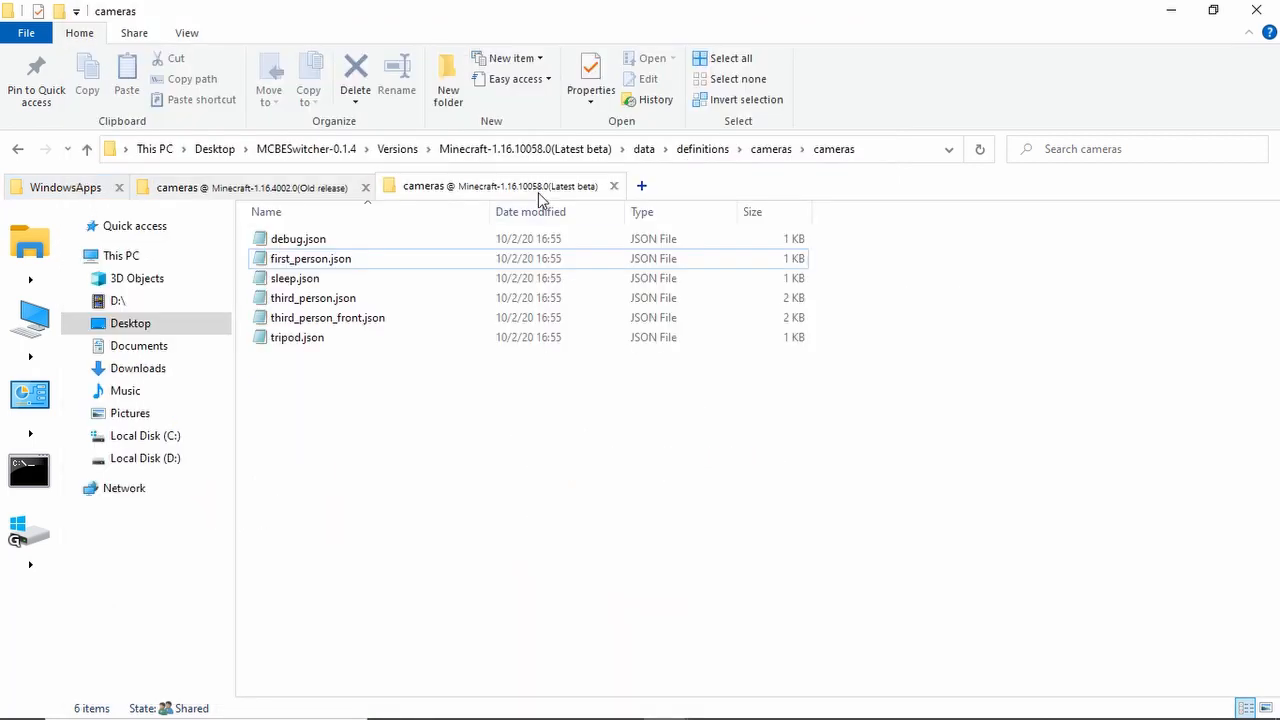
Open the beta third_person.json and highlight its orbit behaviour and attach offset values
{"action": "double_click", "coordinate": [312, 297]}
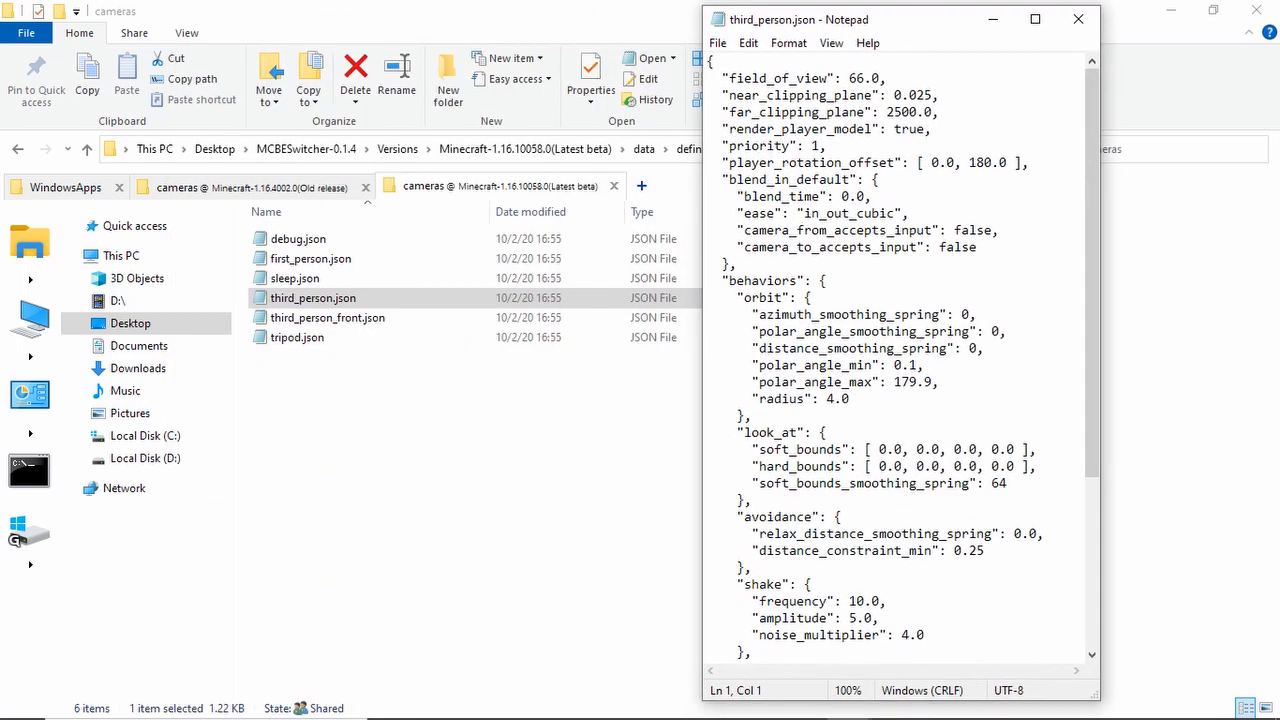
{"action": "double_click", "coordinate": [313, 258]}
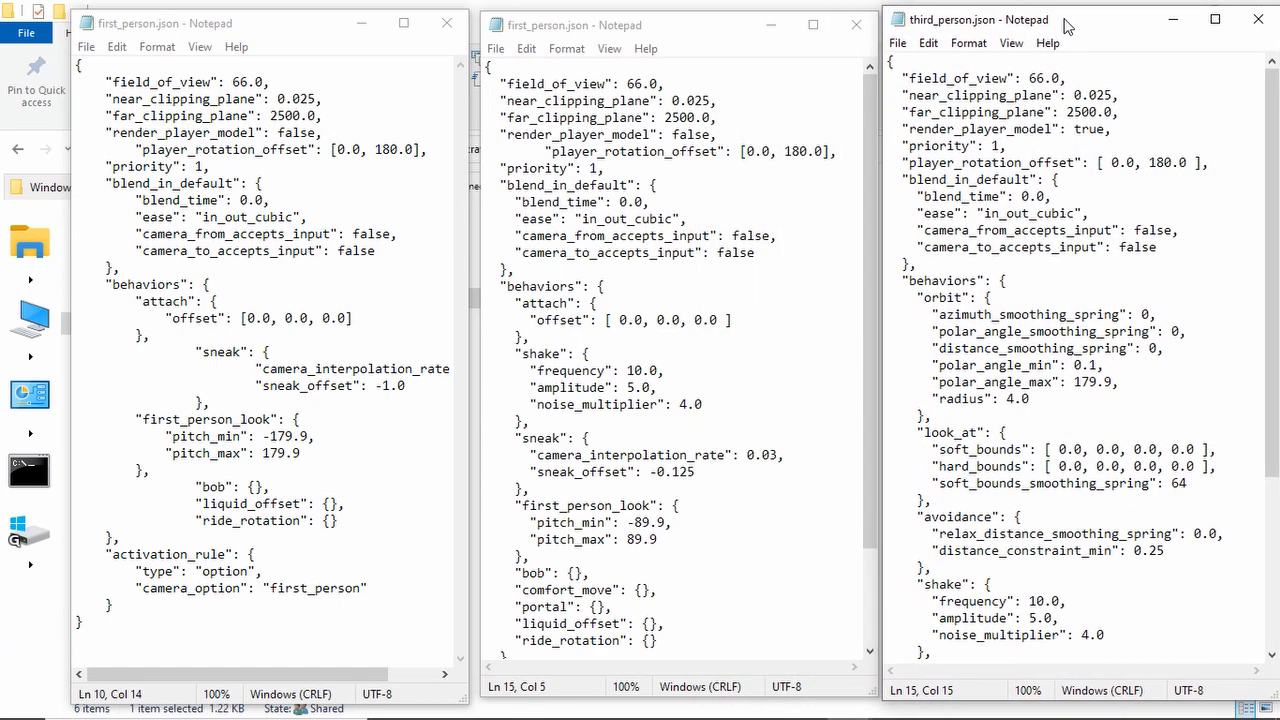
{"action": "left_click", "coordinate": [945, 314]}
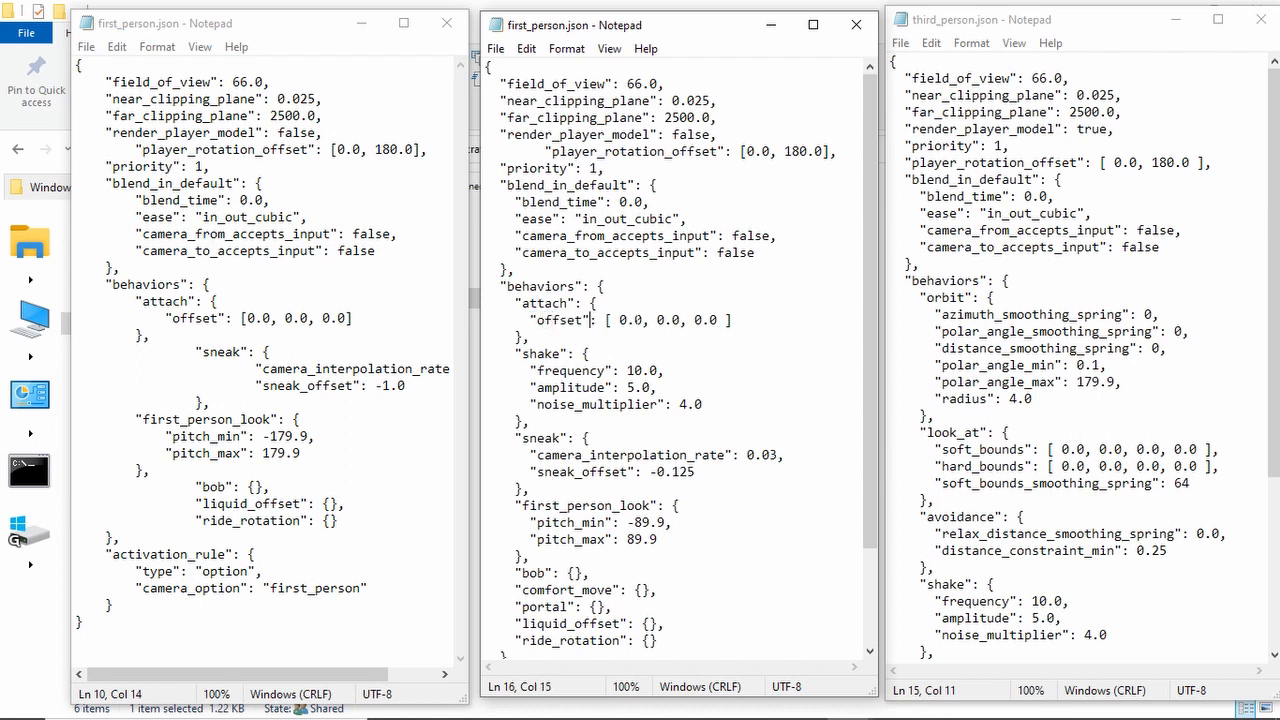
{"action": "double_click", "coordinate": [699, 320]}
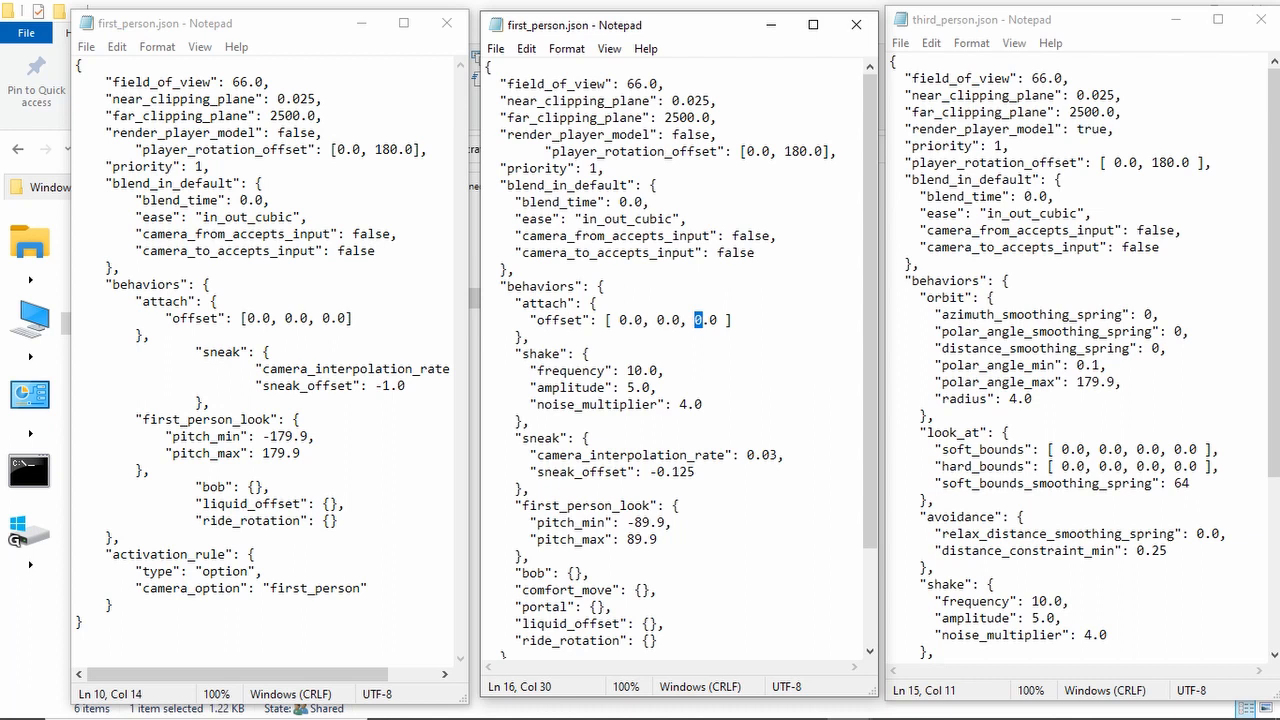
{"action": "left_click", "coordinate": [697, 320]}
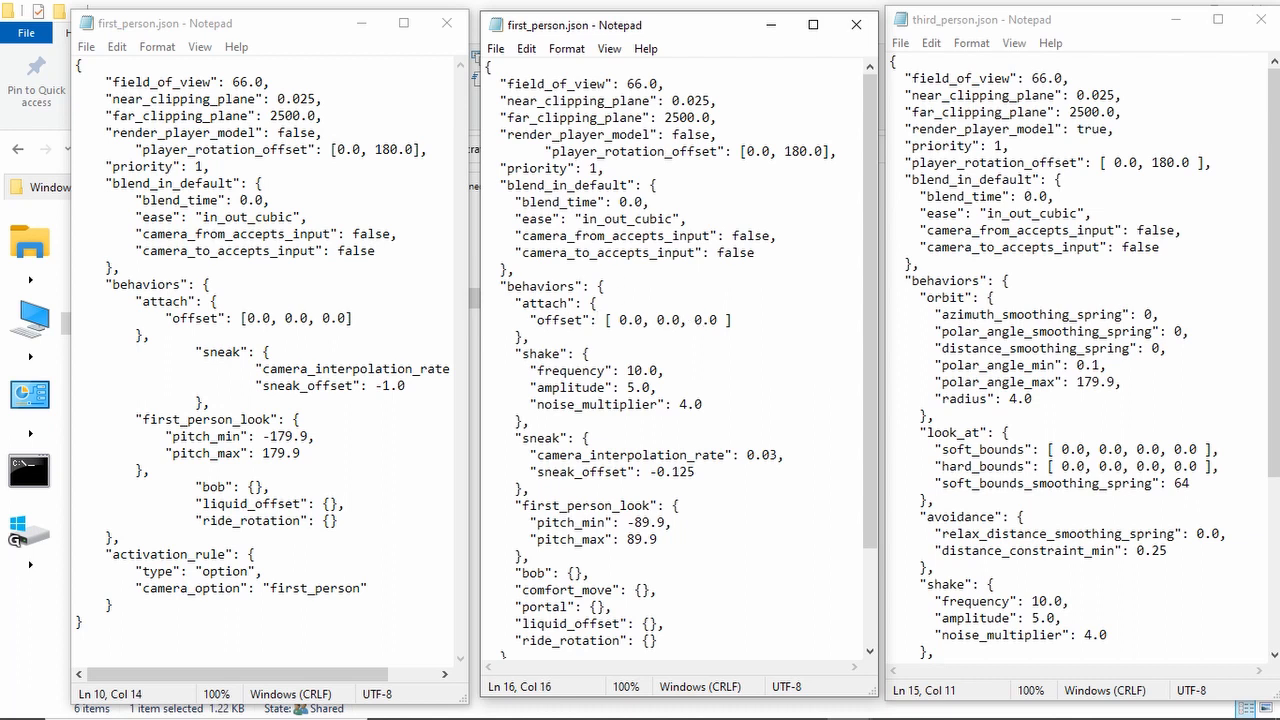
{"action": "left_click", "coordinate": [541, 320]}
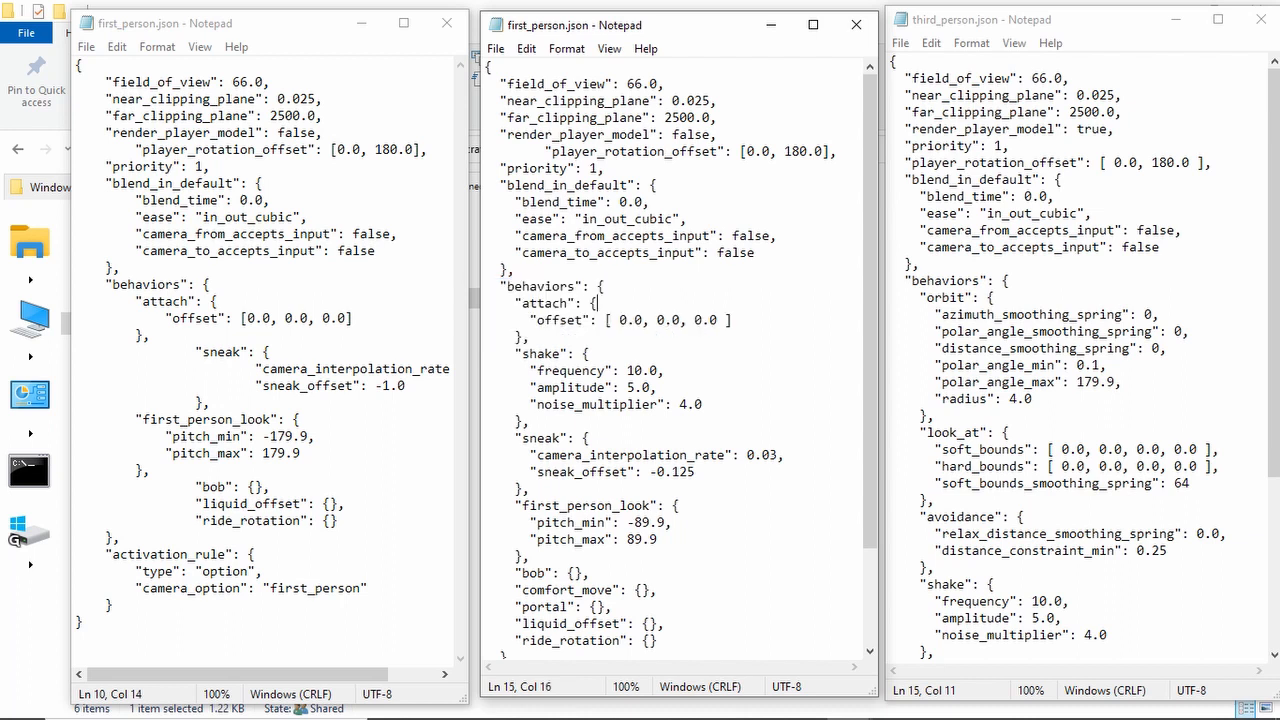
{"action": "left_click", "coordinate": [575, 320]}
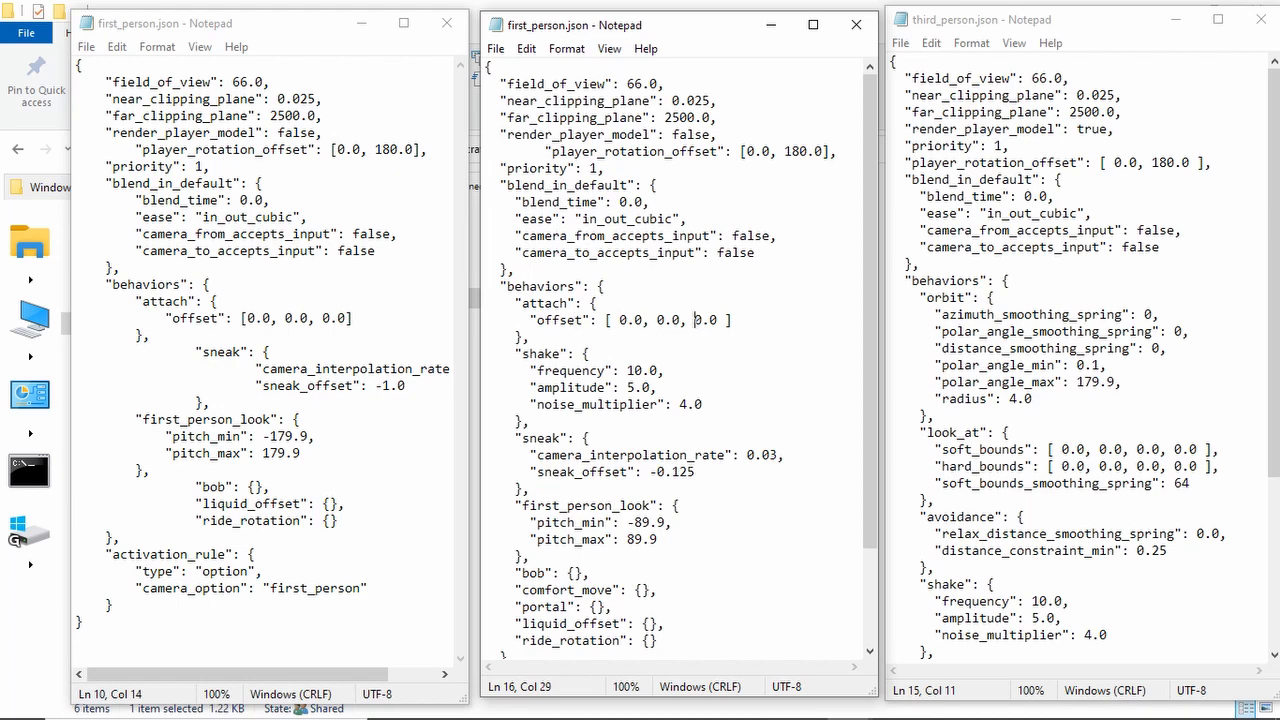
{"action": "scroll", "scroll_direction": "down", "scroll_amount": 3}
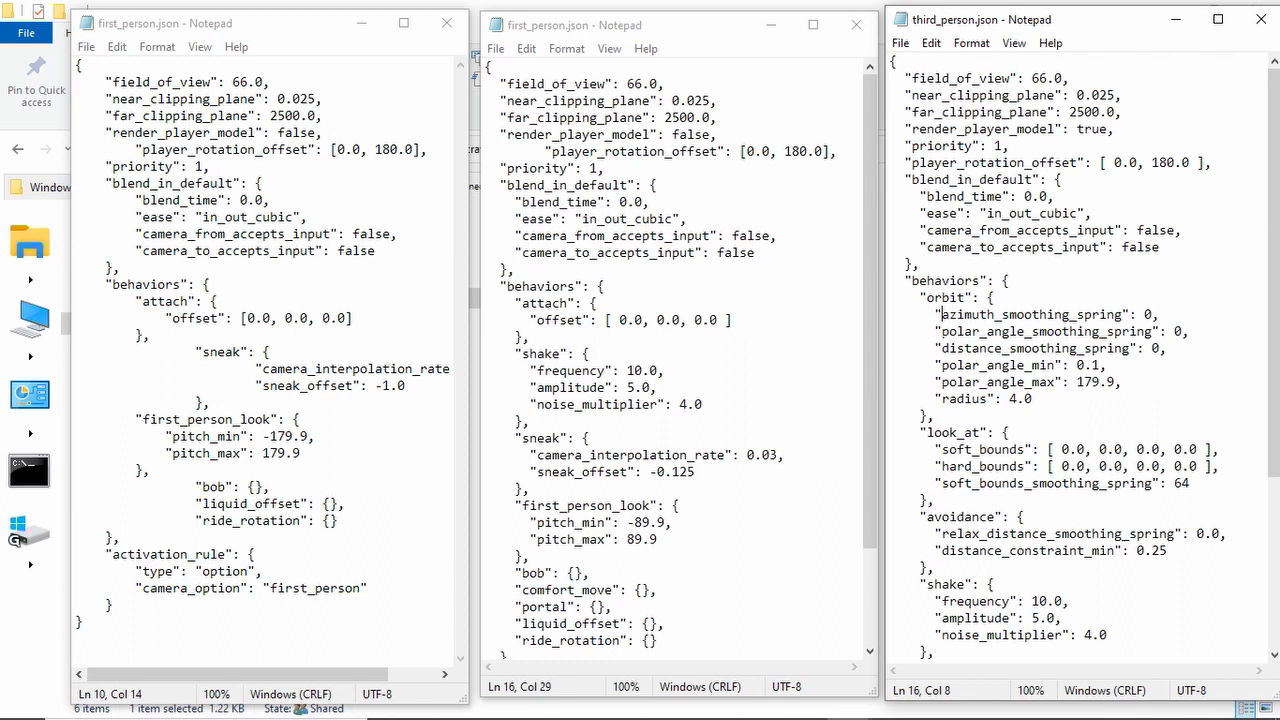
{"action": "left_click_drag", "start_coordinate": [942, 314], "coordinate": [1098, 348]}
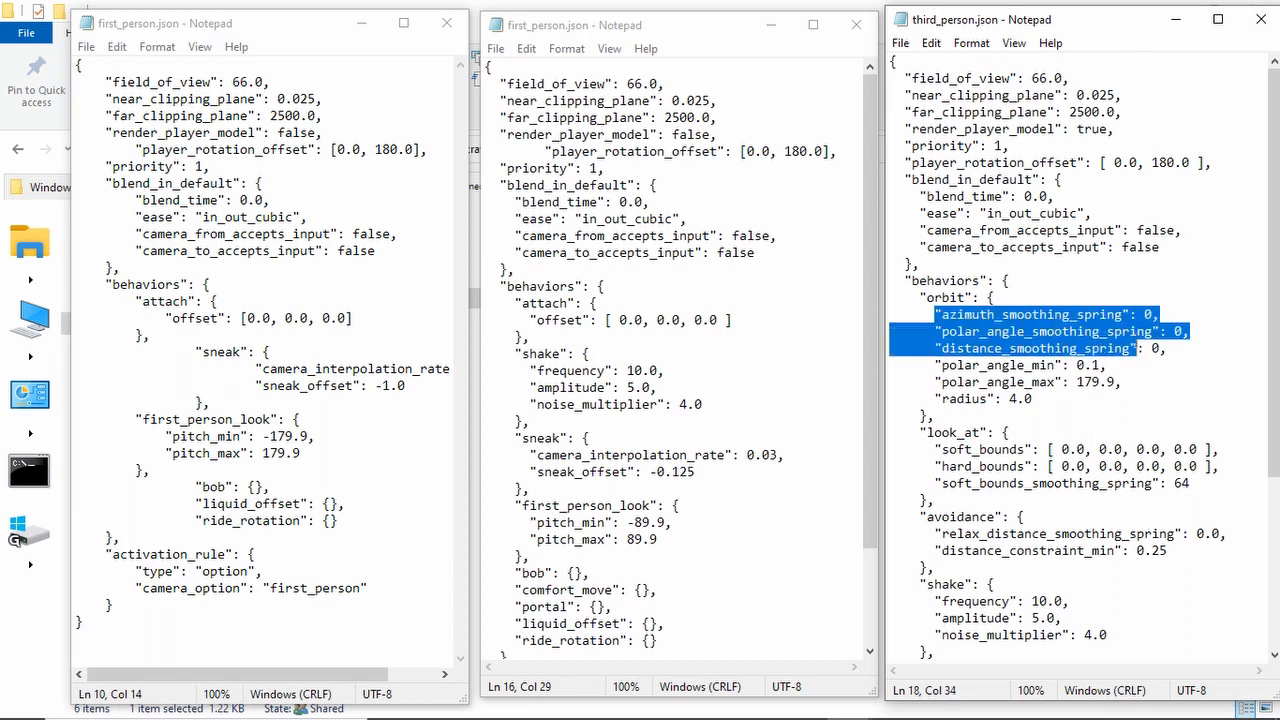
{"action": "left_click_drag", "start_coordinate": [1160, 348], "coordinate": [1035, 398]}
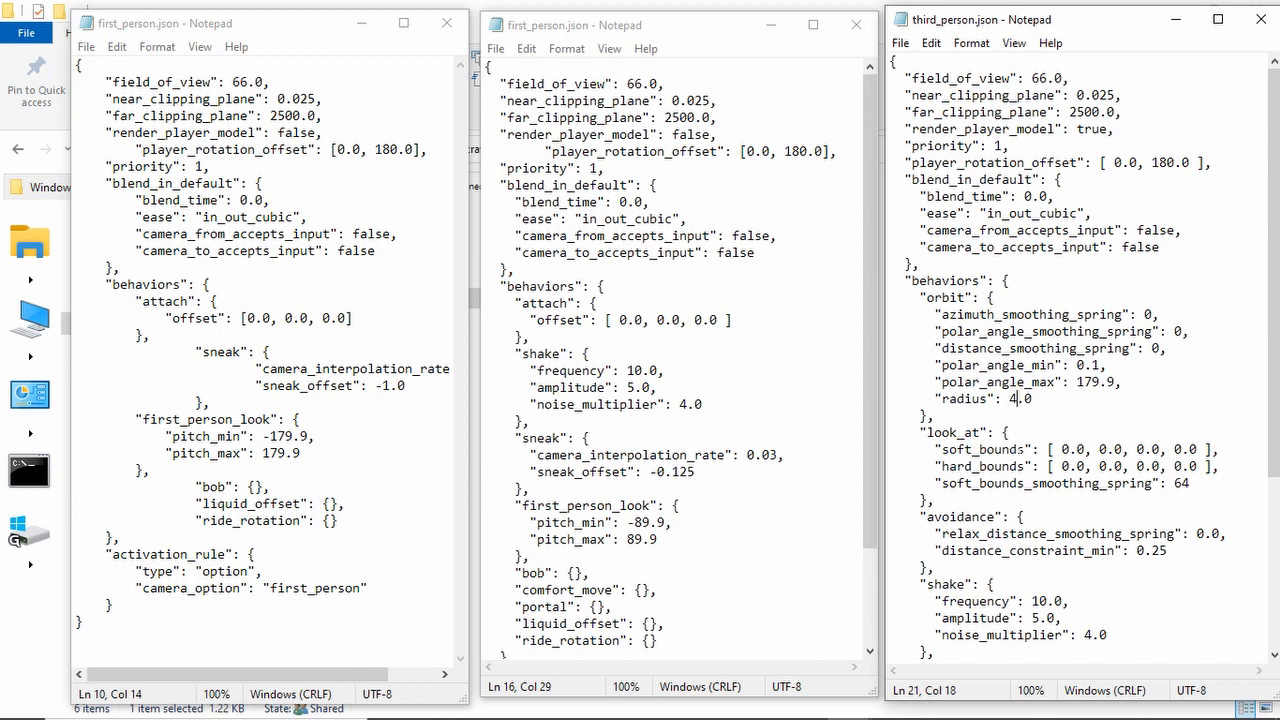
{"action": "left_click", "coordinate": [1048, 449]}
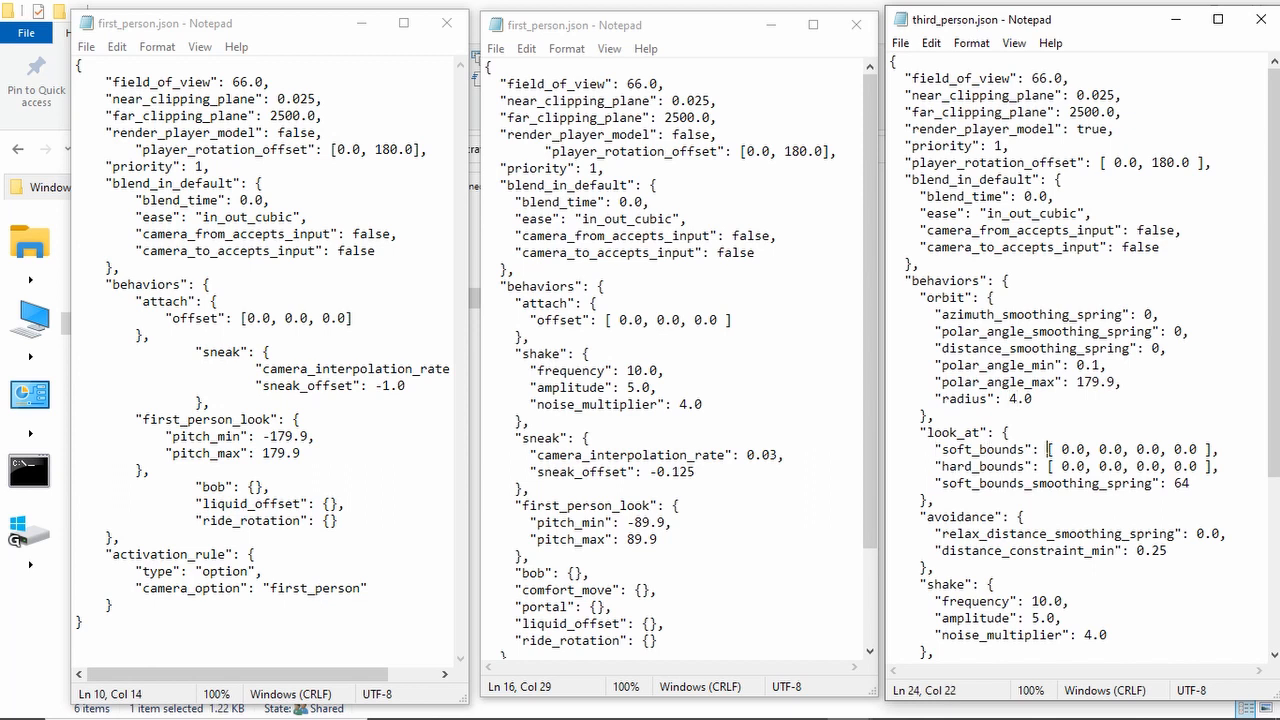
{"action": "left_click", "coordinate": [1082, 449]}
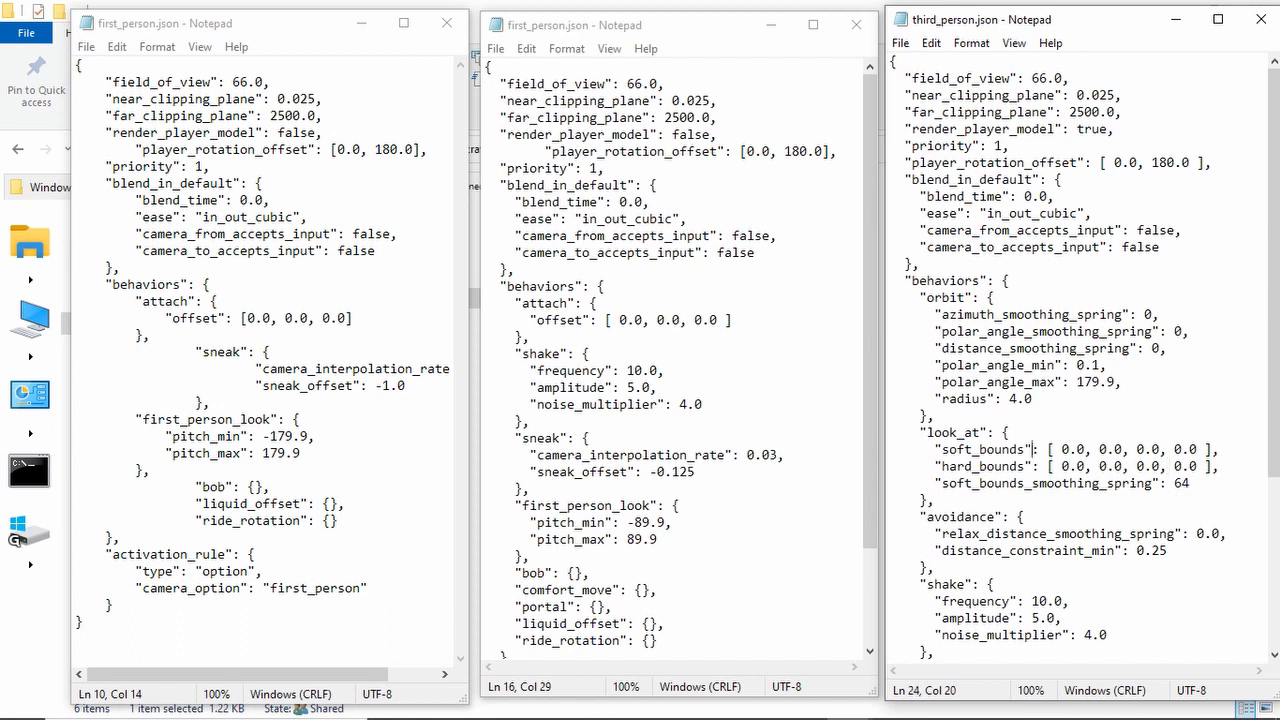
{"action": "left_click", "coordinate": [1004, 550]}
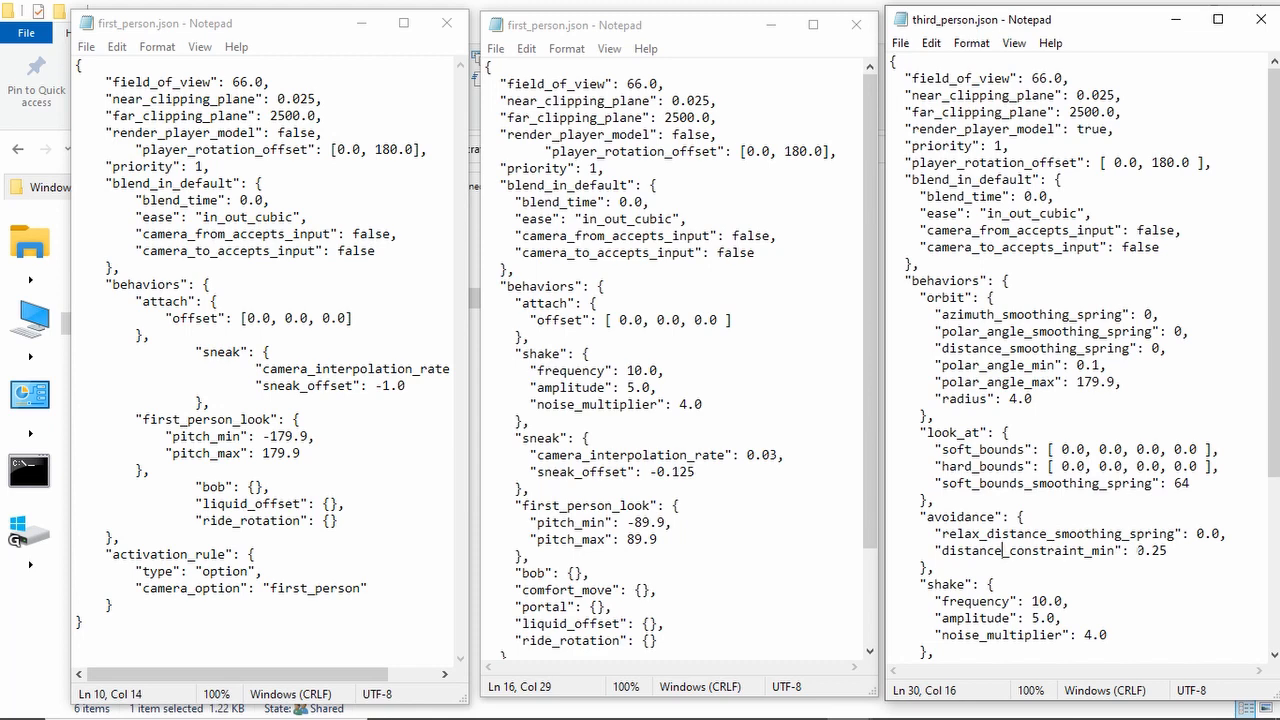
{"action": "scroll", "scroll_direction": "down", "scroll_amount": 3}
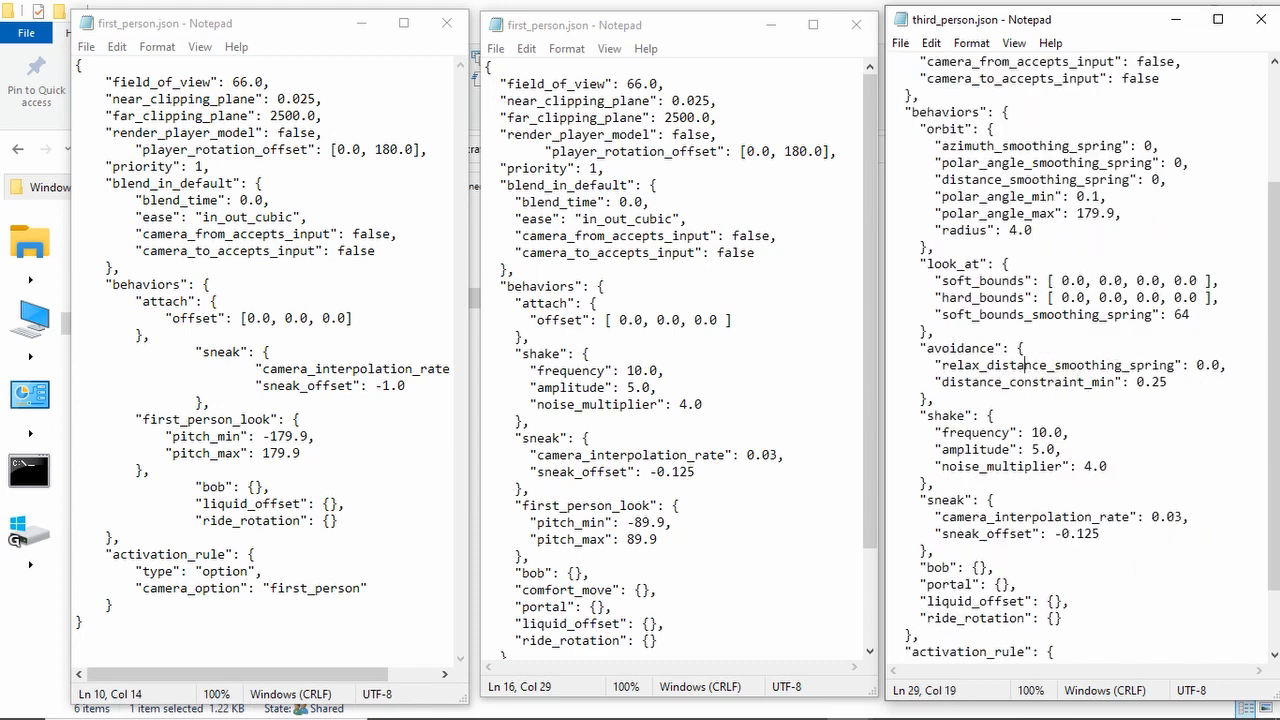
{"action": "scroll", "scroll_direction": "down", "scroll_amount": 3}
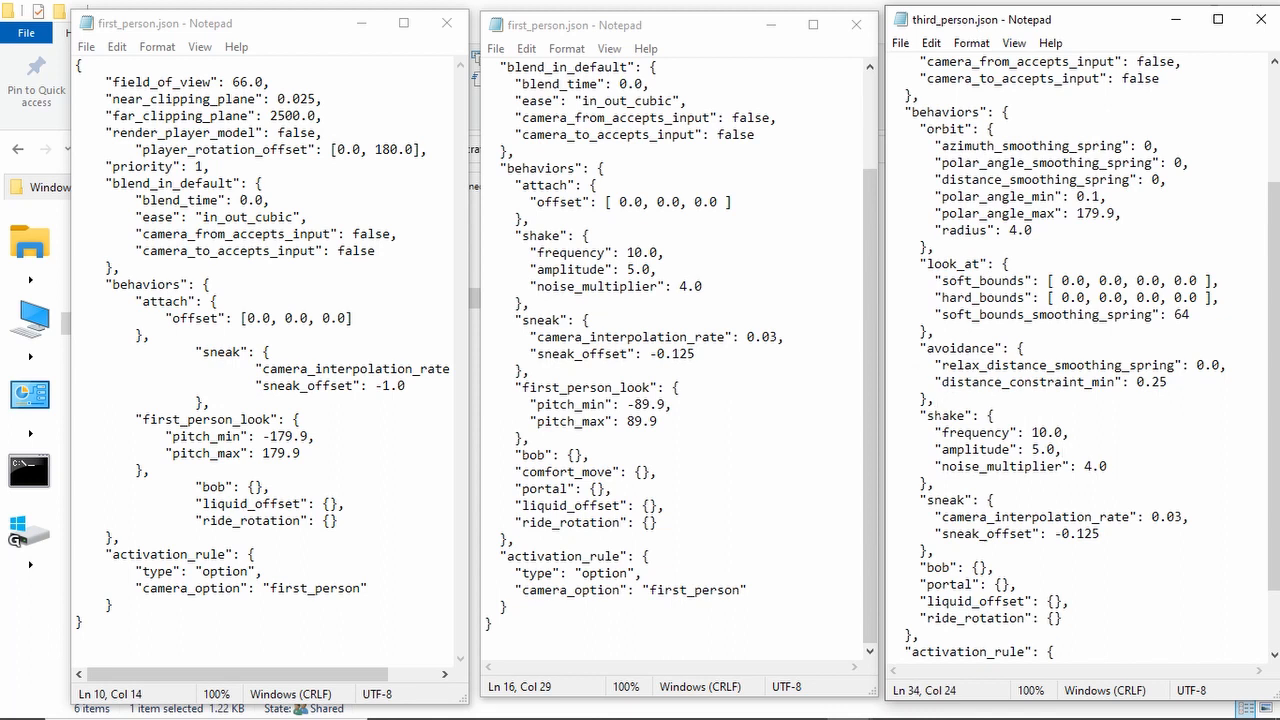
{"action": "left_click", "coordinate": [910, 415]}
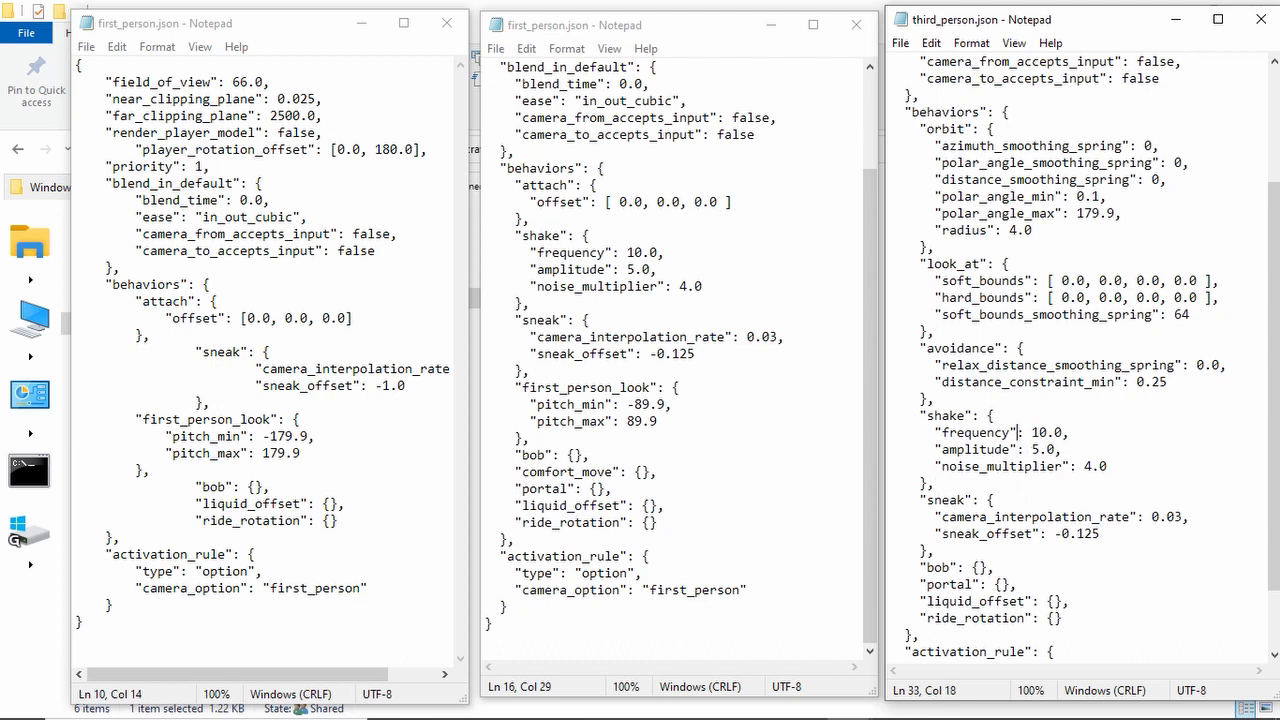
{"action": "left_click", "coordinate": [1015, 533]}
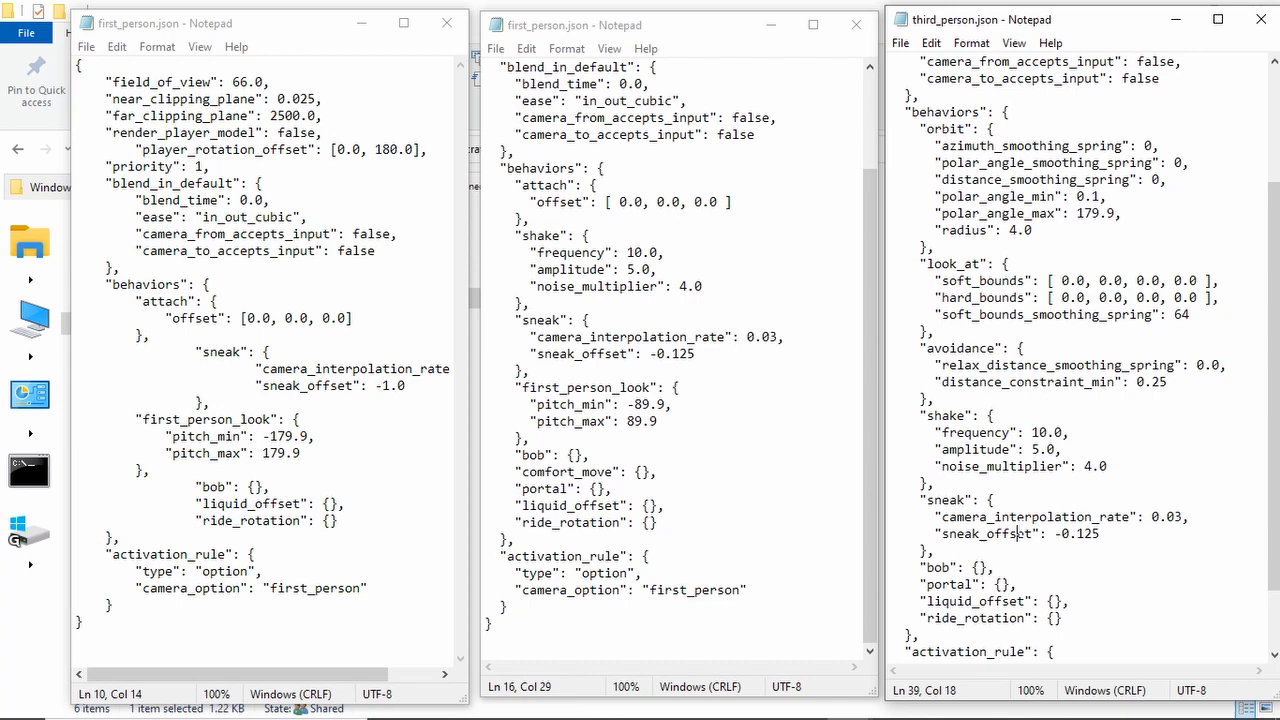
{"action": "scroll", "scroll_direction": "down", "scroll_amount": 3}
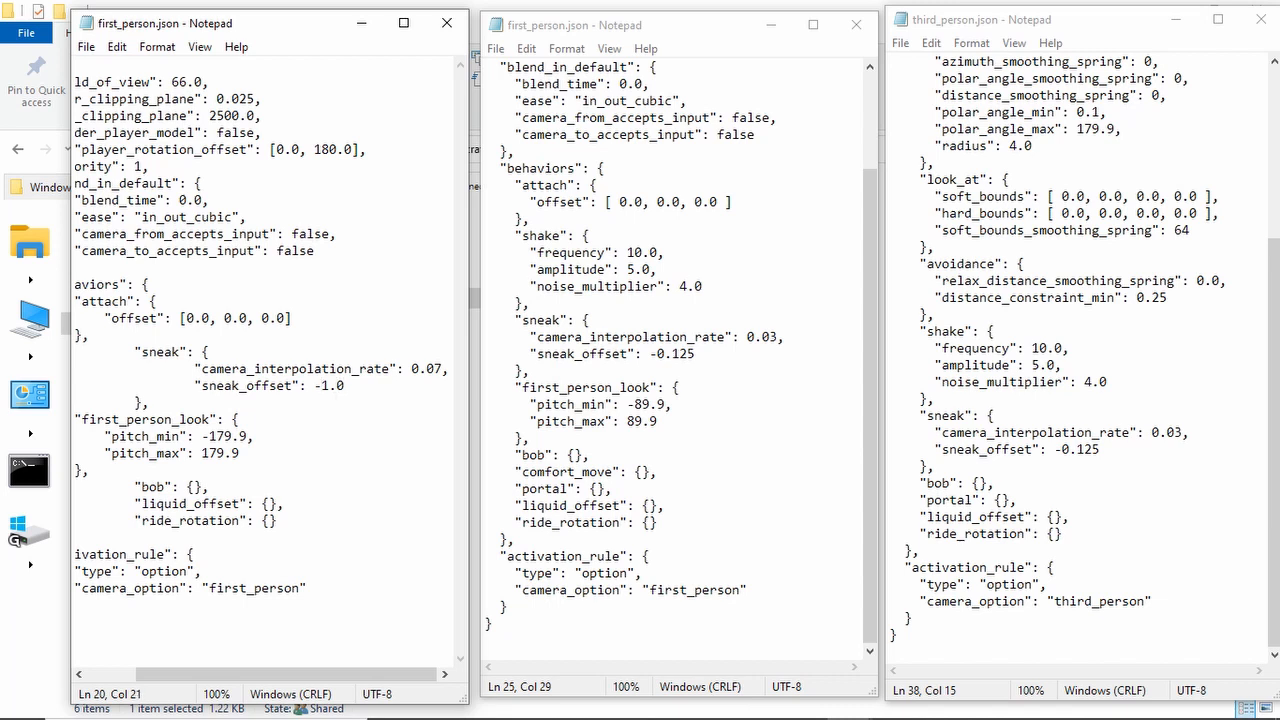
{"action": "left_click", "coordinate": [345, 385]}
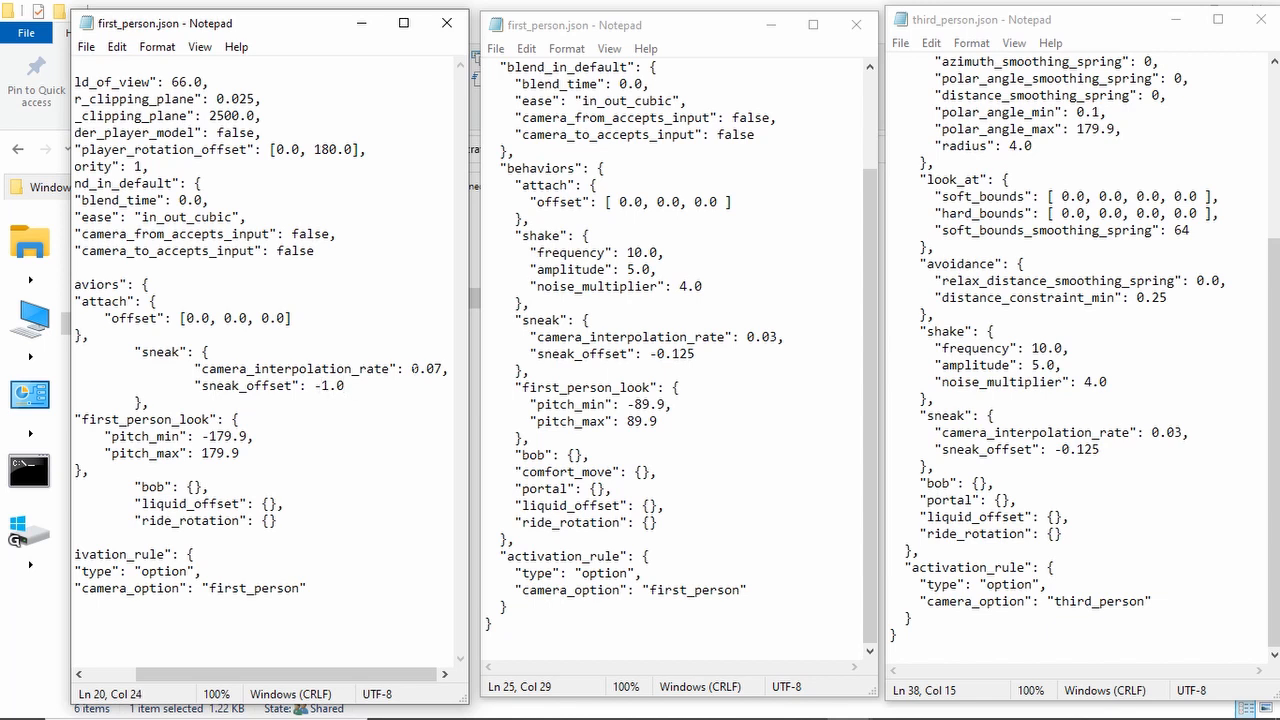
{"action": "left_click", "coordinate": [345, 386]}
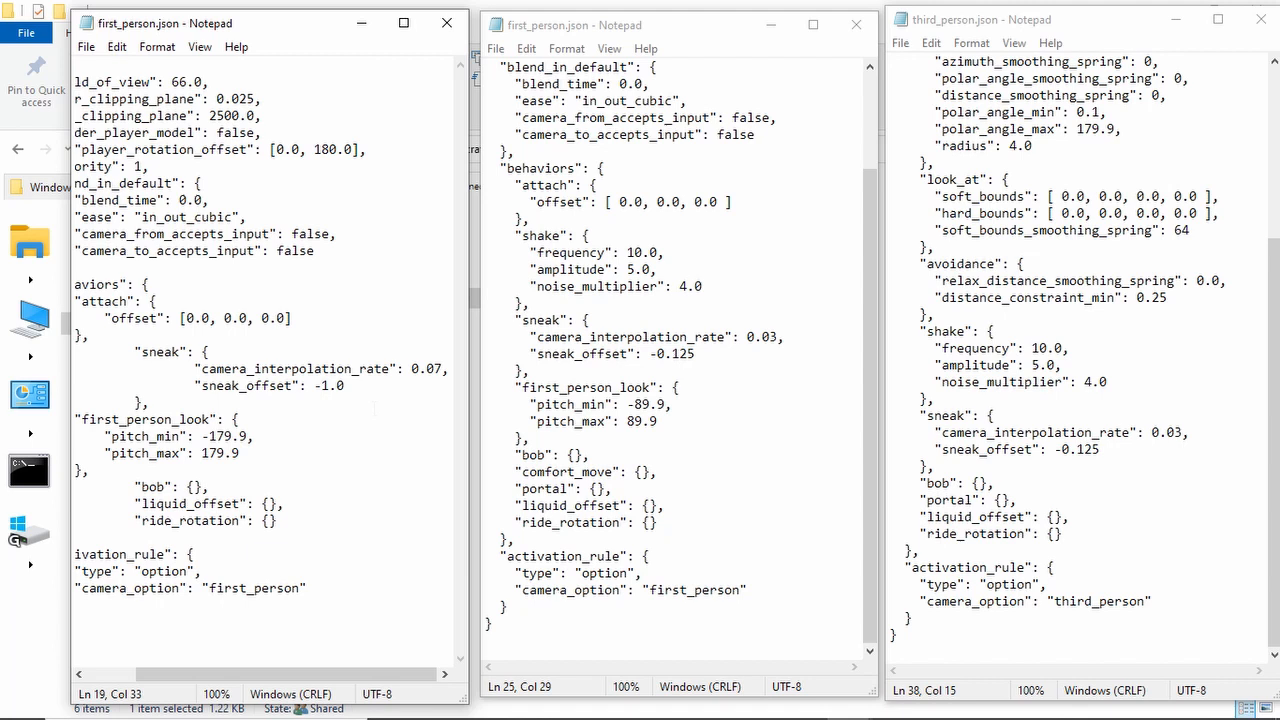
{"action": "left_click", "coordinate": [410, 368]}
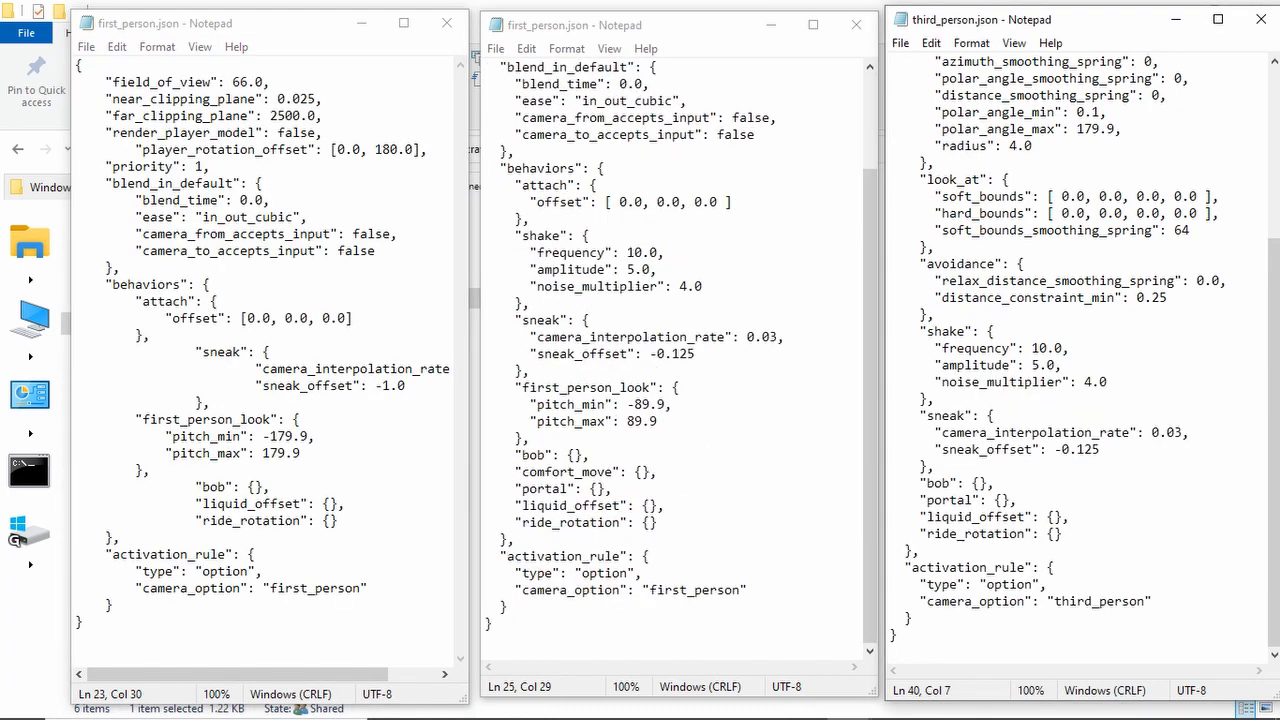
Click through several entries in the open first_person.json files
{"action": "left_click", "coordinate": [973, 364]}
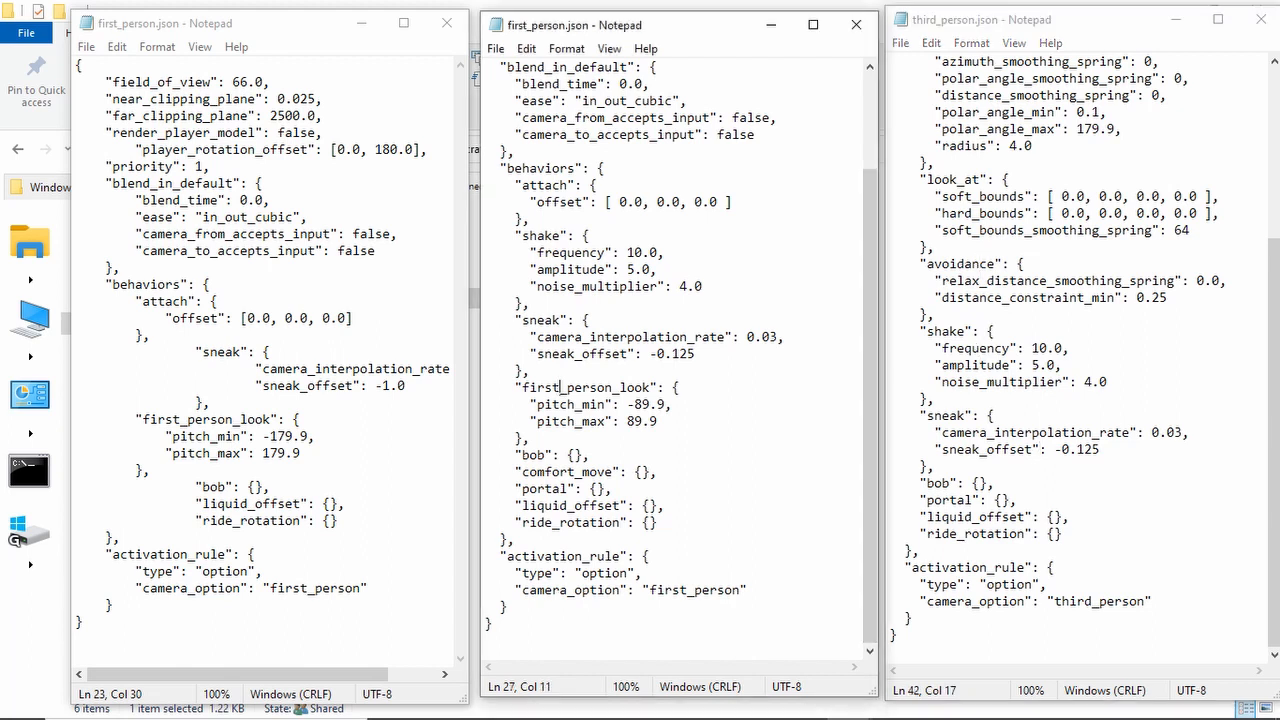
{"action": "left_click", "coordinate": [605, 405]}
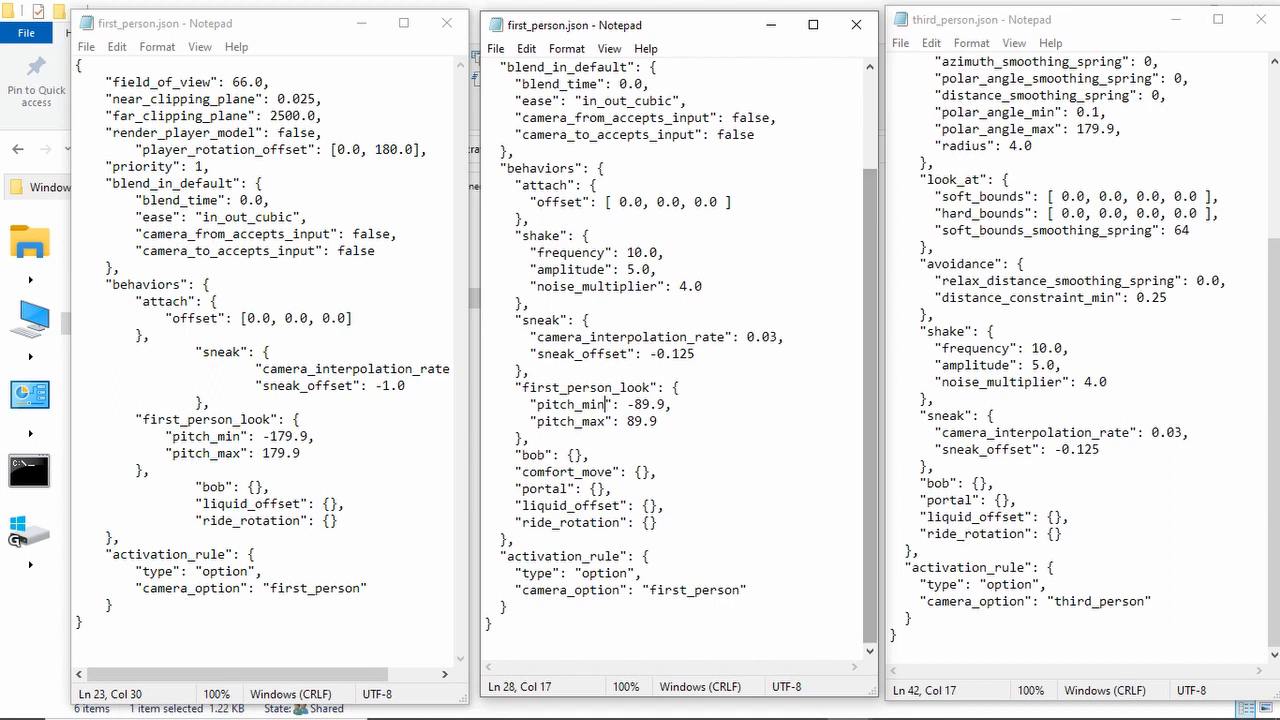
{"action": "left_click", "coordinate": [536, 471]}
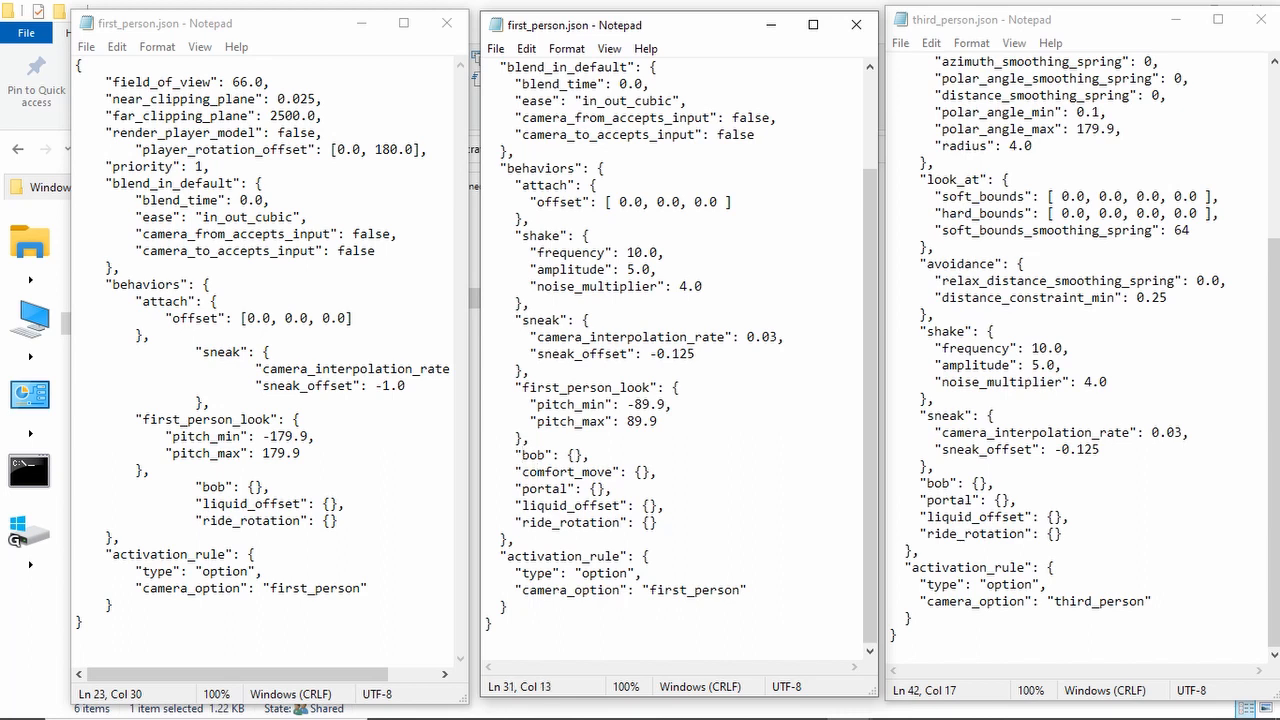
{"action": "left_click", "coordinate": [234, 503]}
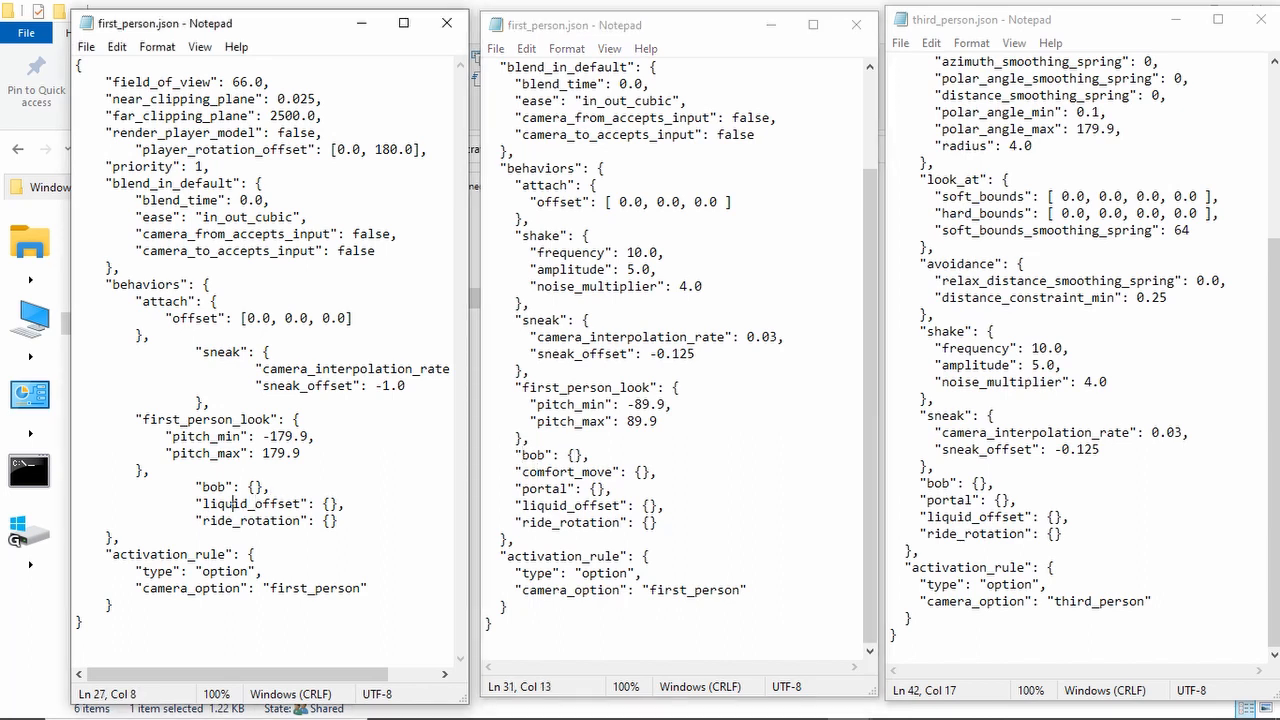
{"action": "left_click", "coordinate": [215, 487]}
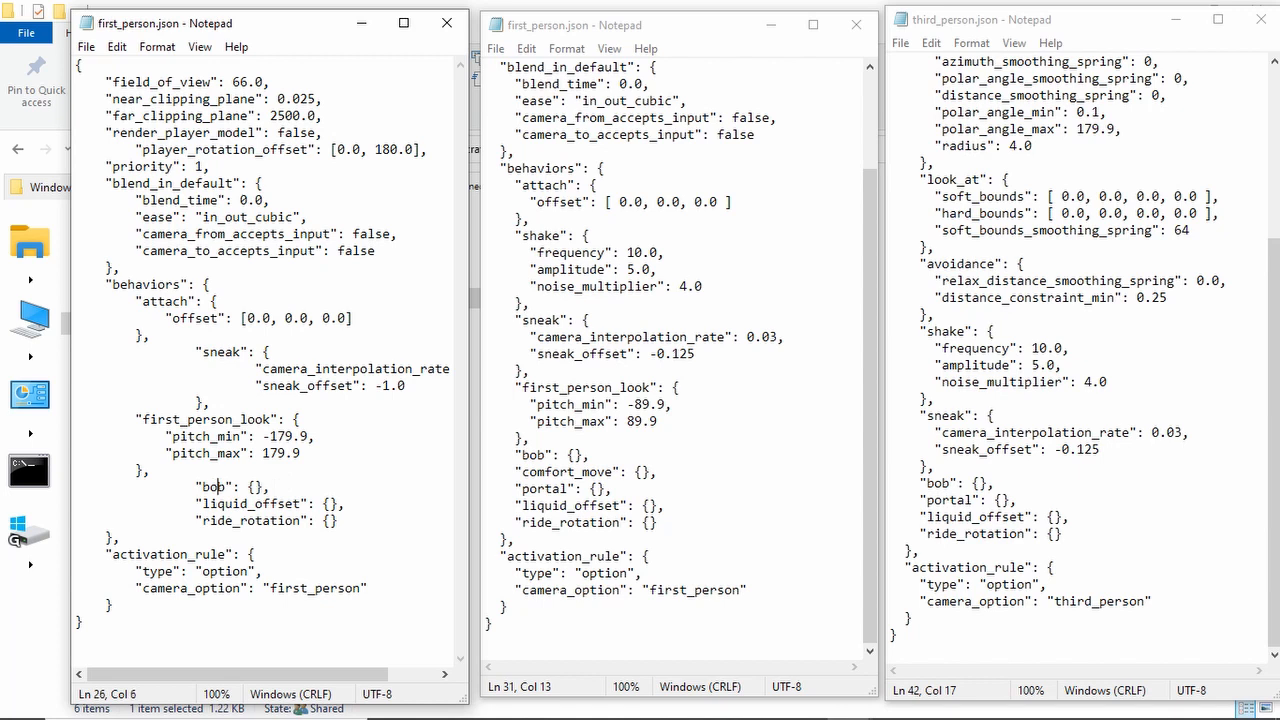
{"action": "left_click", "coordinate": [240, 503]}
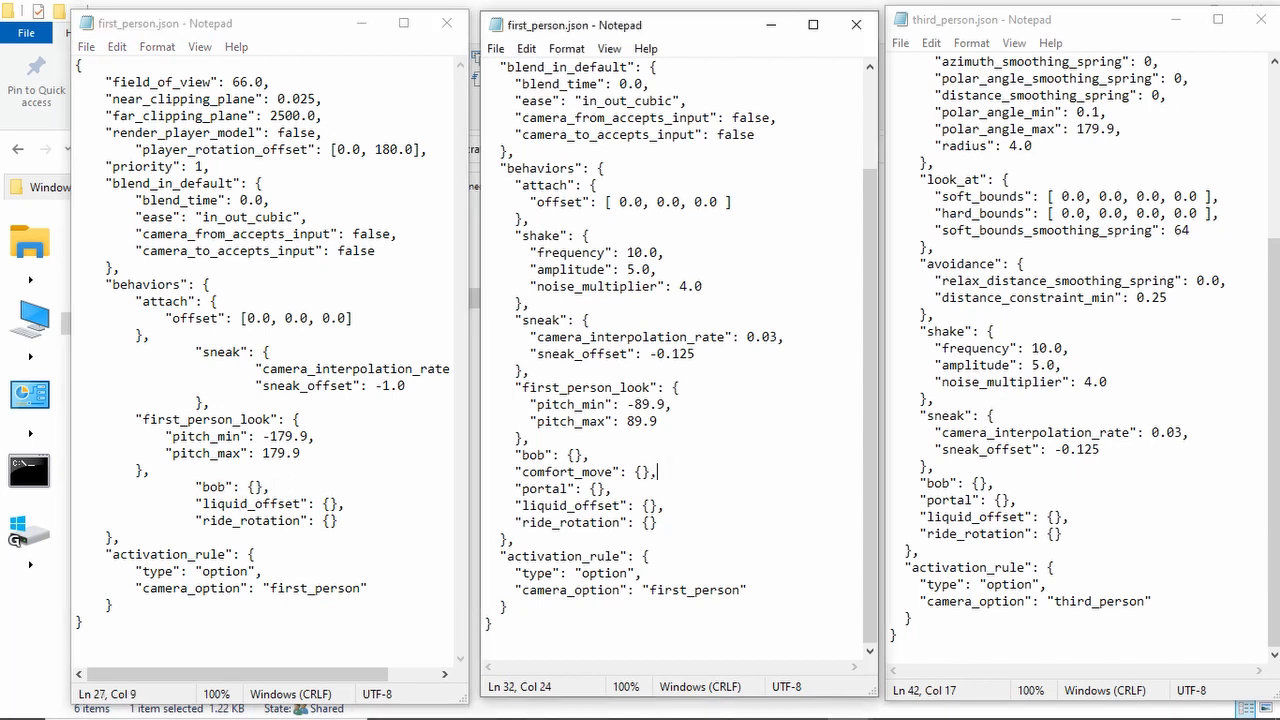
{"action": "left_click", "coordinate": [600, 471]}
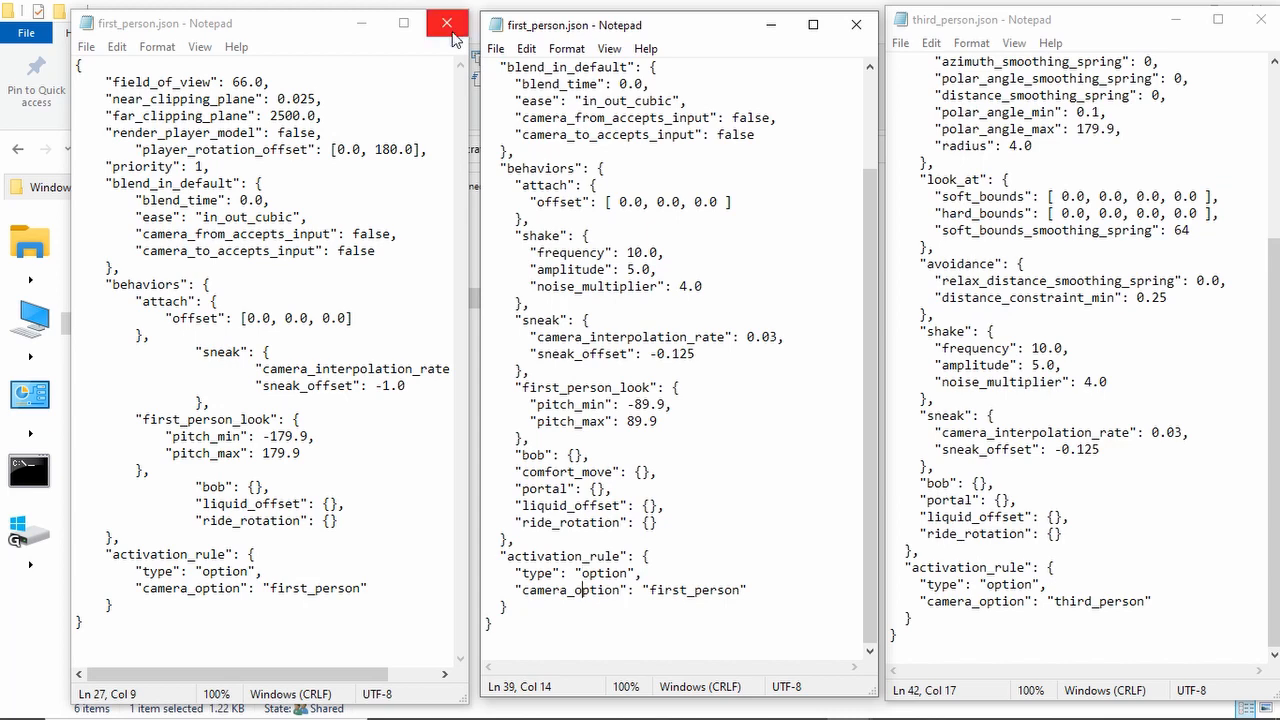
Close the first first_person.json window and open debug.json and sleep.json from Explorer
{"action": "left_click", "coordinate": [447, 23]}
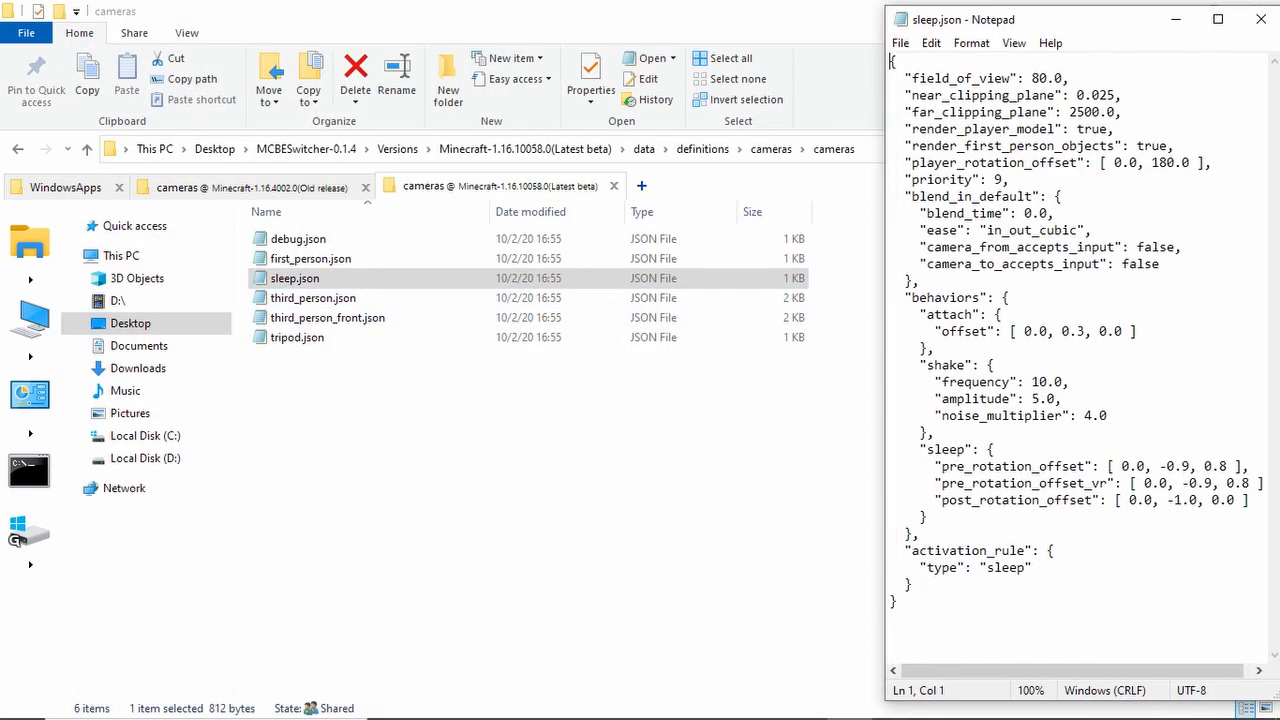
{"action": "double_click", "coordinate": [298, 238]}
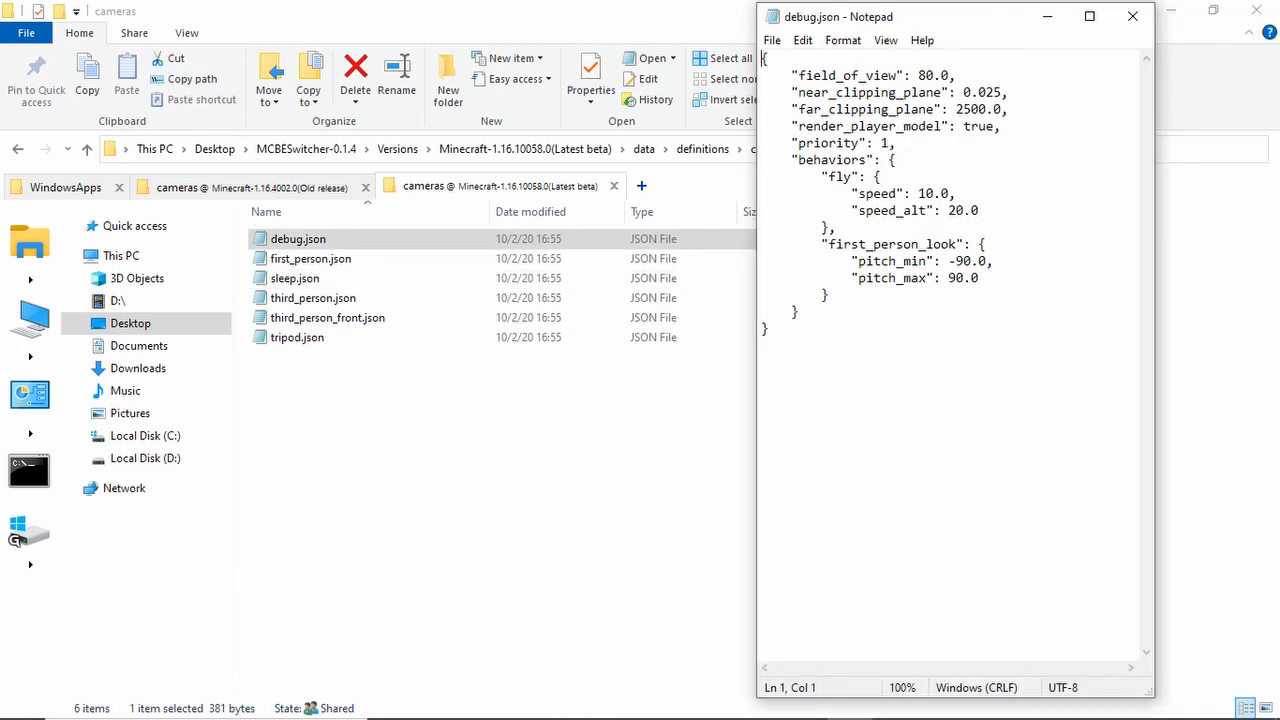
{"action": "double_click", "coordinate": [297, 337]}
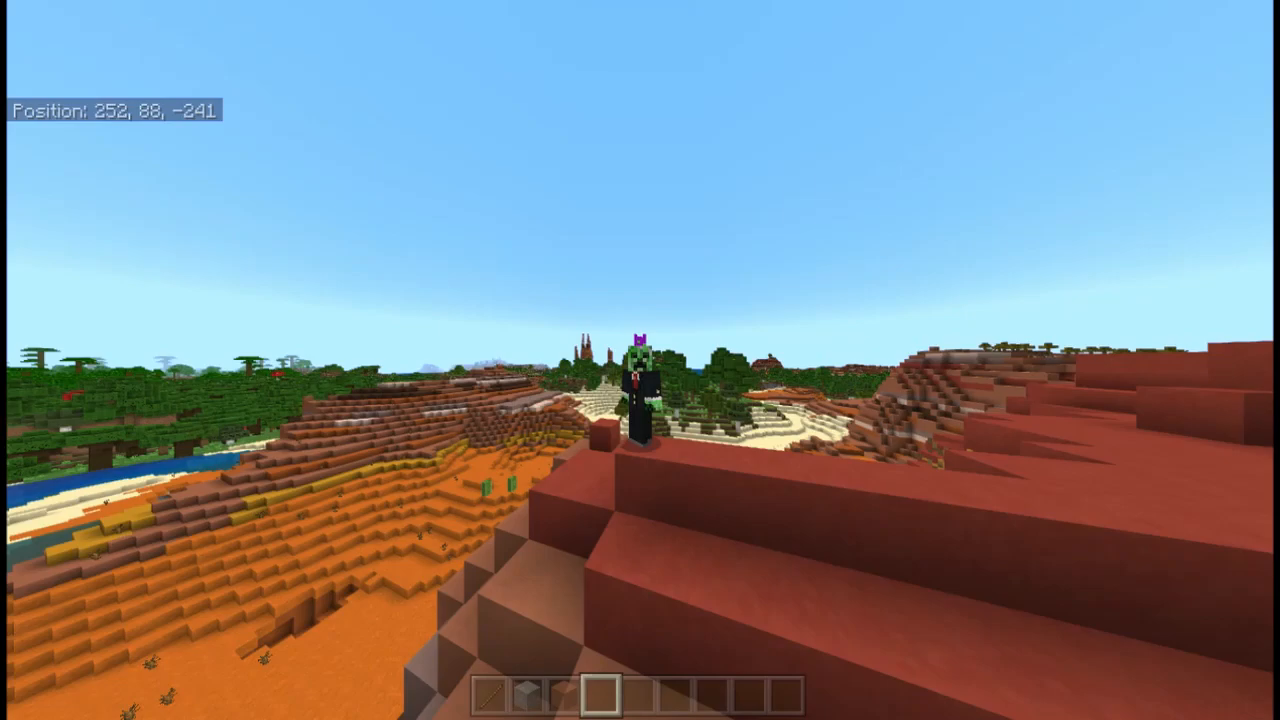
{"action": "mouse_move", "coordinate": [640, 360]}
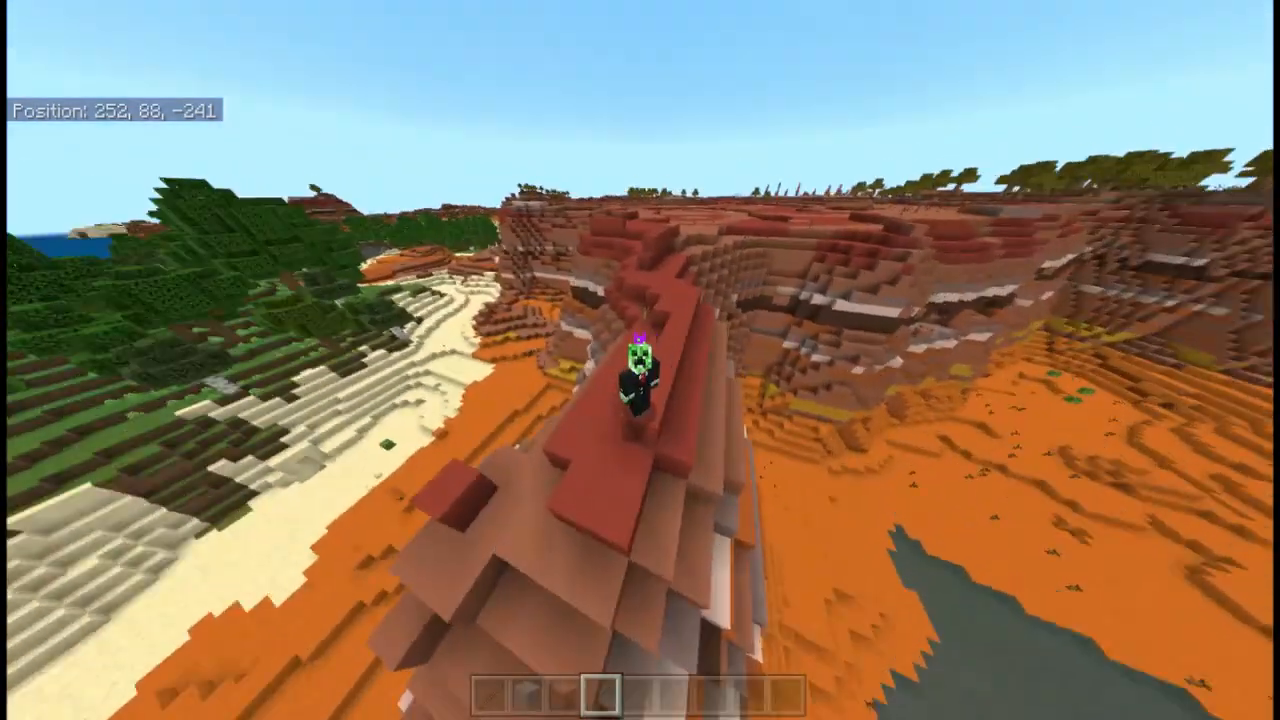
{"action": "mouse_move", "coordinate": [640, 360]}
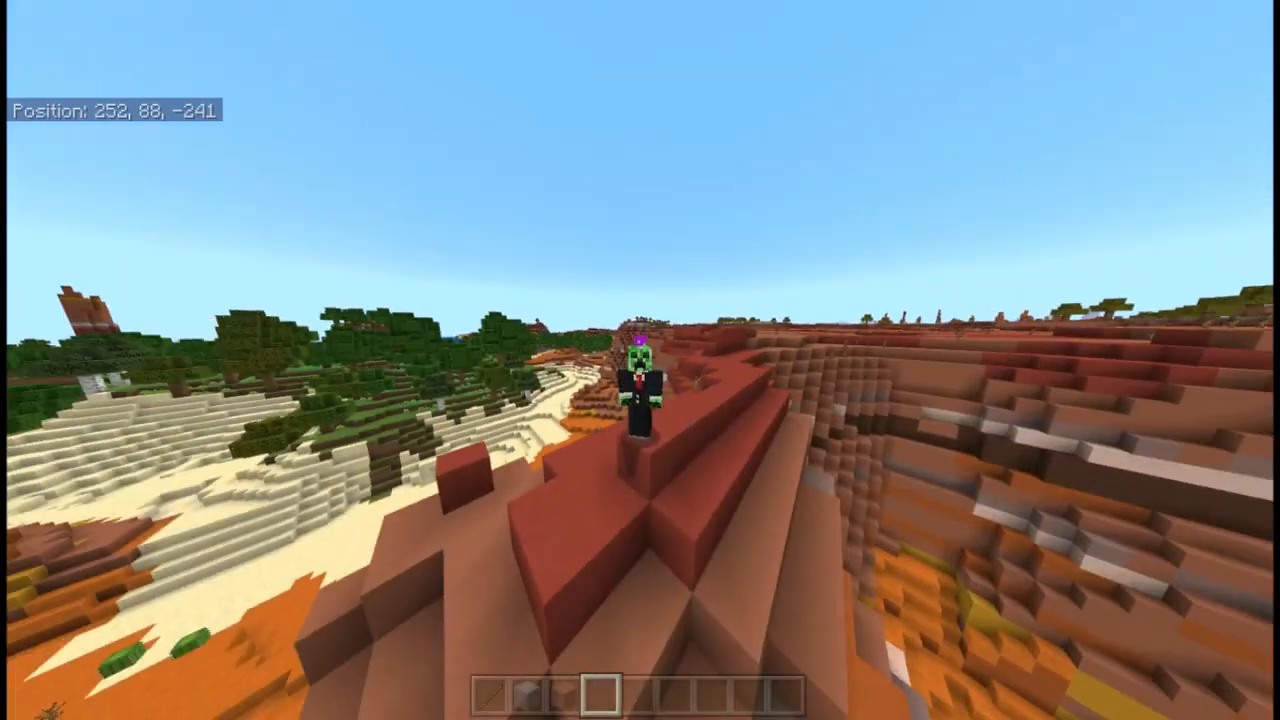
{"action": "mouse_move", "coordinate": [640, 360]}
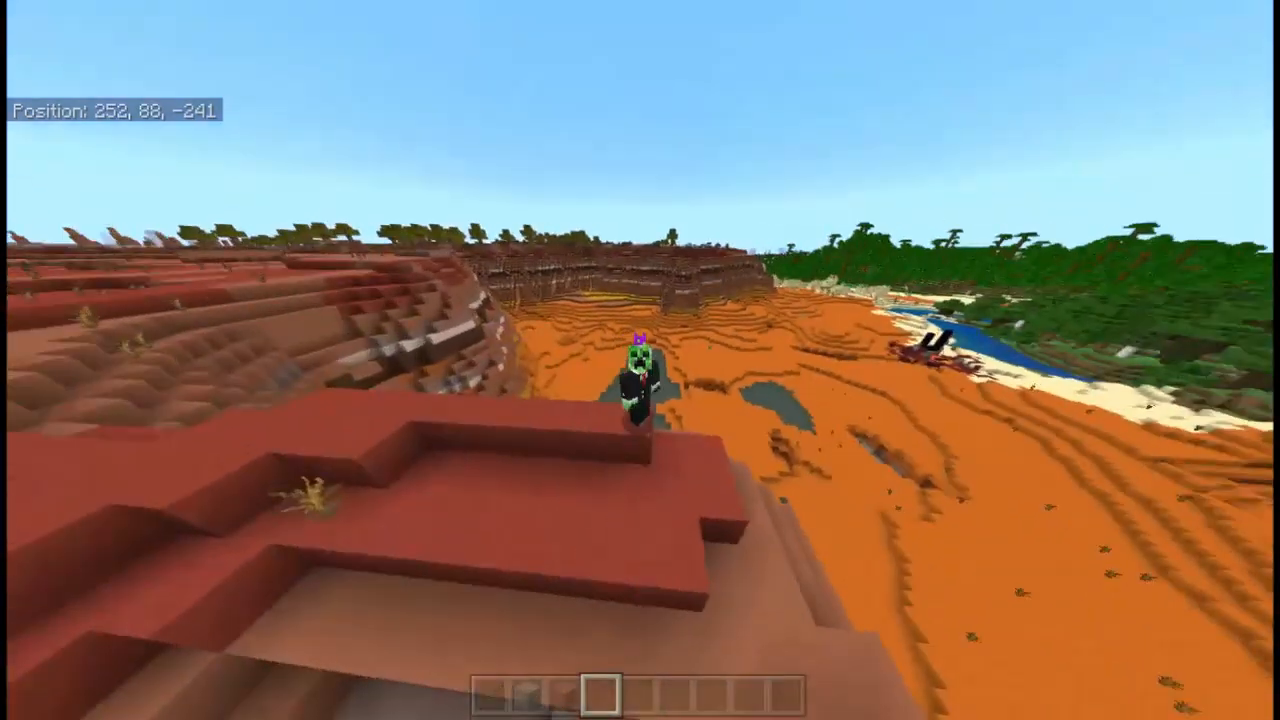